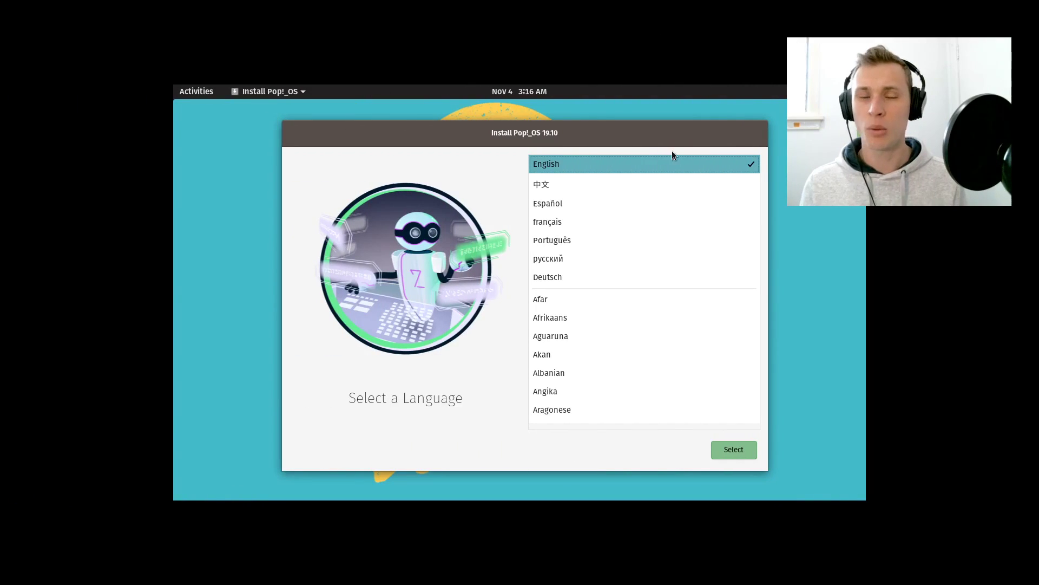
pyautogui.moveTo(686, 152)
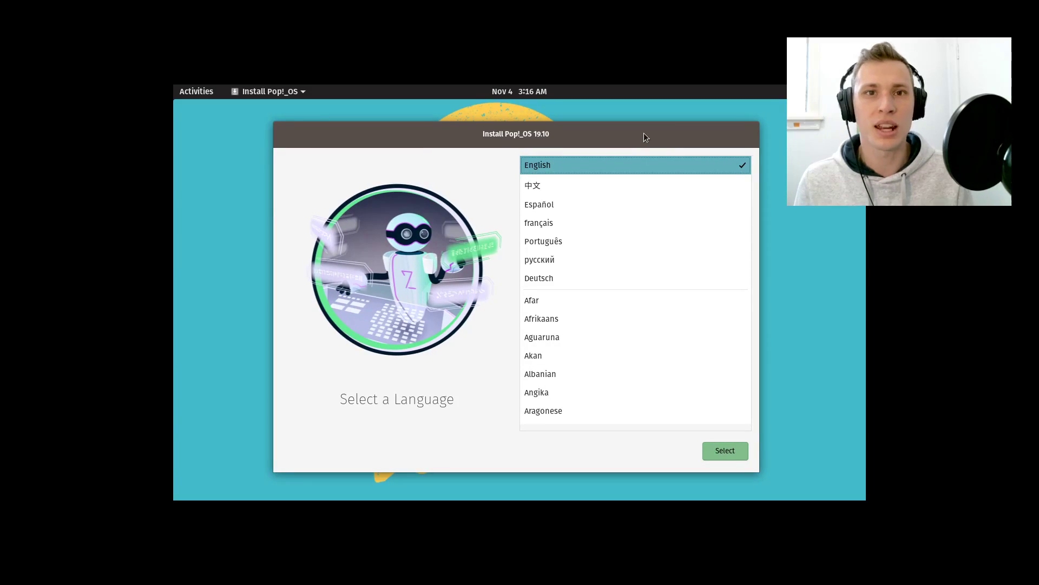
pyautogui.moveTo(618, 144)
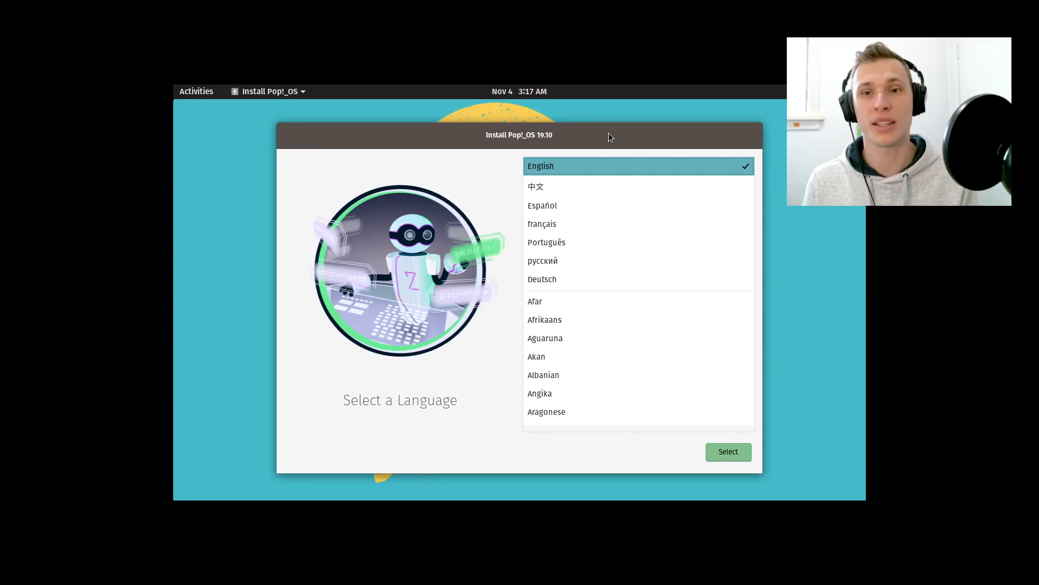
pyautogui.moveTo(569, 137)
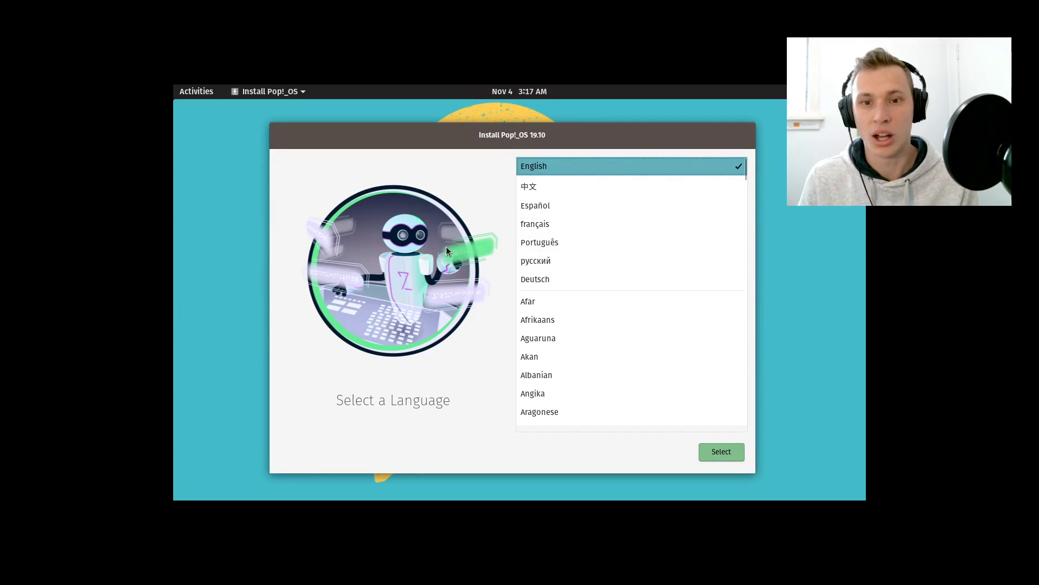
pyautogui.moveTo(515, 211)
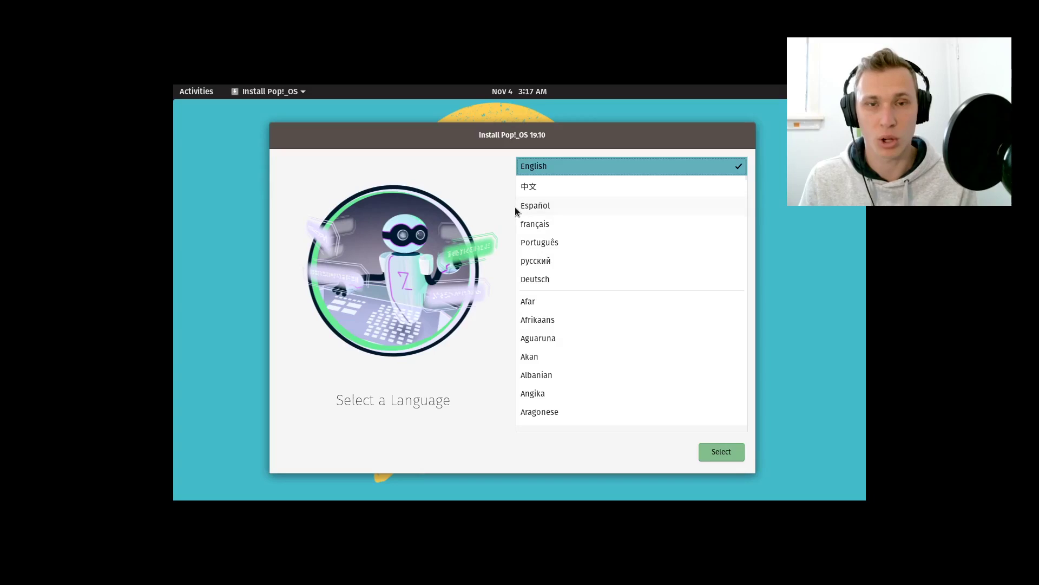
pyautogui.moveTo(543, 229)
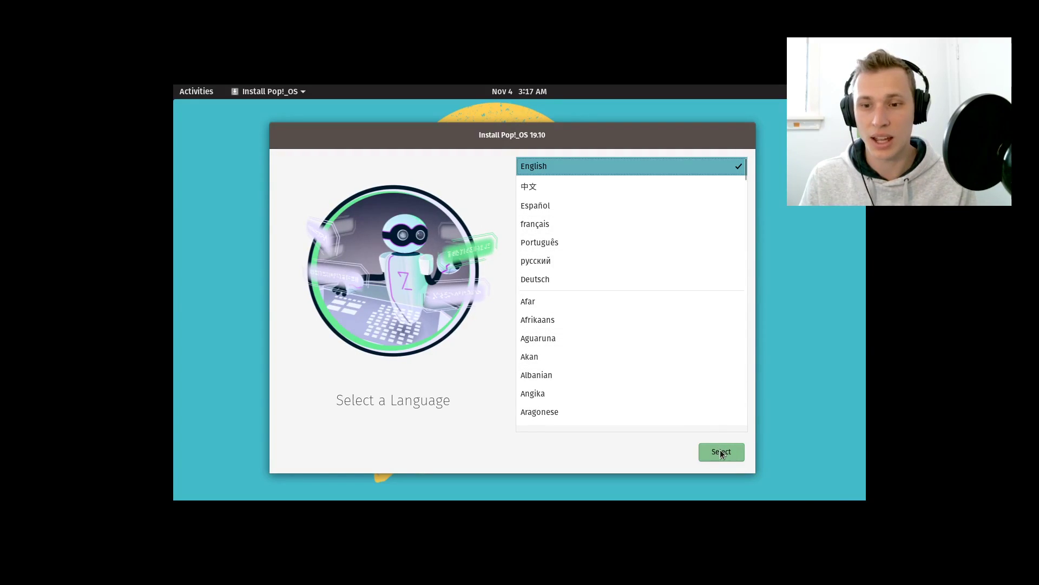
pyautogui.moveTo(447, 281)
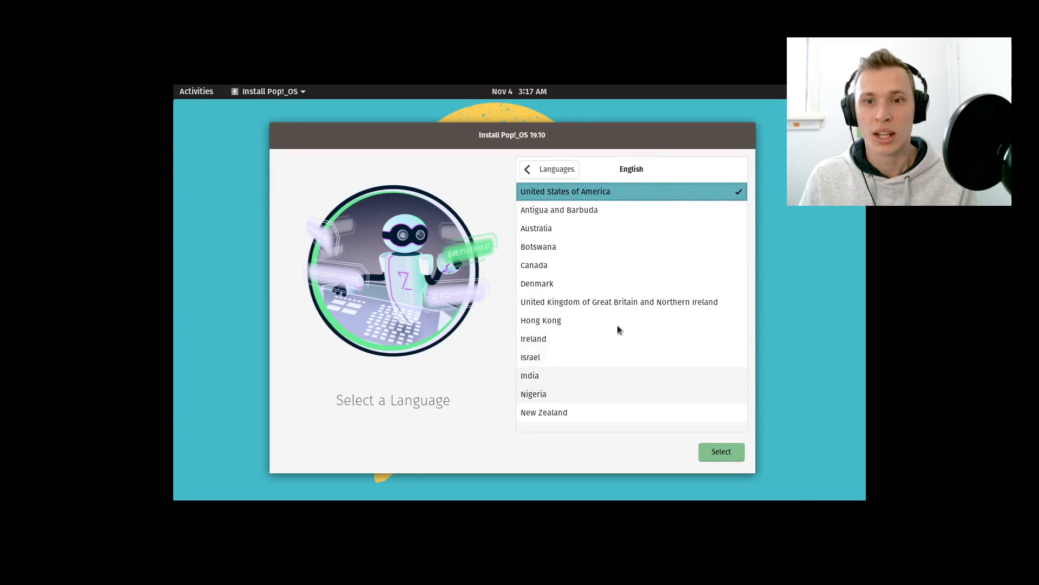
# Confirm English with Australia as the region and continue to keyboard layout
pyautogui.scroll(-3)
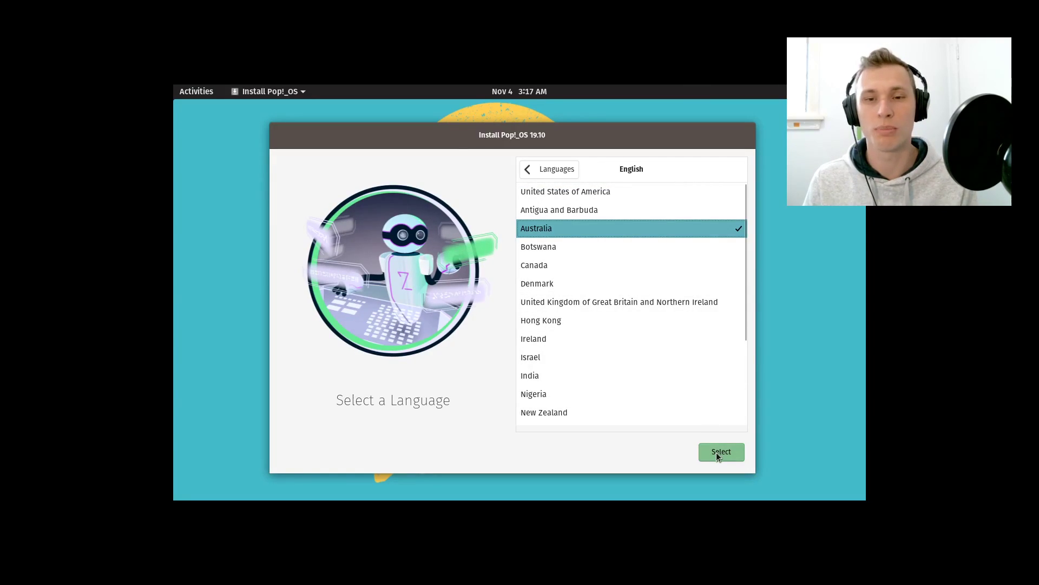
pyautogui.click(721, 451)
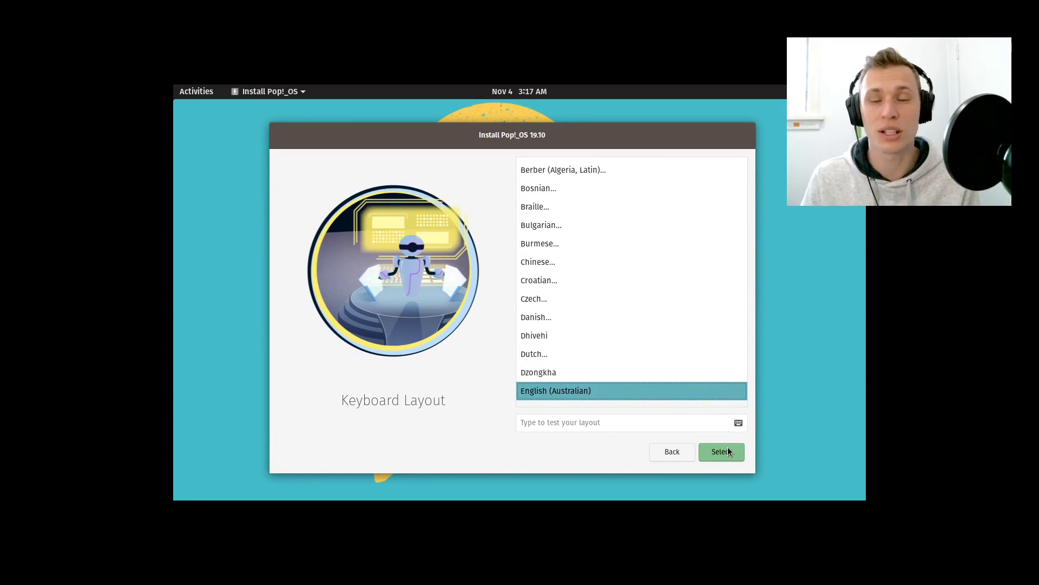
# Keep the English (Australian) keyboard layout and choose Clean Install to erase everything
pyautogui.click(721, 451)
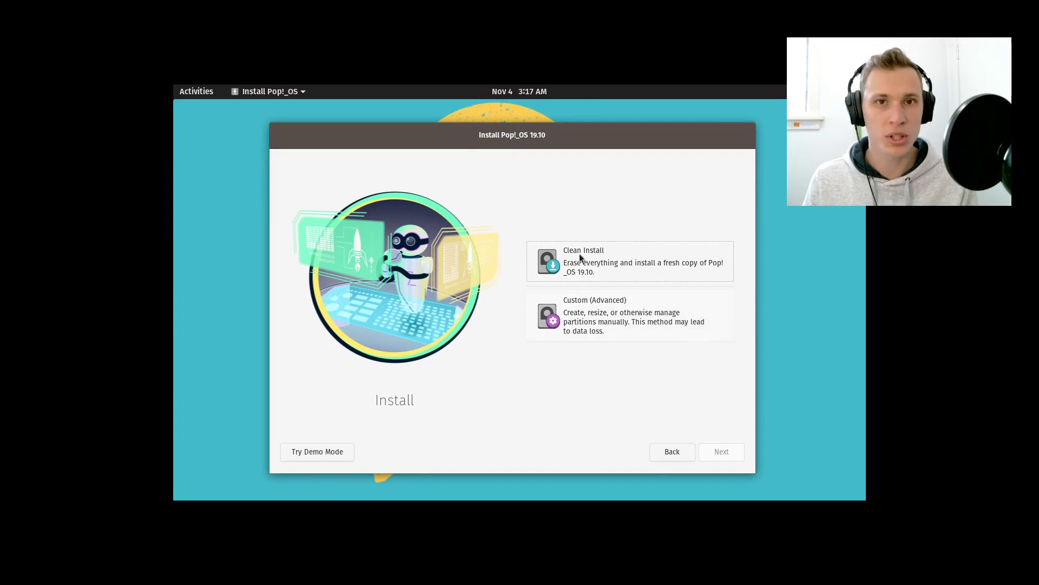
pyautogui.moveTo(622, 228)
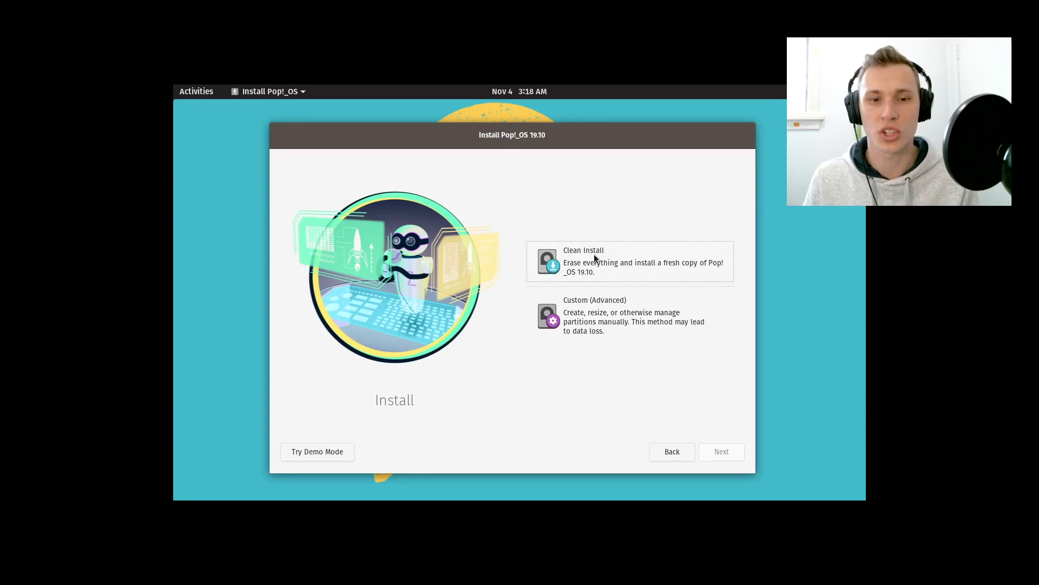
pyautogui.moveTo(593, 329)
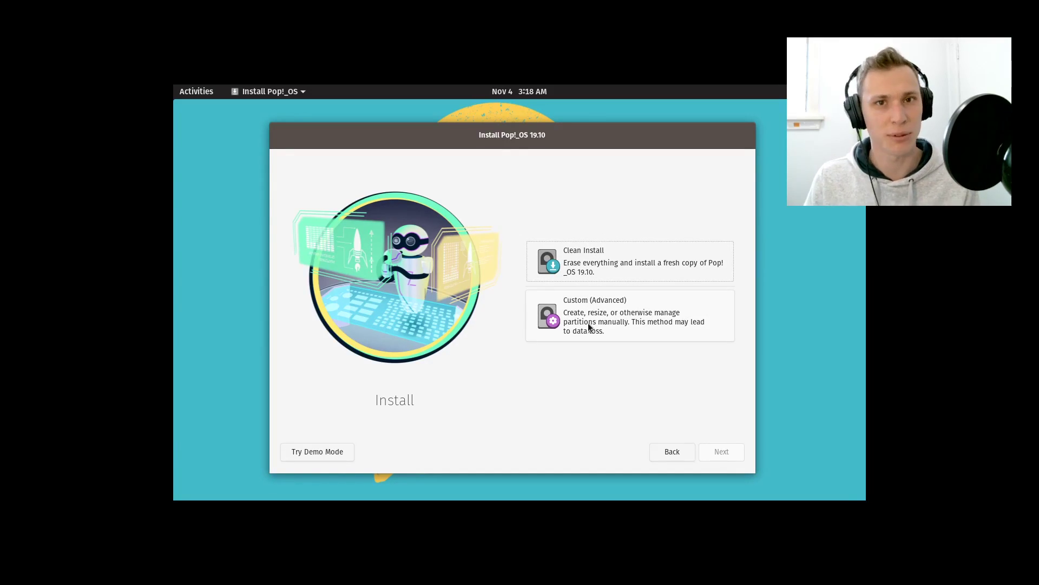
pyautogui.moveTo(678, 288)
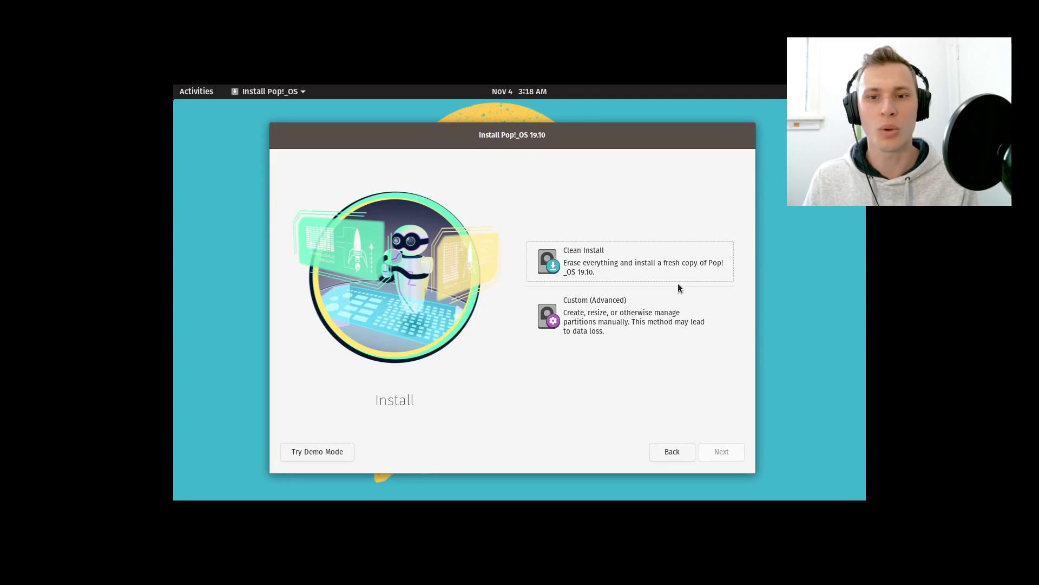
pyautogui.moveTo(620, 288)
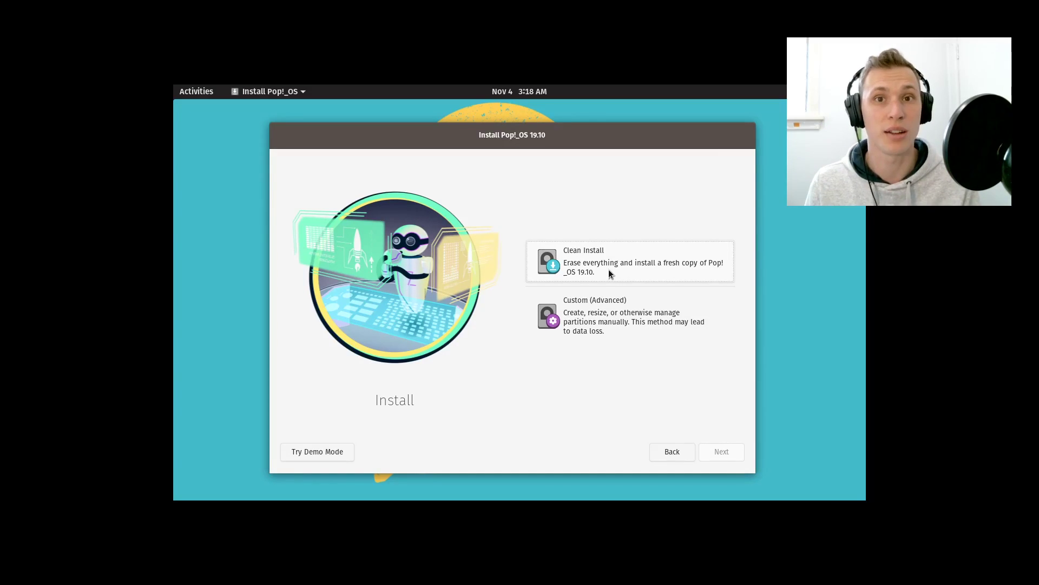
pyautogui.moveTo(544, 257)
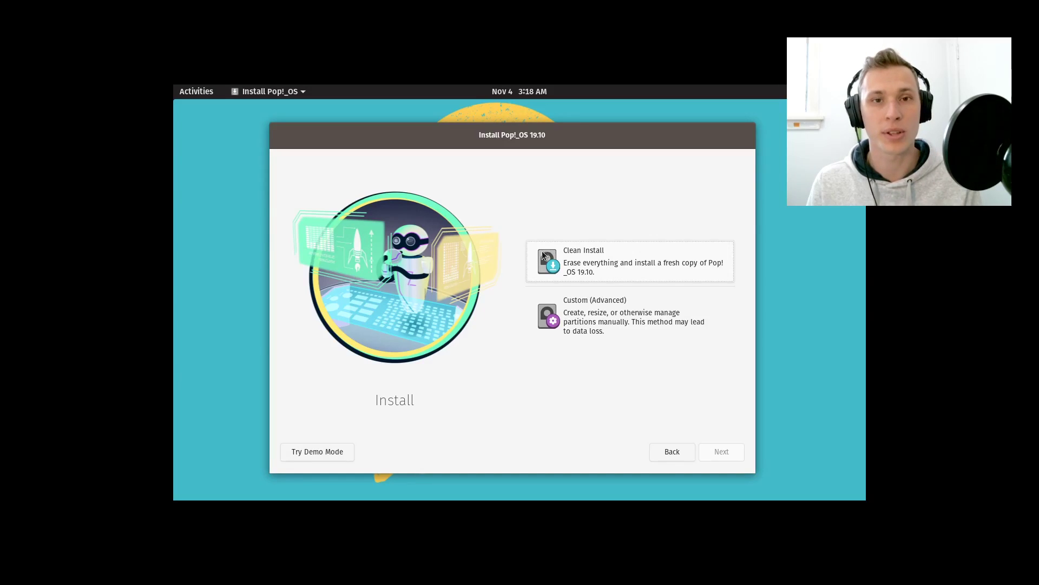
pyautogui.moveTo(628, 266)
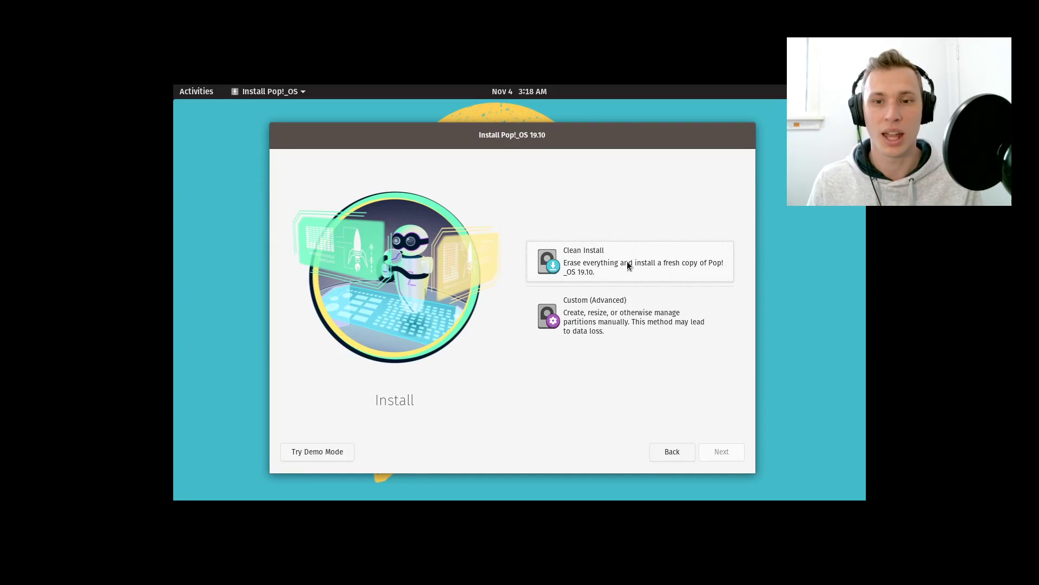
pyautogui.click(628, 260)
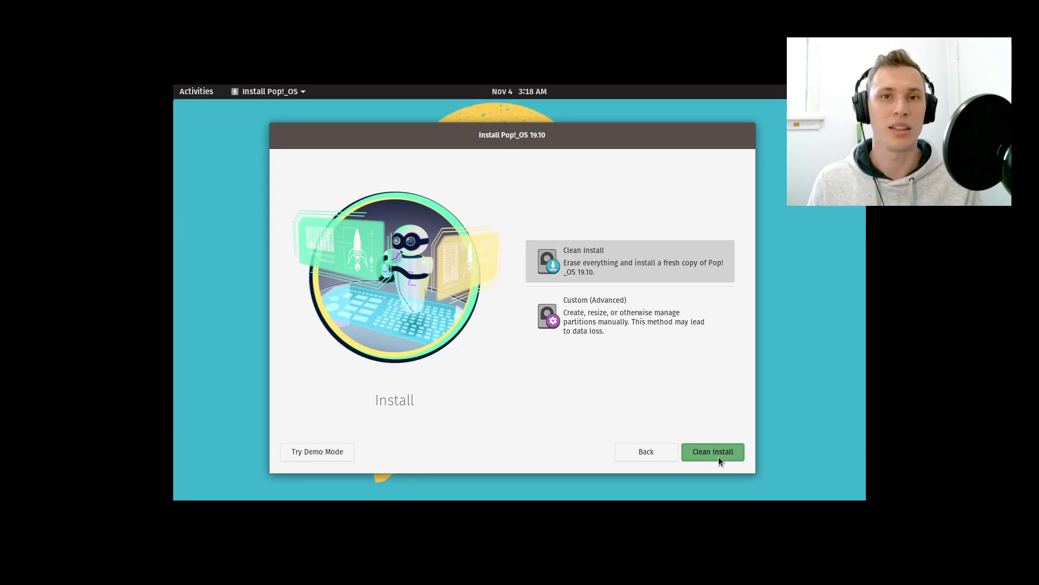
# Confirm Clean Install on the 30.0 GiB VMware virtual disk (/dev/sda) and start Erase and Install
pyautogui.click(712, 451)
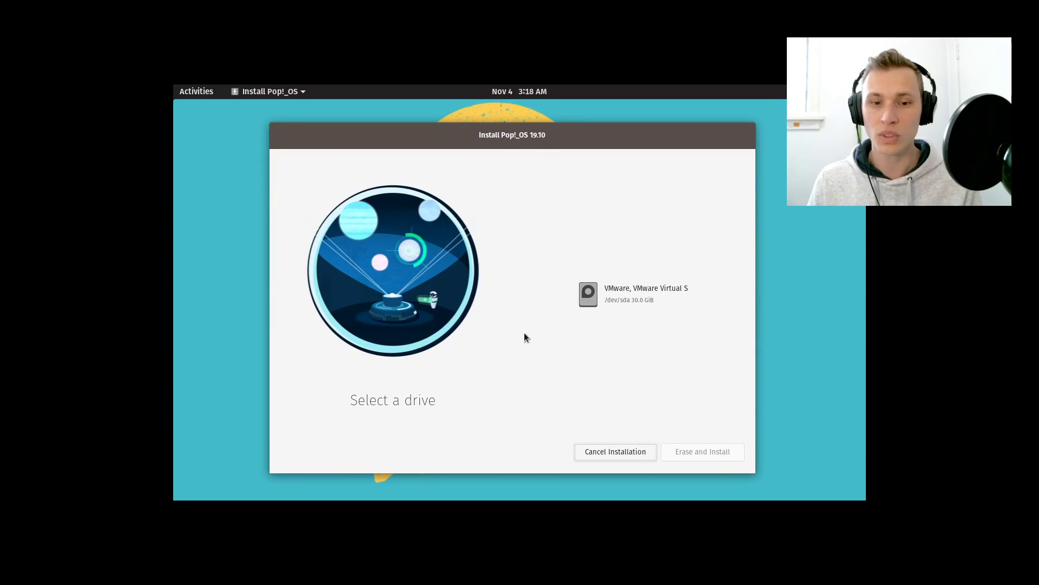
pyautogui.click(630, 294)
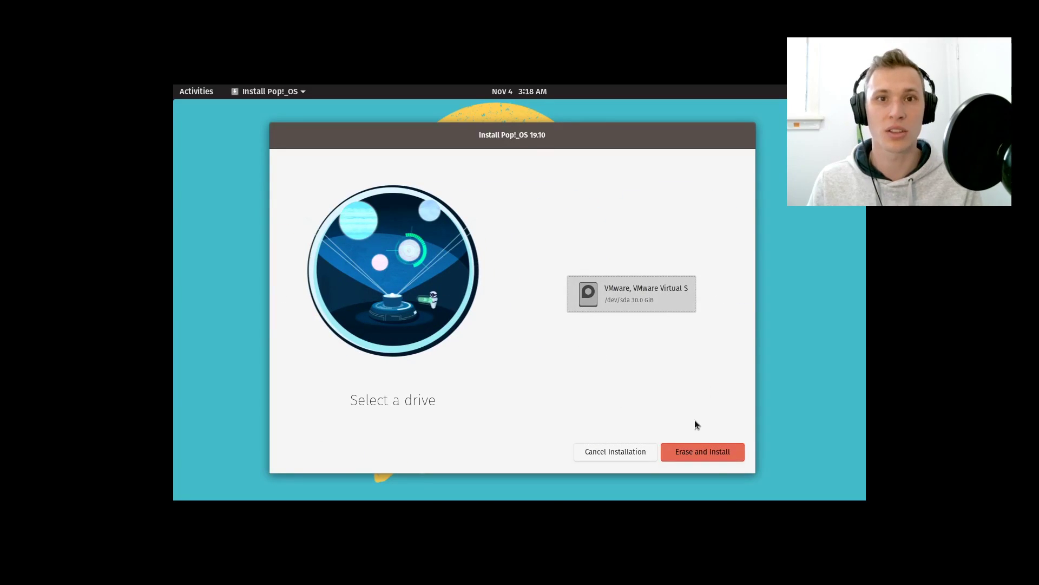
pyautogui.click(701, 452)
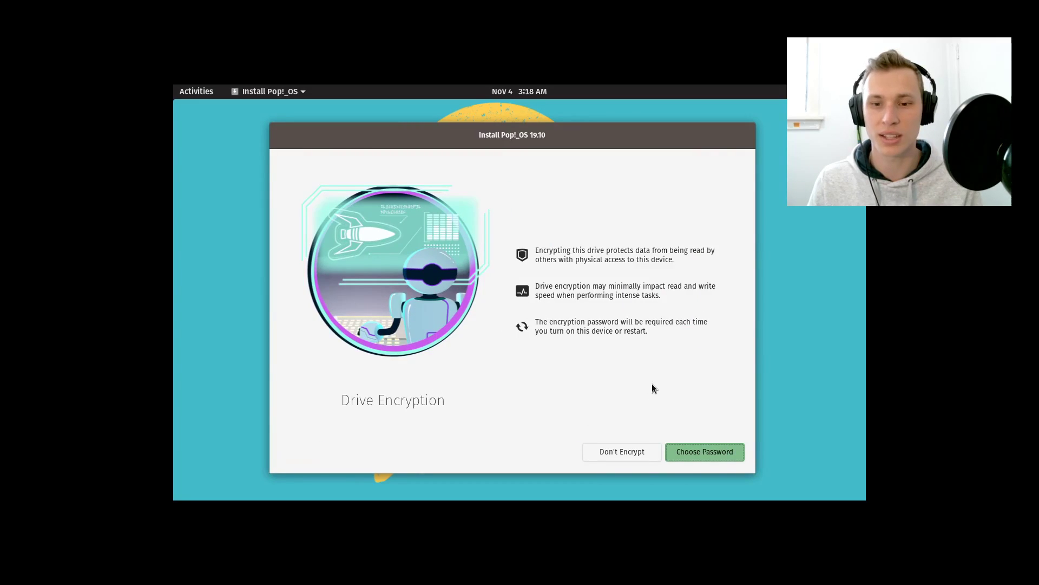
pyautogui.moveTo(448, 250)
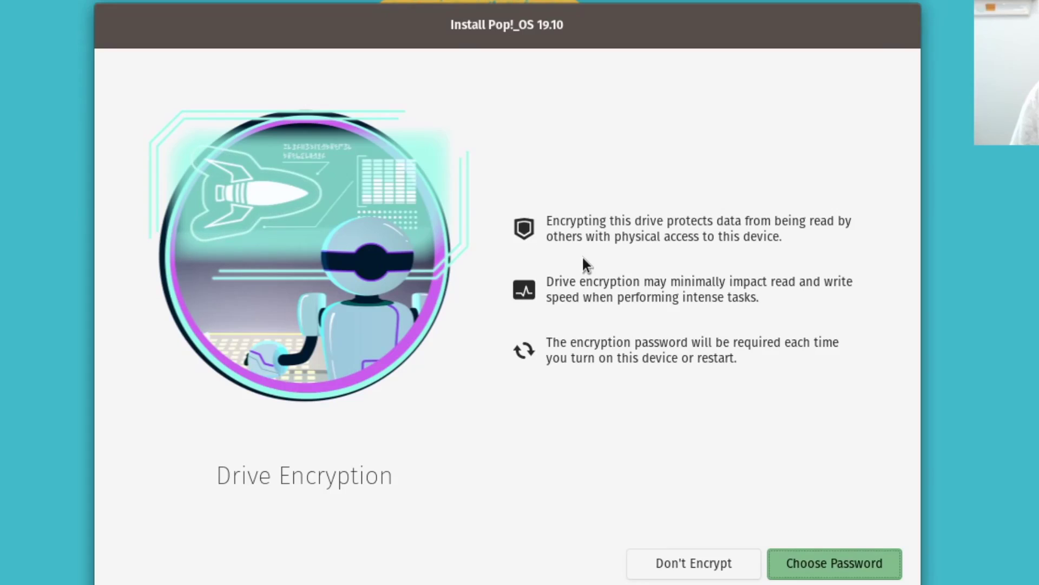
pyautogui.moveTo(607, 285)
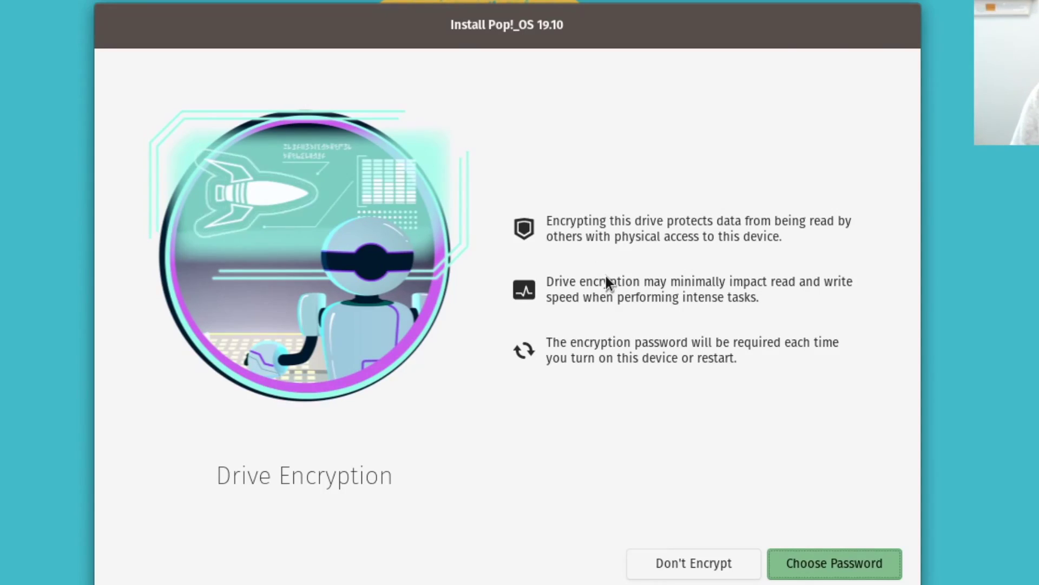
pyautogui.moveTo(687, 285)
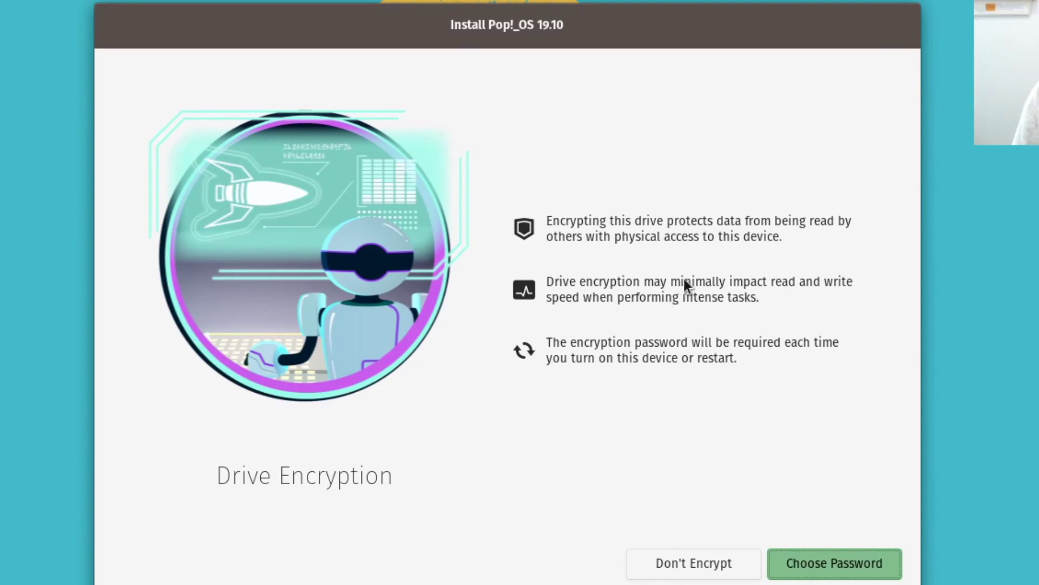
pyautogui.moveTo(708, 303)
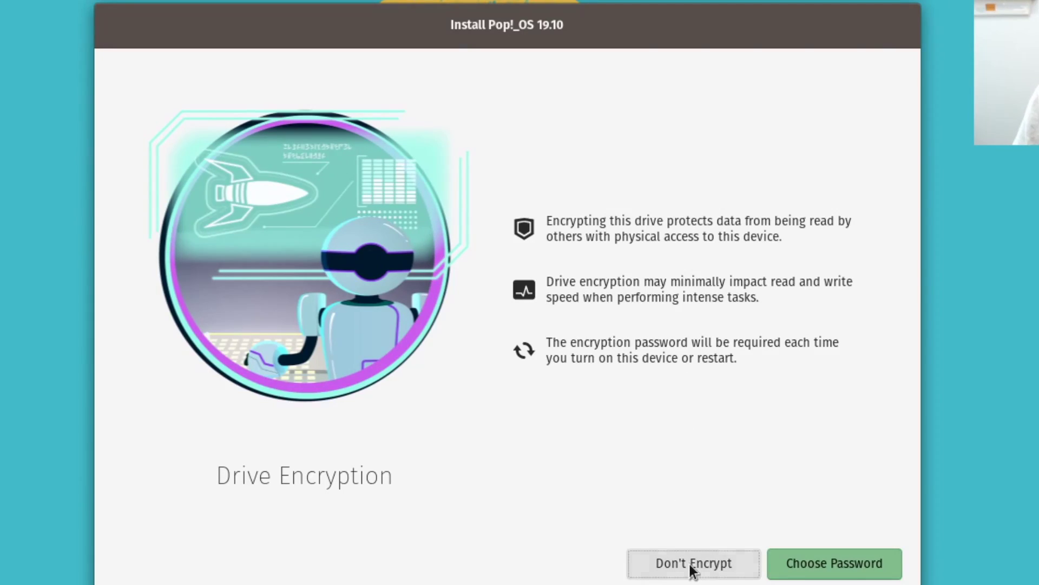
# Skip drive encryption and let the installation extract files through to completion
pyautogui.click(693, 563)
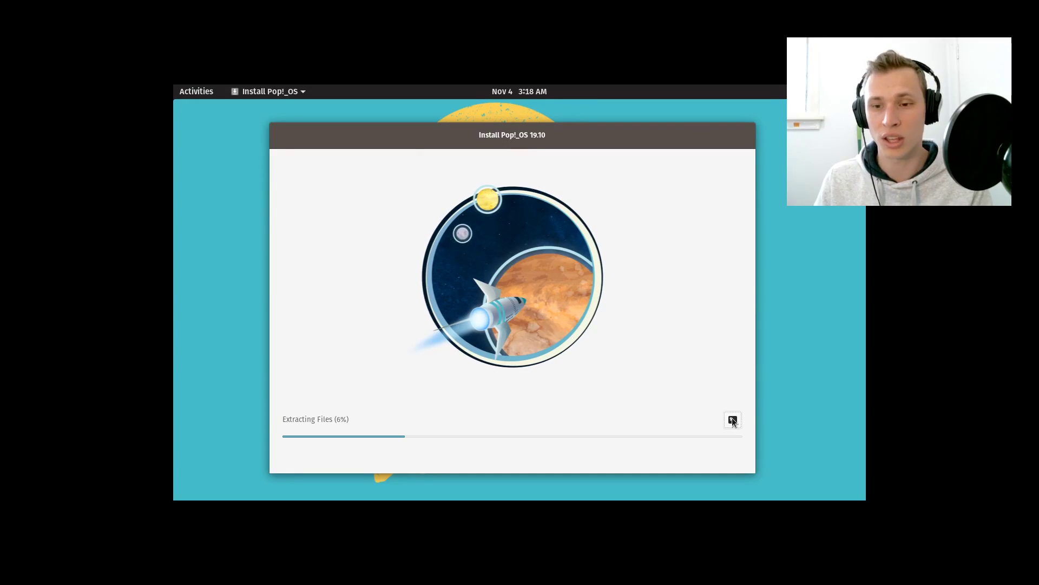
pyautogui.click(732, 420)
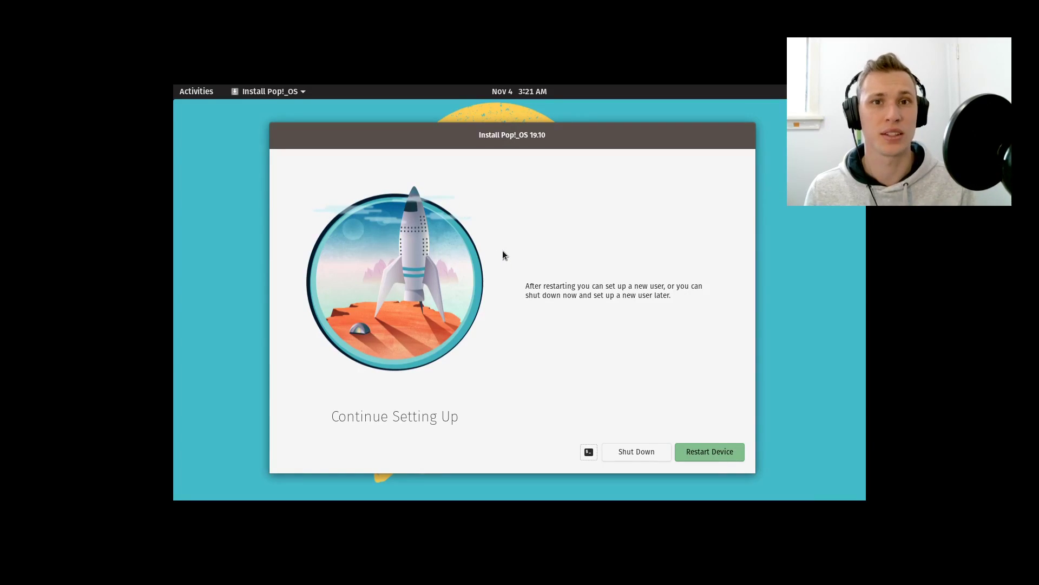
pyautogui.moveTo(547, 241)
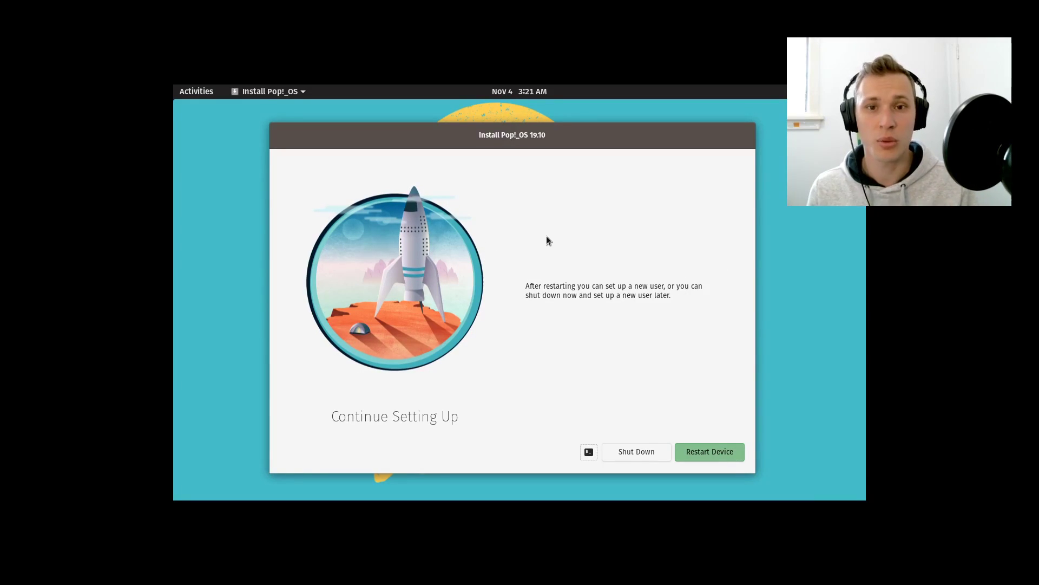
pyautogui.moveTo(656, 331)
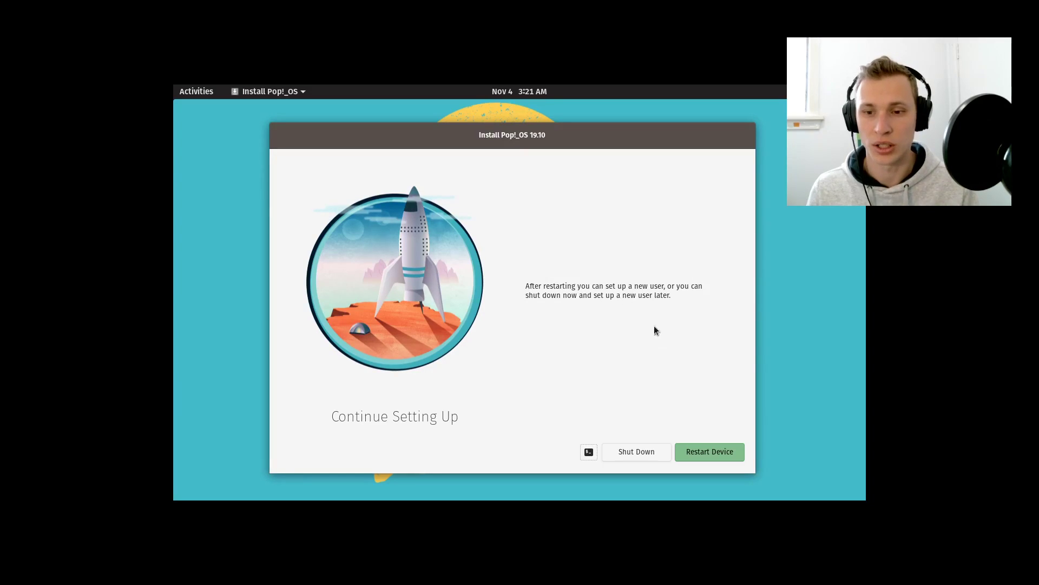
# Restart the device into the newly installed Pop!_OS system
pyautogui.click(708, 451)
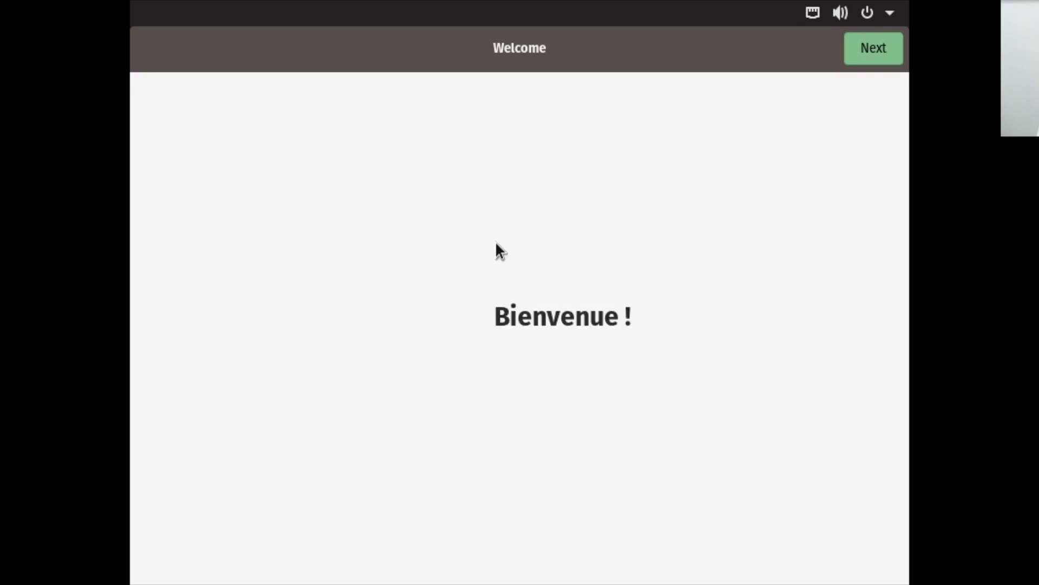
pyautogui.moveTo(505, 280)
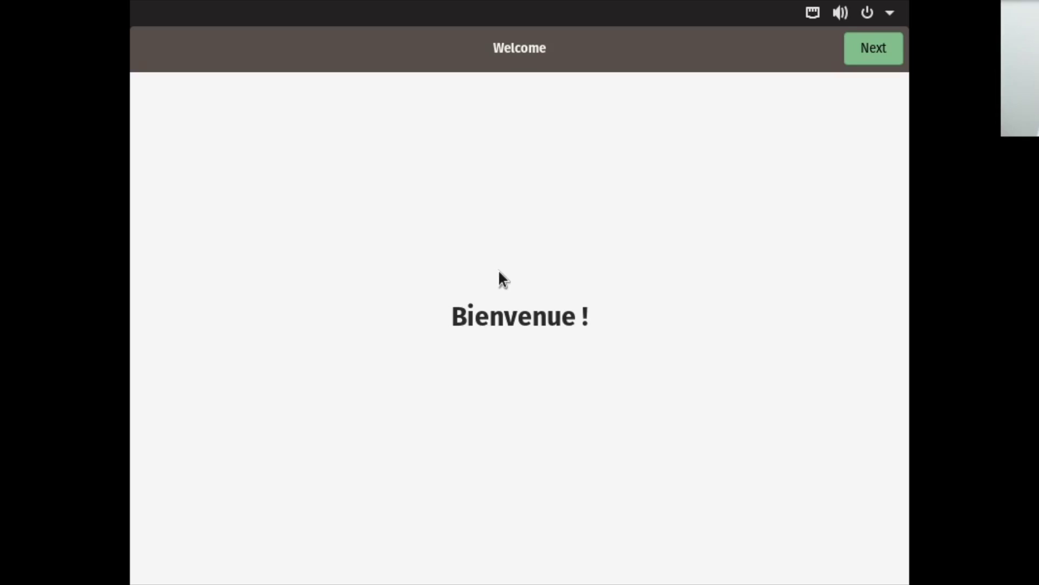
pyautogui.moveTo(810, 144)
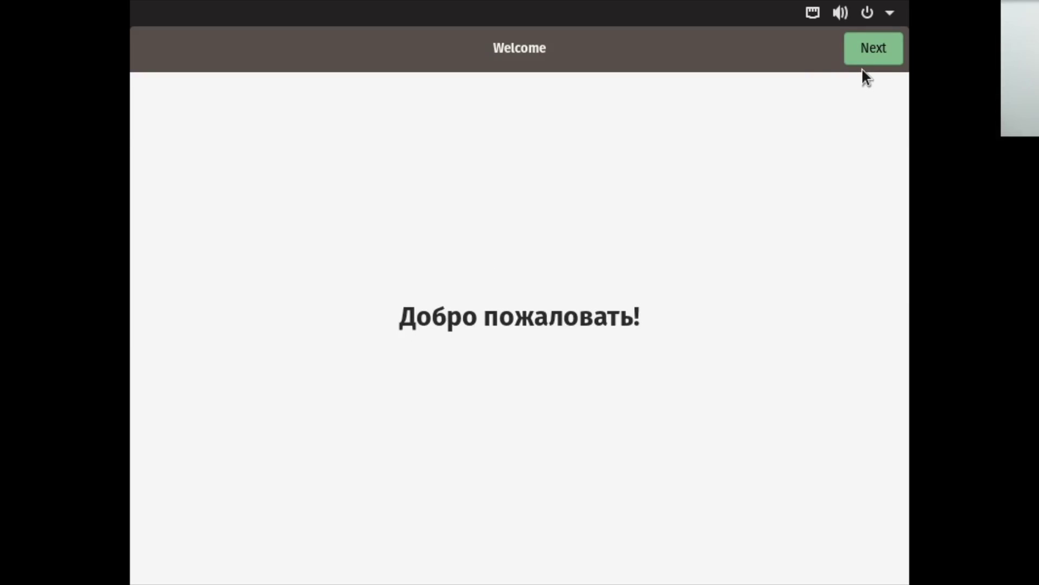
pyautogui.moveTo(820, 109)
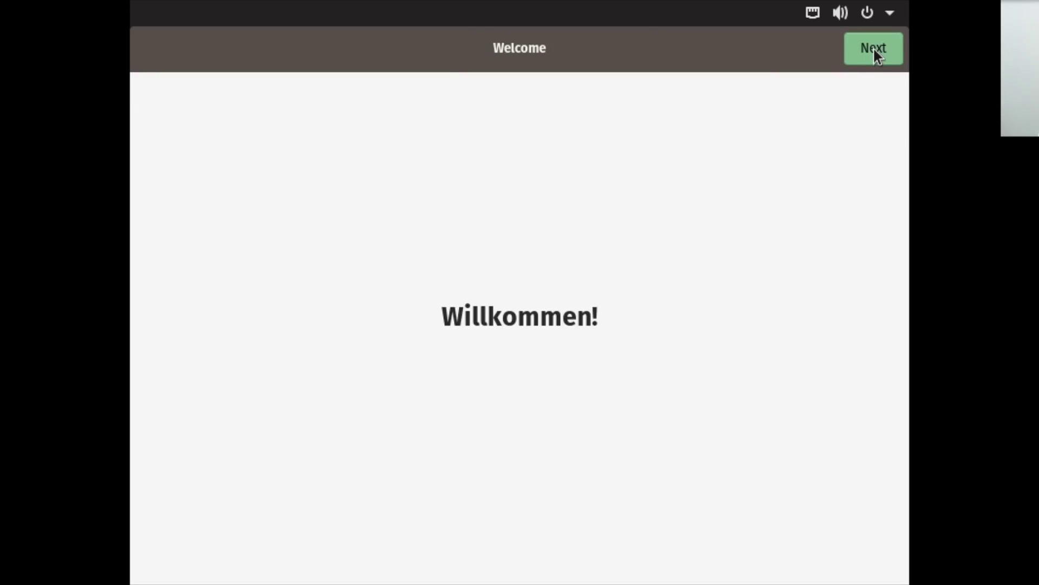
# Pass Welcome, keep English (Australian) typing and location services on, reaching the Time Zone page
pyautogui.click(873, 47)
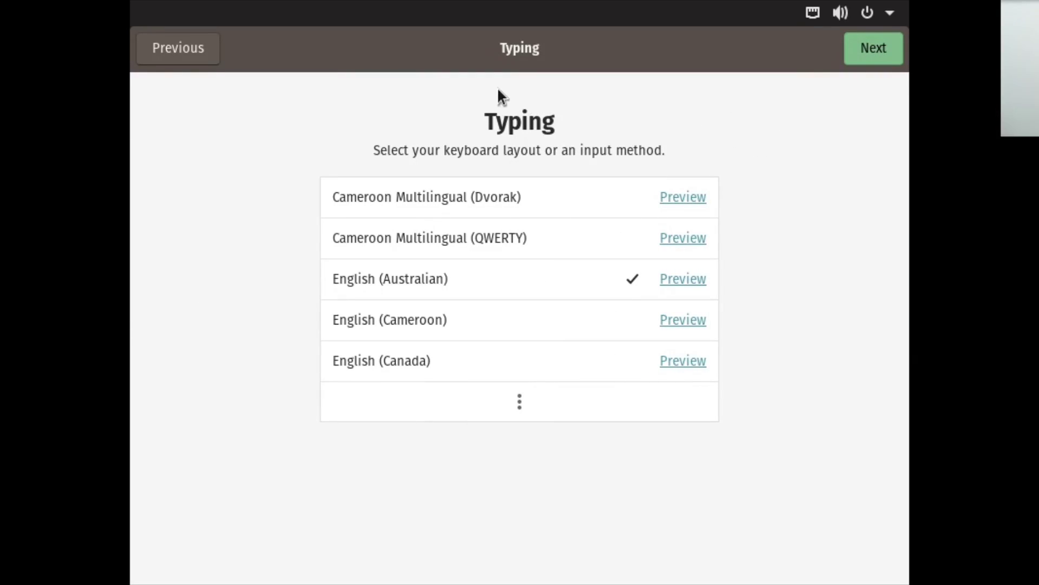
pyautogui.moveTo(499, 95)
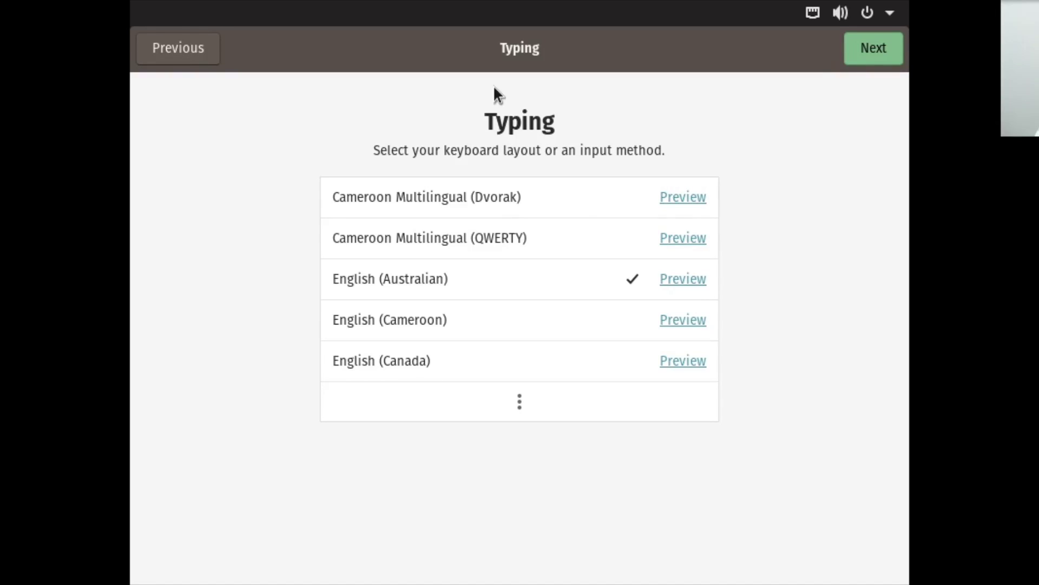
pyautogui.moveTo(585, 93)
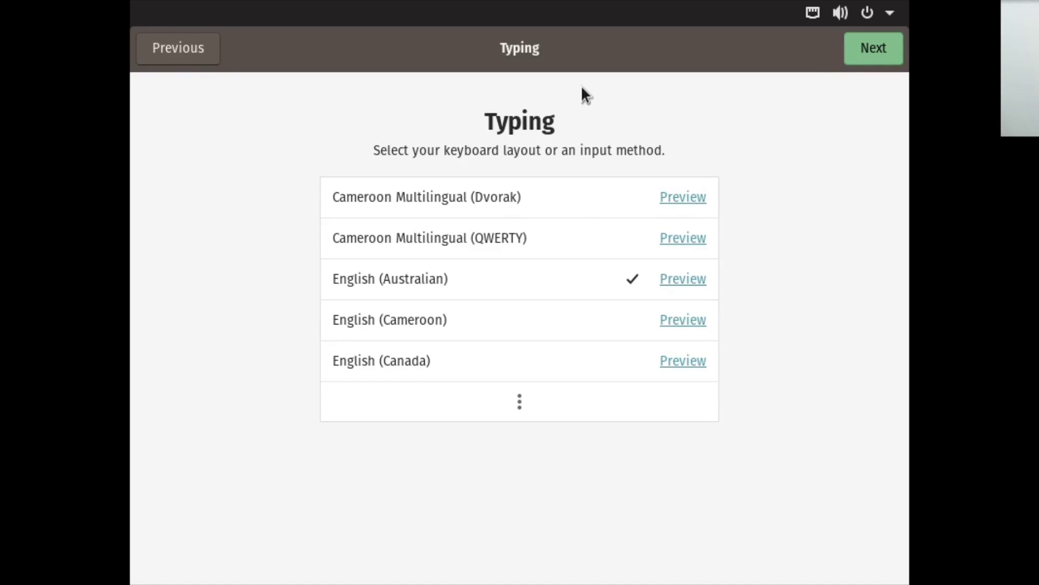
pyautogui.moveTo(464, 147)
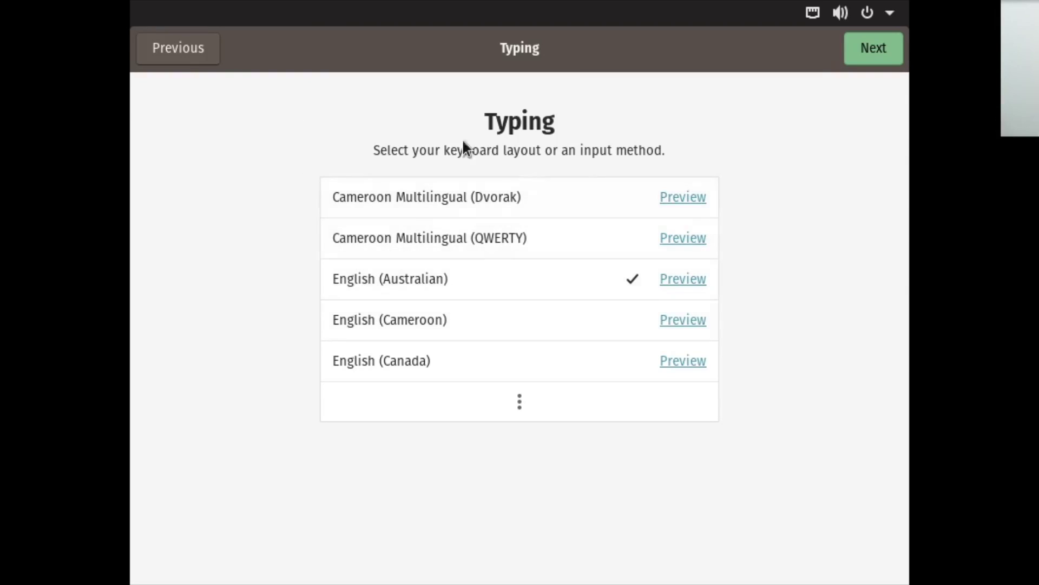
pyautogui.moveTo(468, 146)
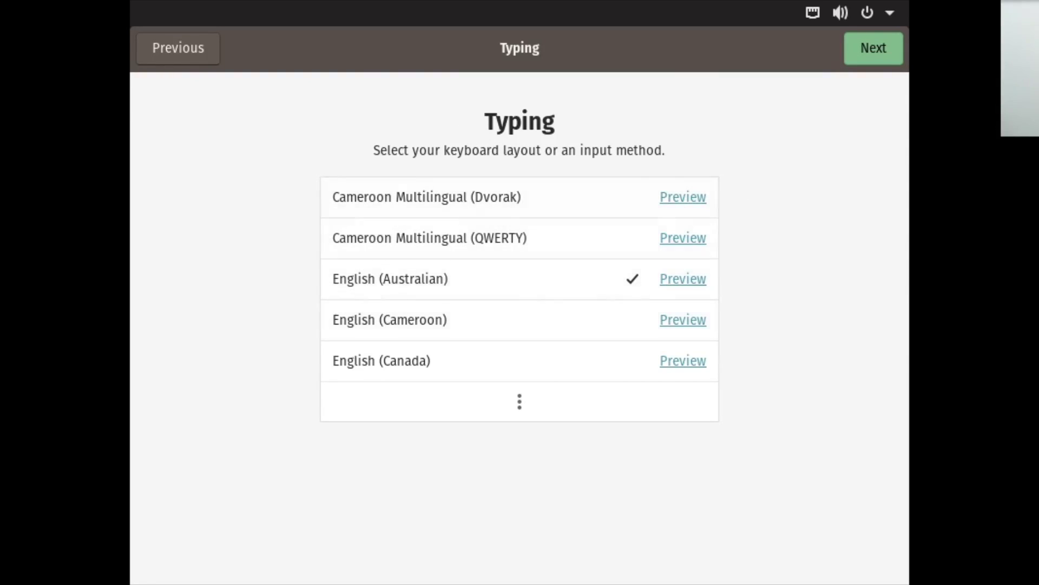
pyautogui.click(873, 47)
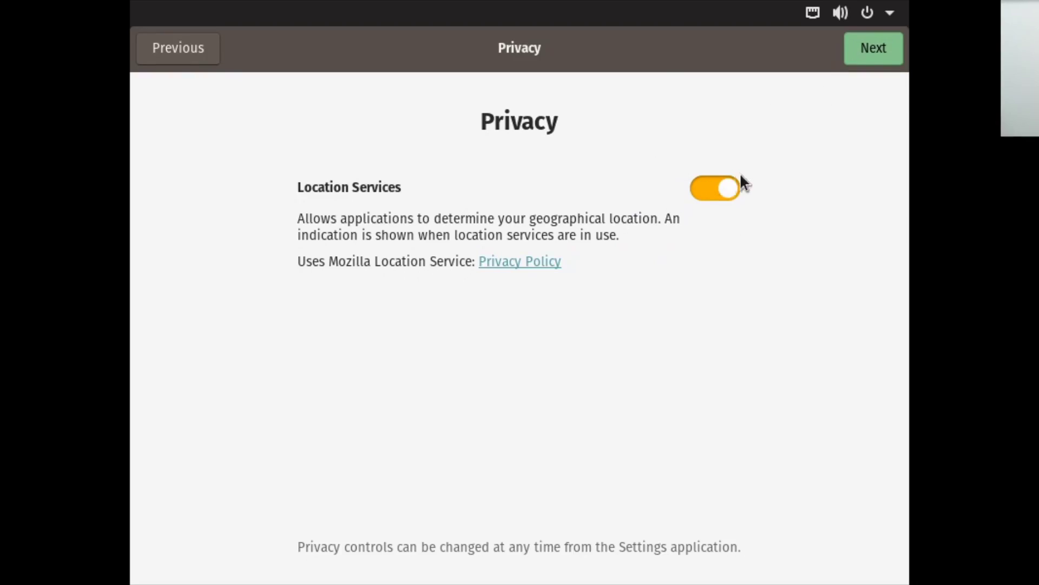
pyautogui.click(873, 48)
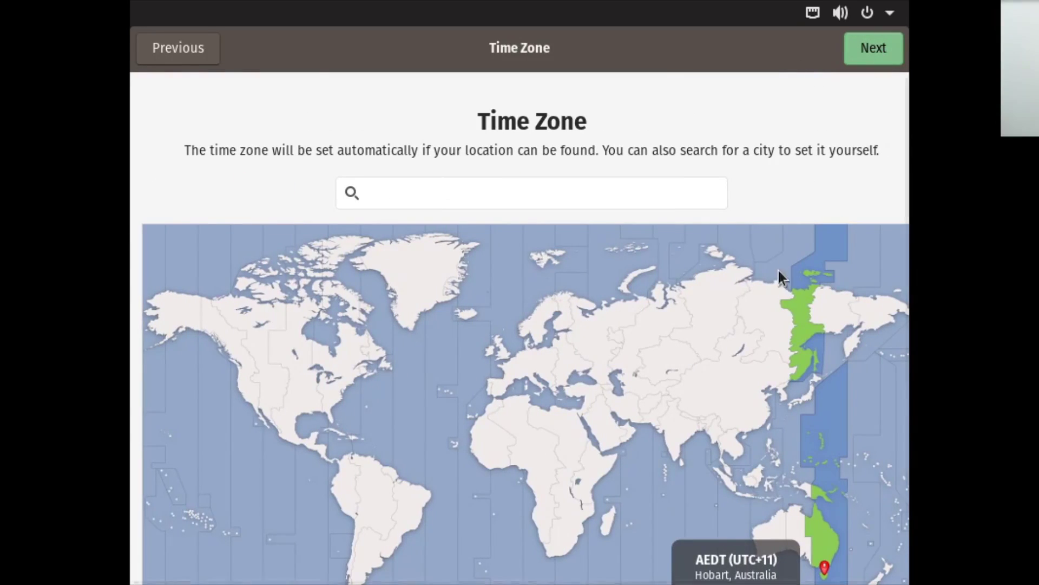
pyautogui.scroll(-3)
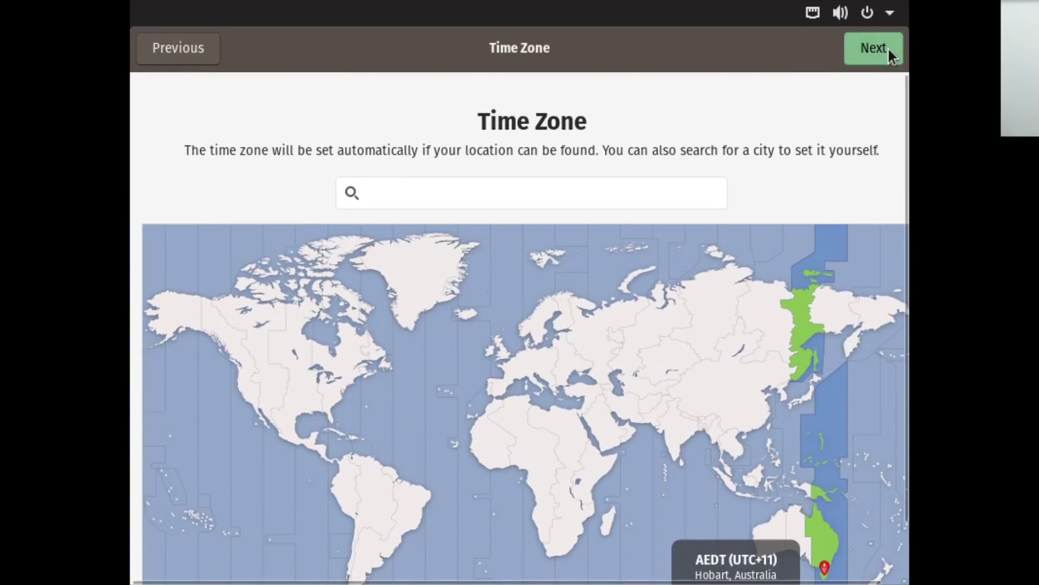
# Accept the Hobart, Australia time zone and allow GNOME access to link a Google account
pyautogui.click(872, 48)
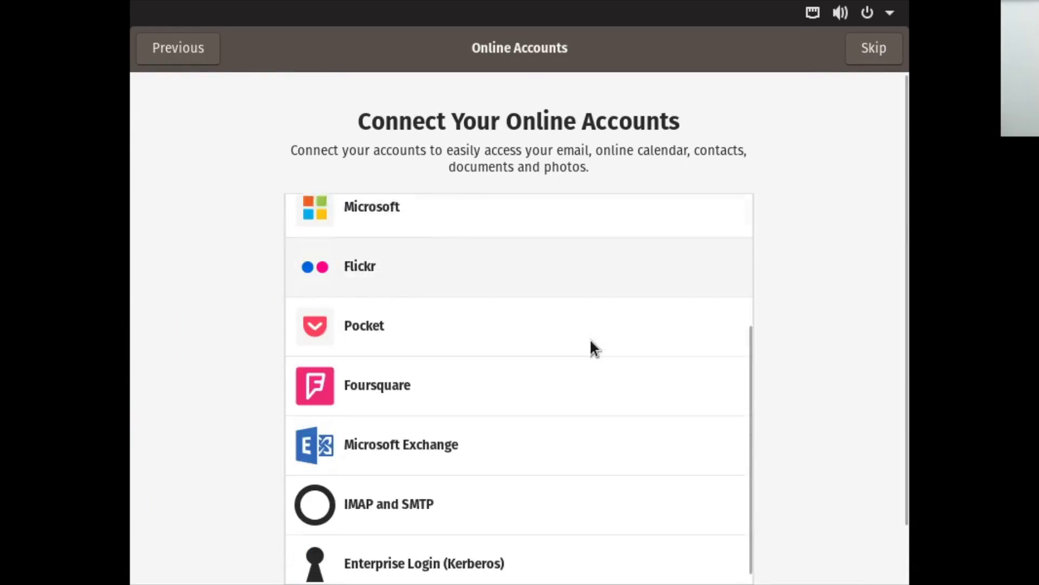
pyautogui.scroll(3)
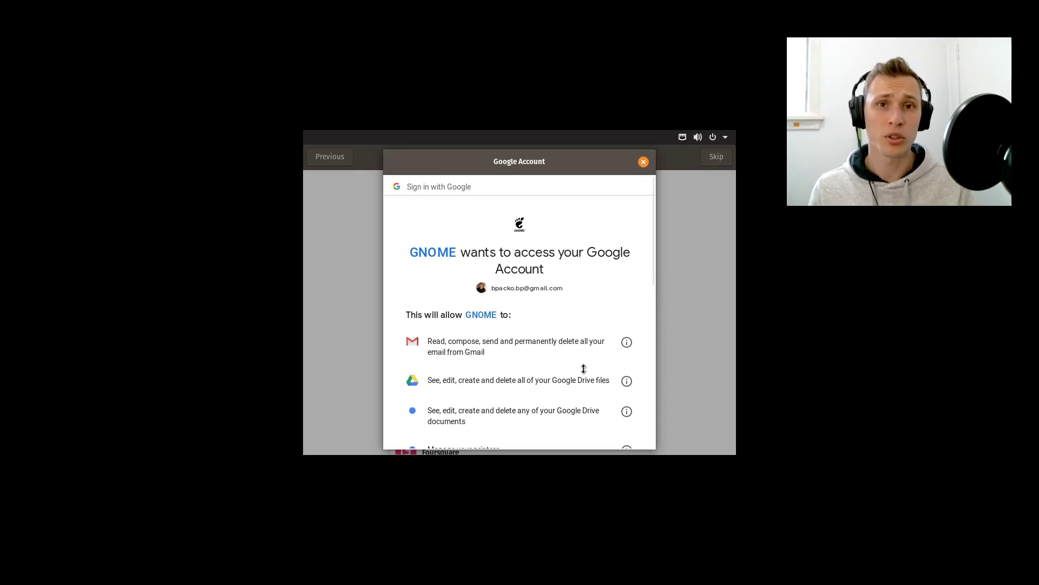
pyautogui.scroll(-3)
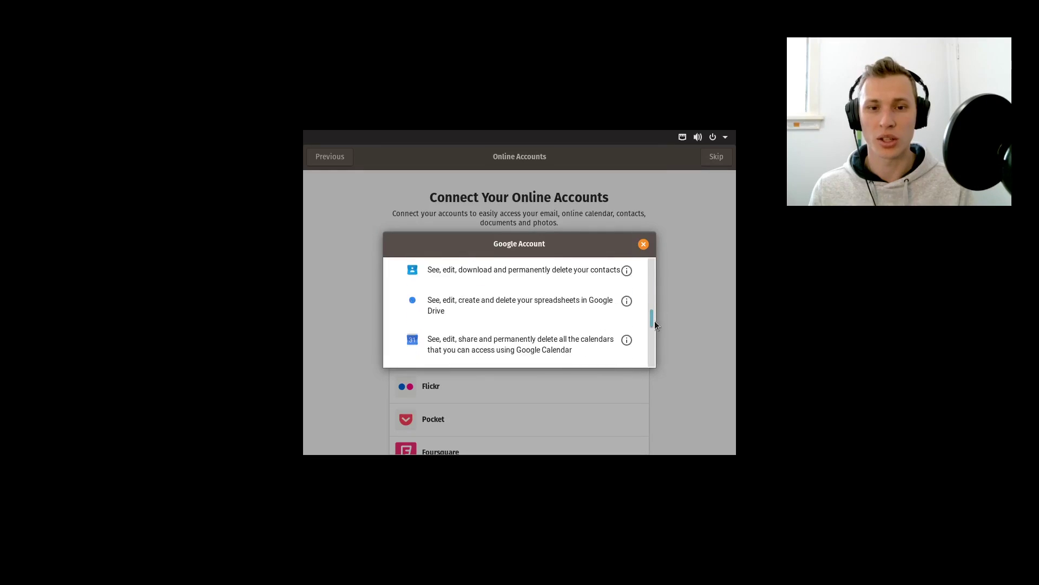
pyautogui.scroll(-3)
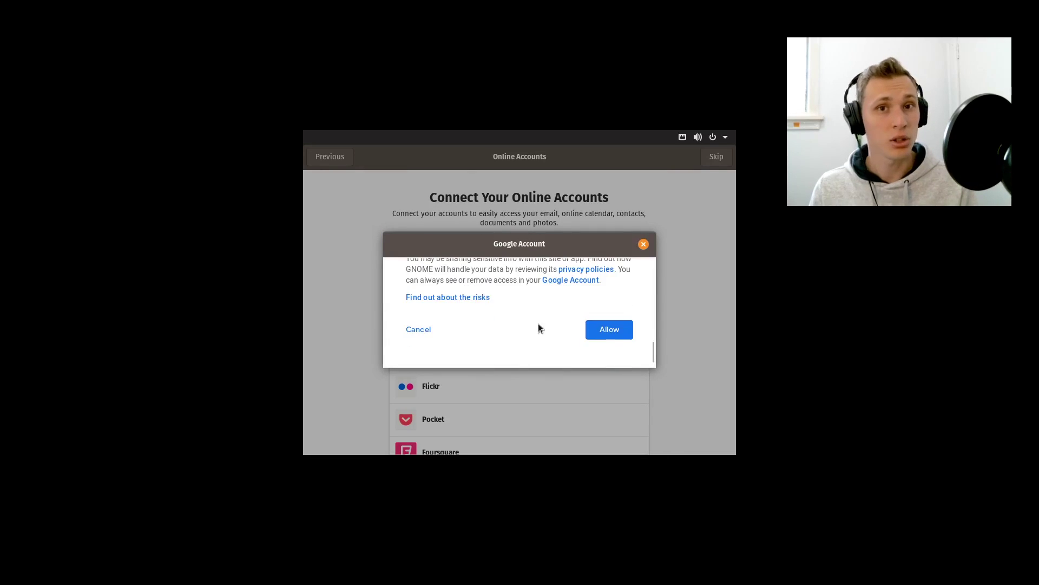
pyautogui.scroll(-3)
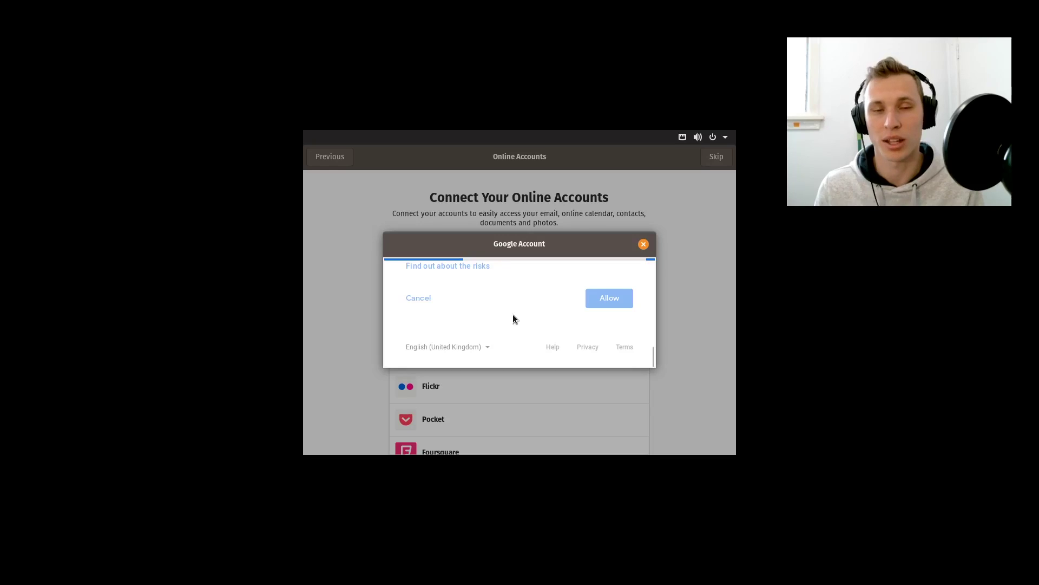
pyautogui.click(643, 243)
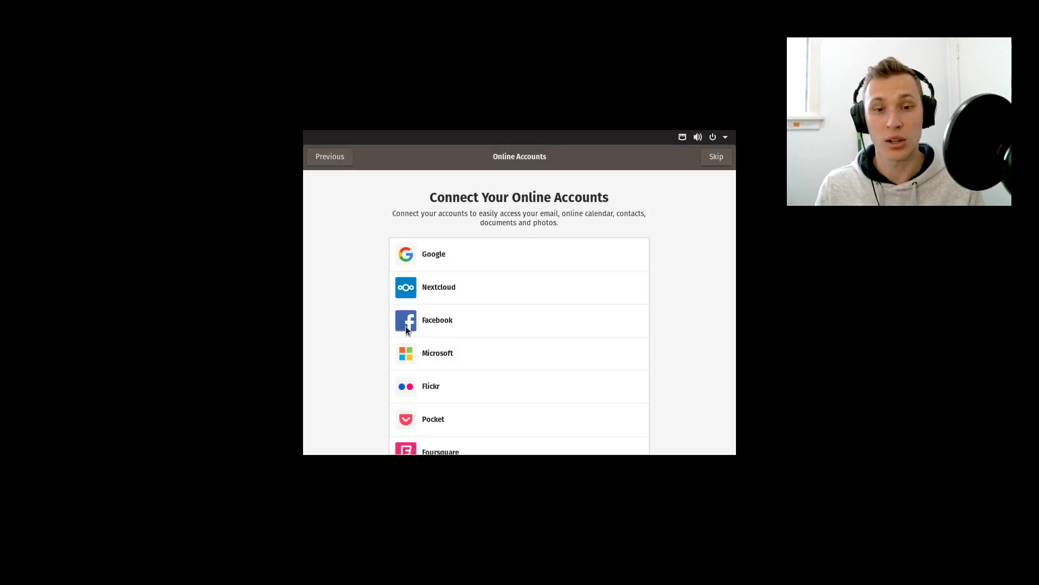
pyautogui.moveTo(561, 414)
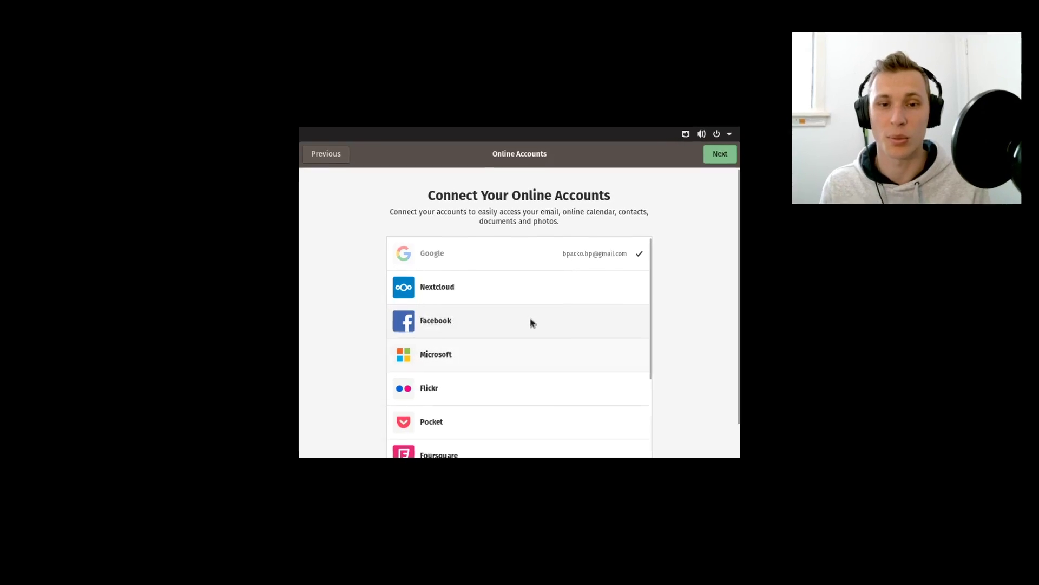
pyautogui.scroll(-3)
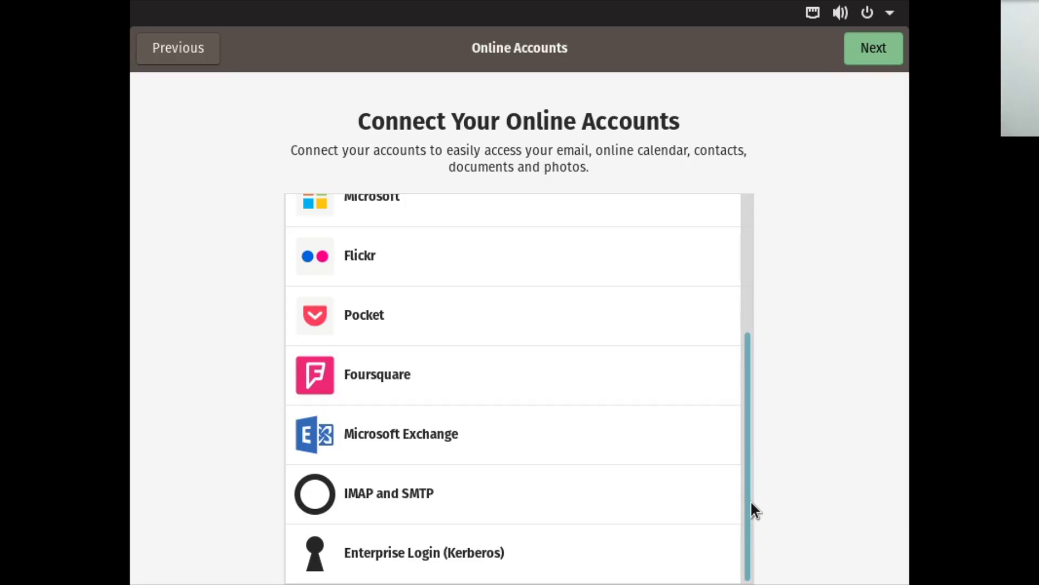
pyautogui.moveTo(777, 542)
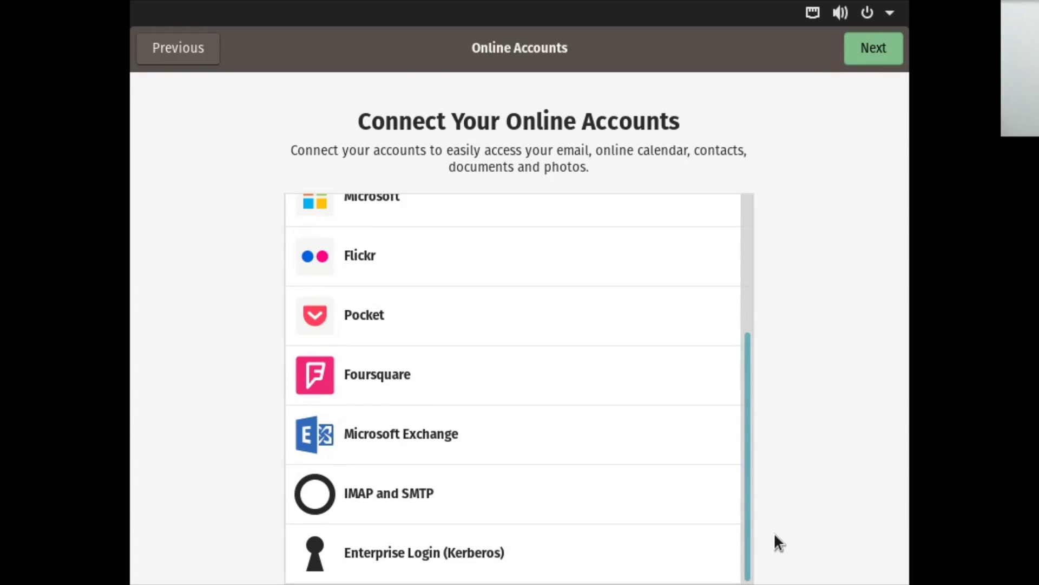
pyautogui.scroll(3)
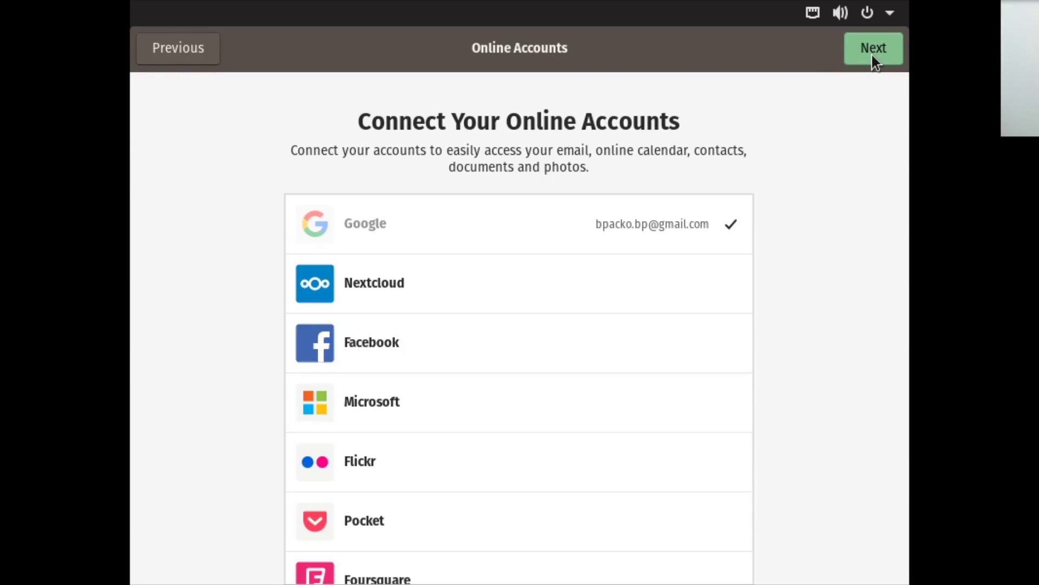
# Keep the full name and username, choose a profile picture, and reach the password step
pyautogui.click(873, 48)
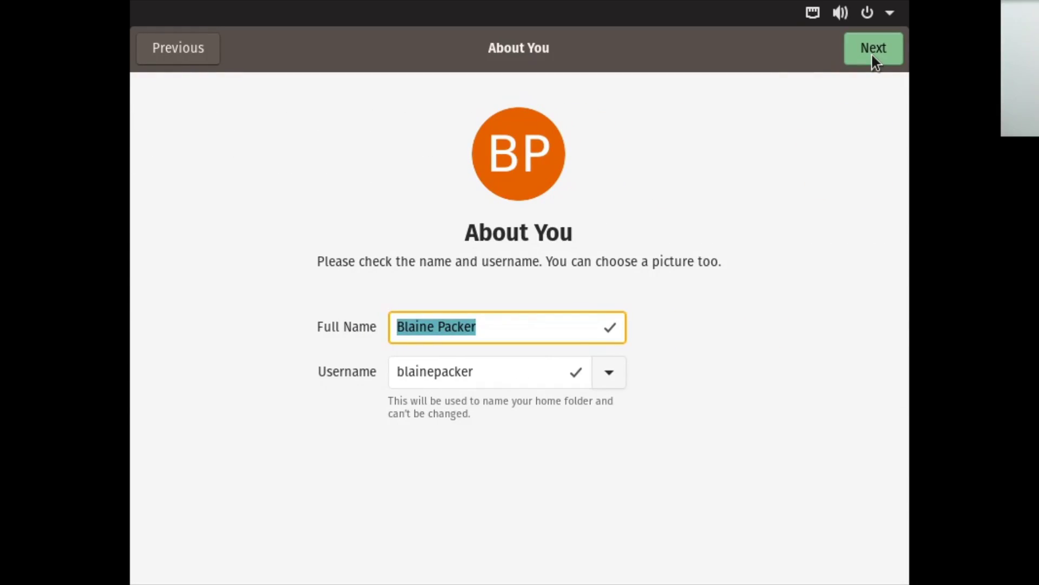
pyautogui.moveTo(224, 343)
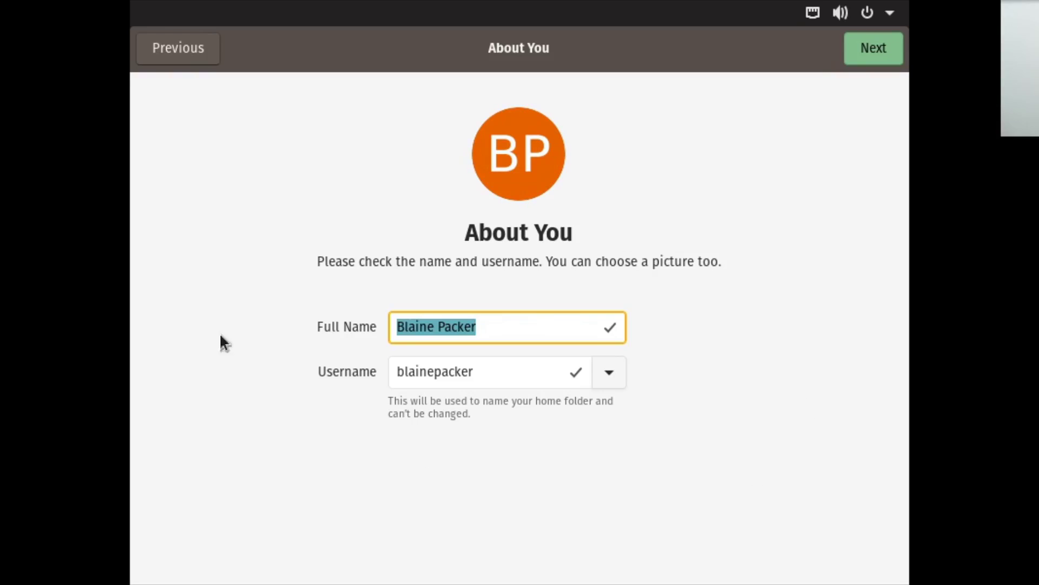
pyautogui.moveTo(442, 357)
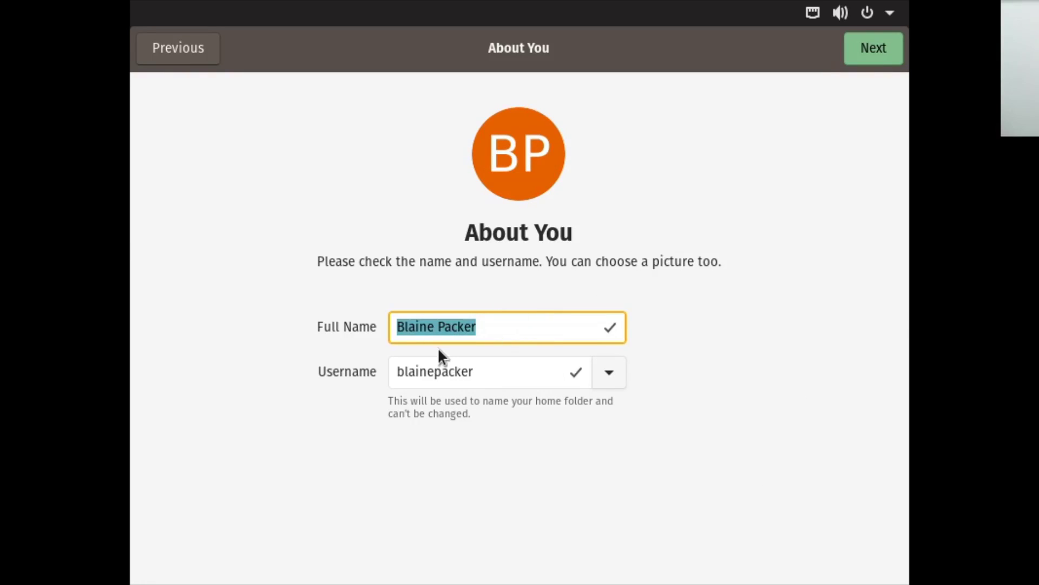
pyautogui.moveTo(471, 189)
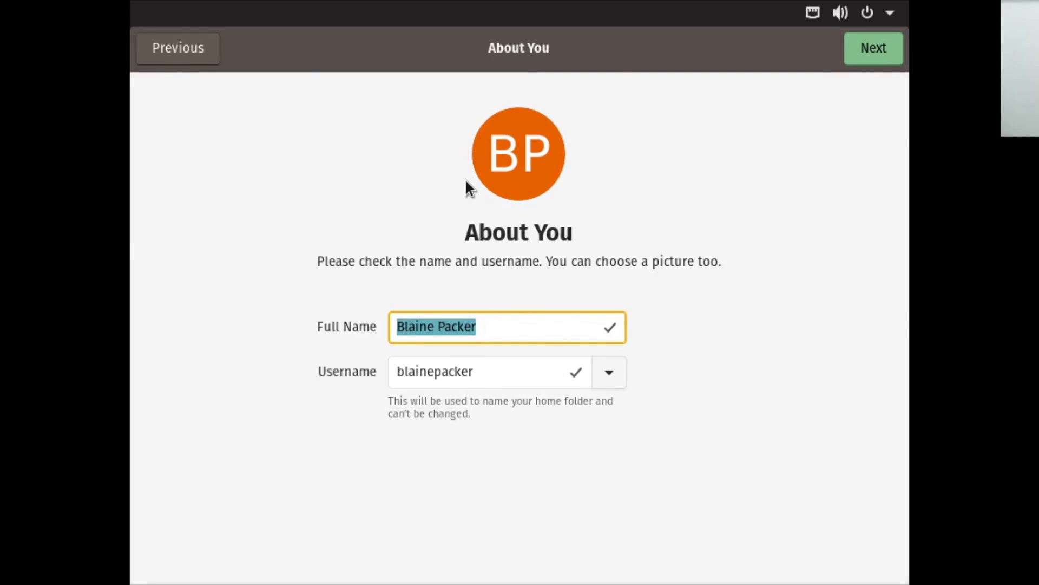
pyautogui.moveTo(659, 214)
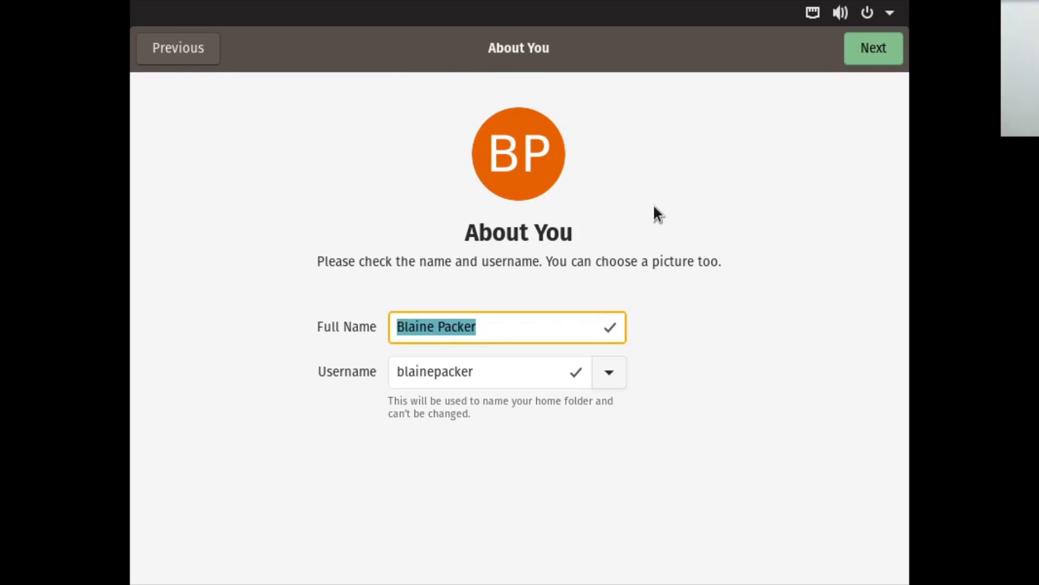
pyautogui.click(519, 153)
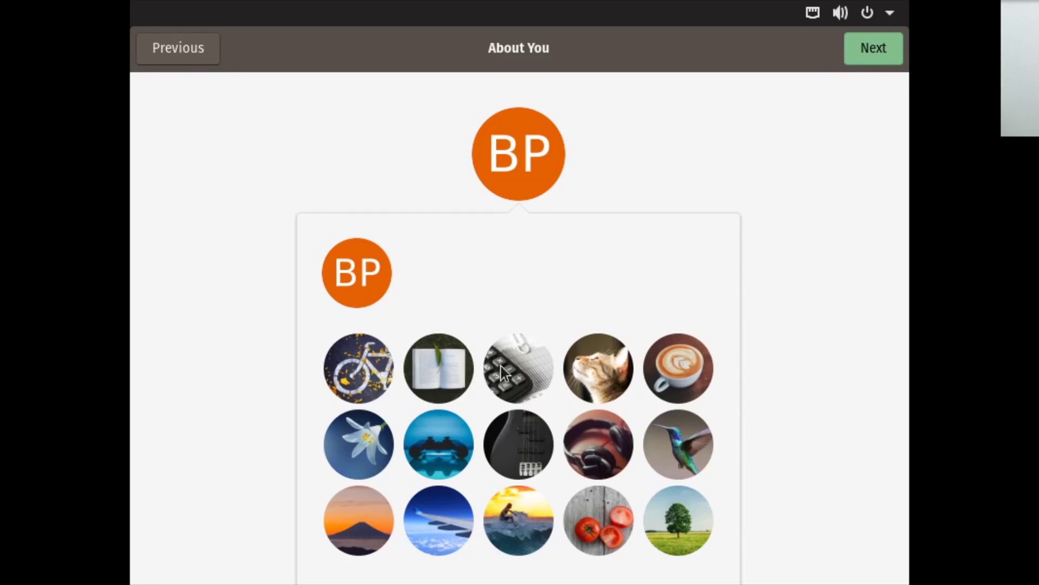
pyautogui.click(358, 521)
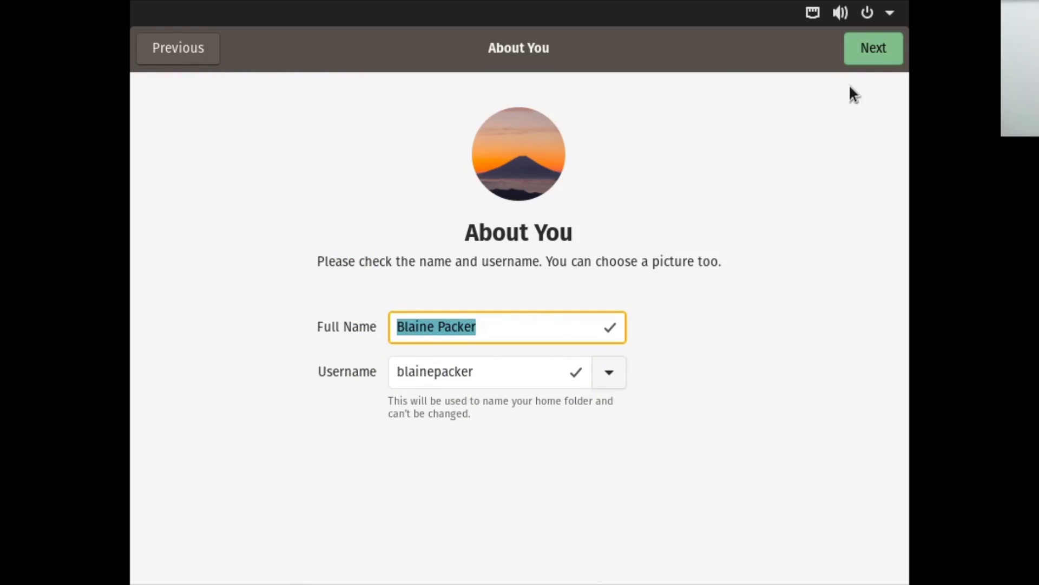
pyautogui.click(872, 48)
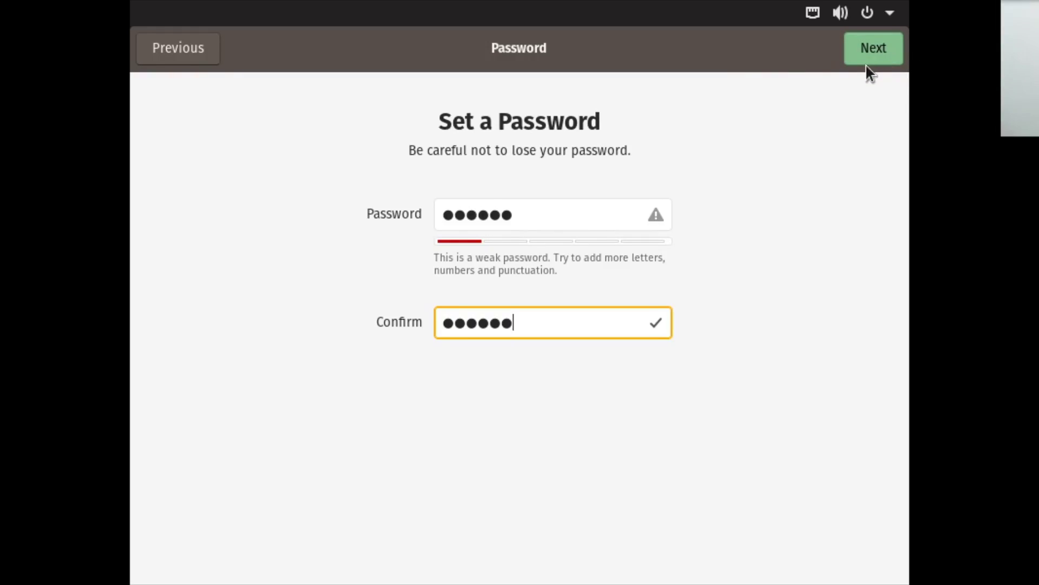
# Confirm the password and start using Pop!_OS, arriving at the new desktop
pyautogui.click(872, 47)
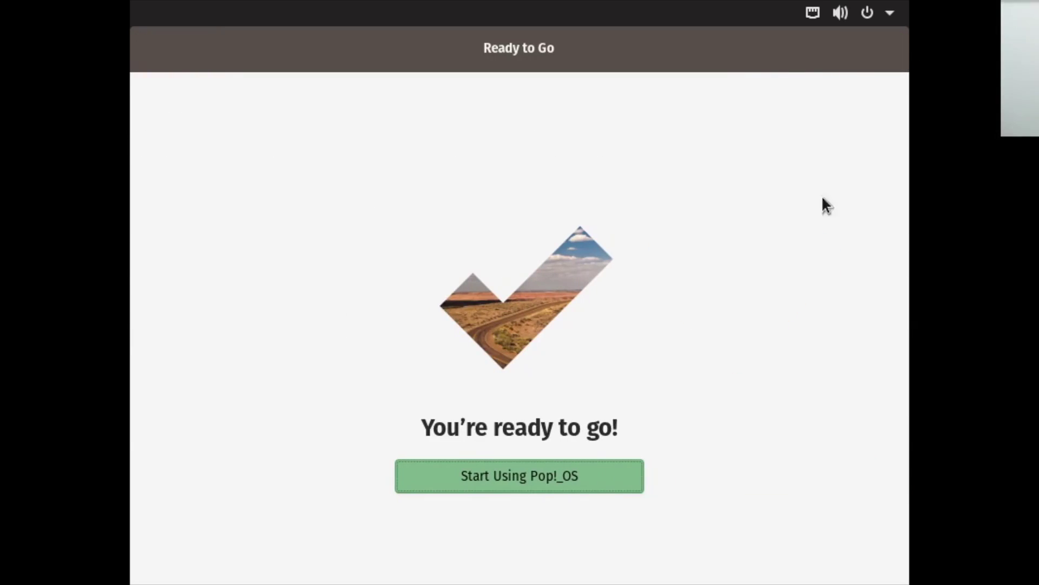
pyautogui.click(518, 475)
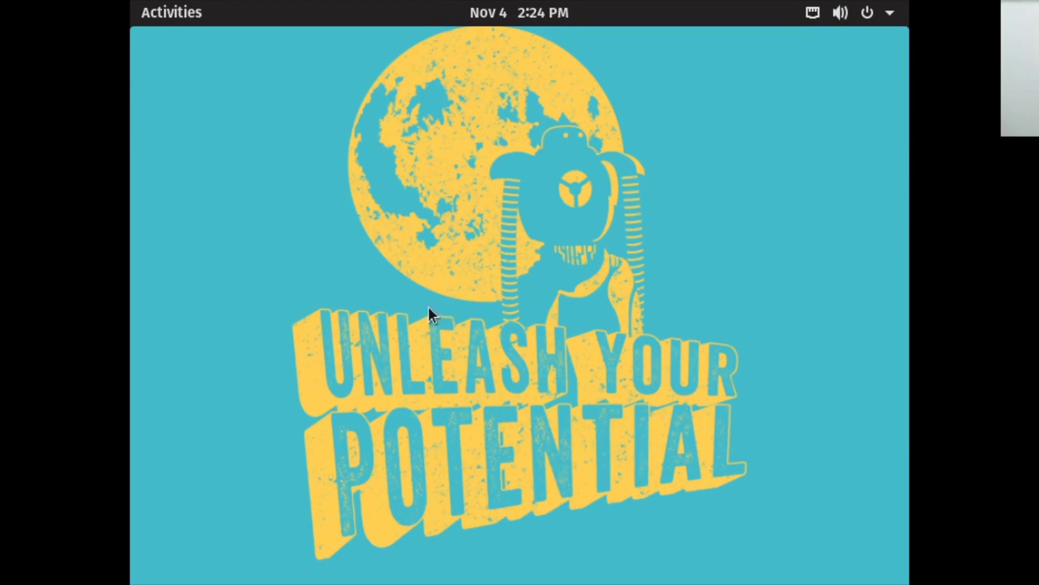
# Open the Activities overview and launch a terminal from the dock
pyautogui.click(171, 12)
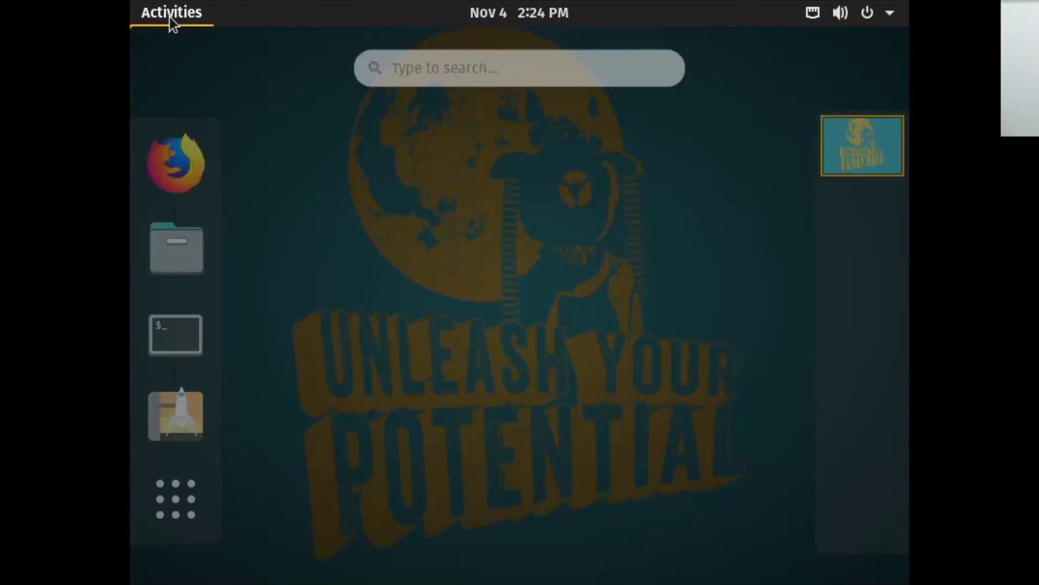
pyautogui.click(172, 12)
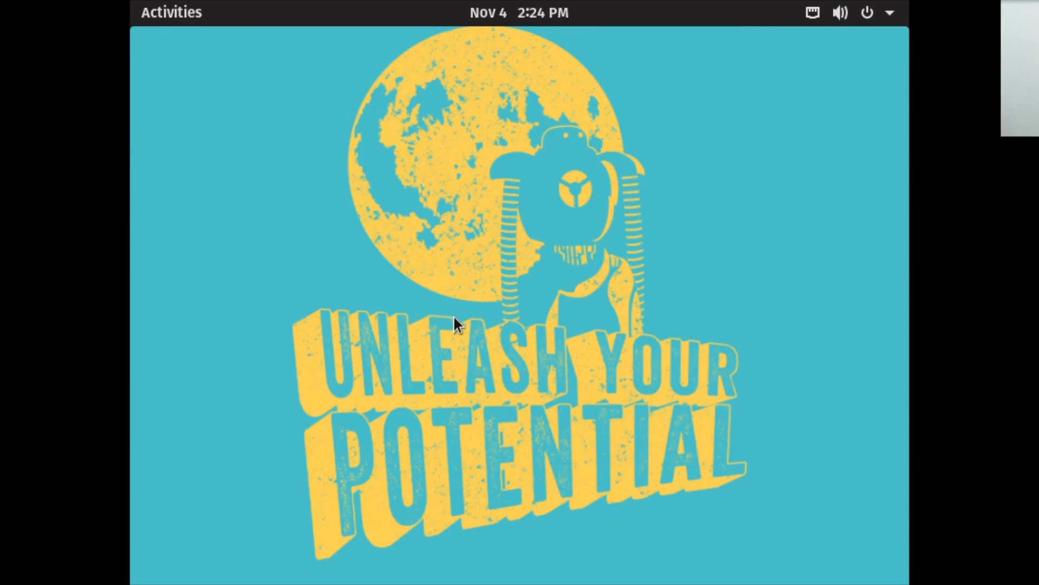
pyautogui.moveTo(427, 312)
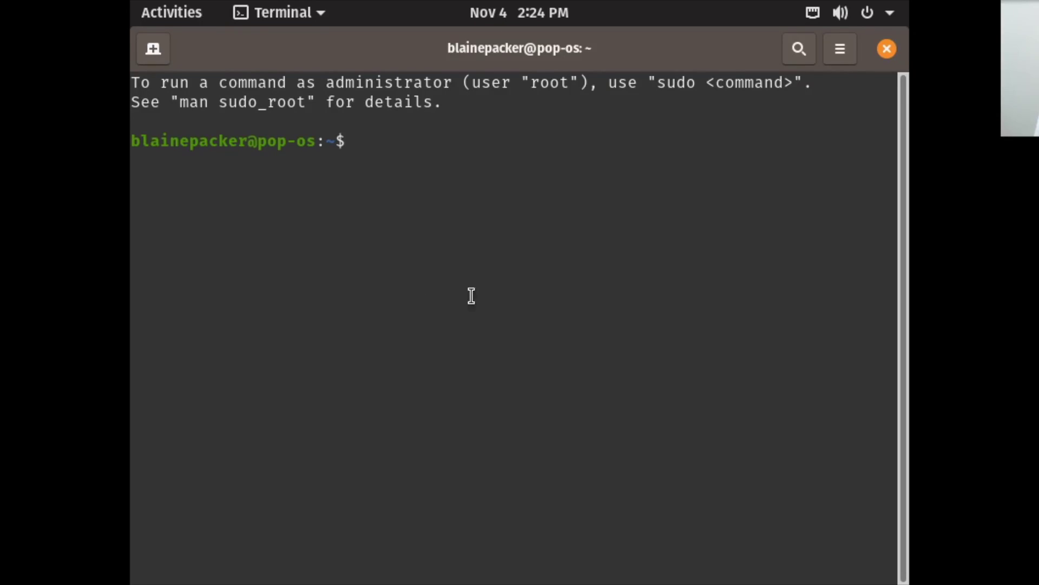
pyautogui.moveTo(481, 276)
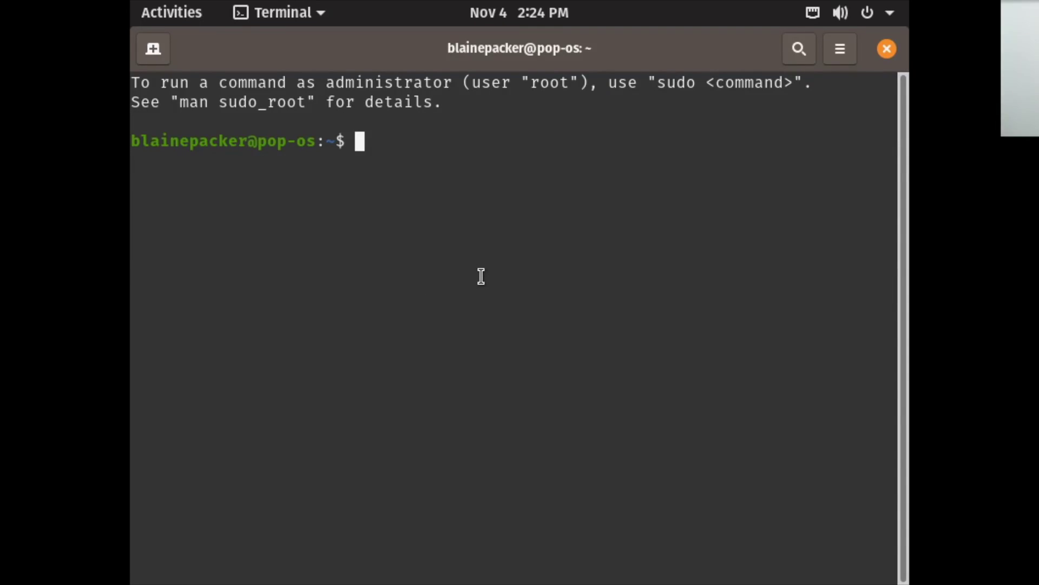
# Run 'sudo apt install open-vm-tools-desktop' and let the package and its dependencies install
pyautogui.write('sudo ap')
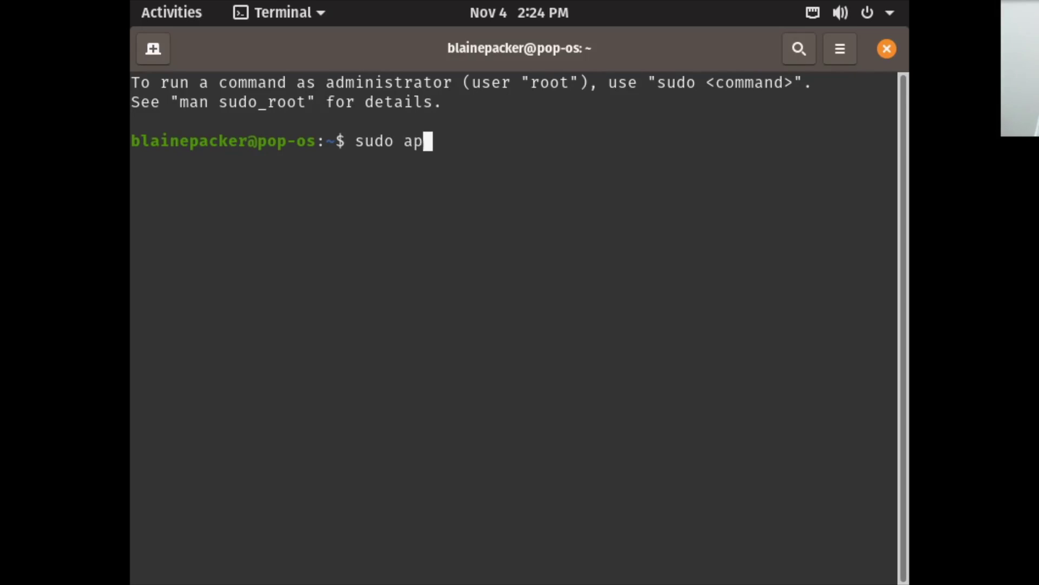
pyautogui.write('t install')
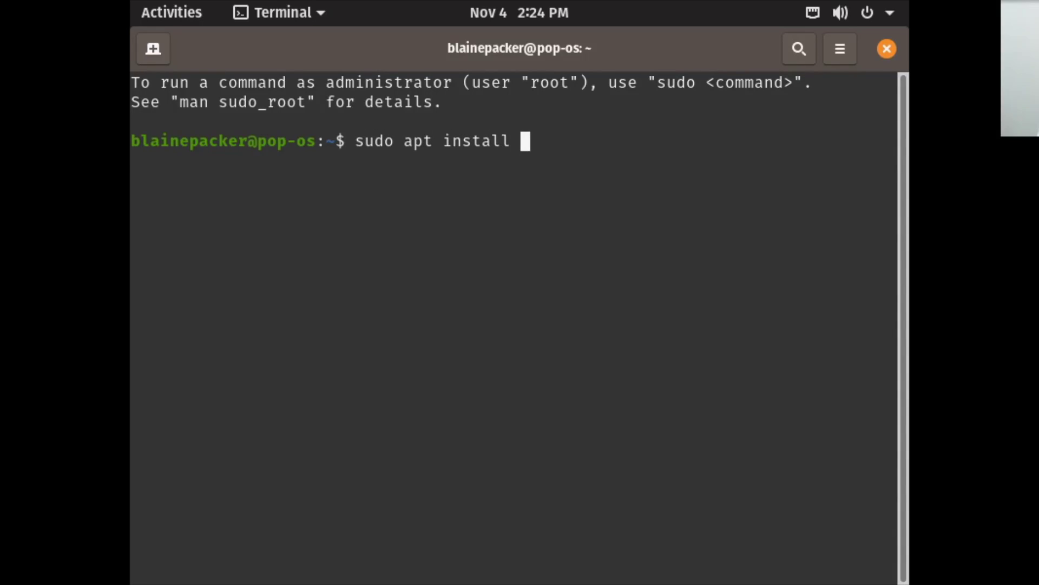
pyautogui.write('open-v')
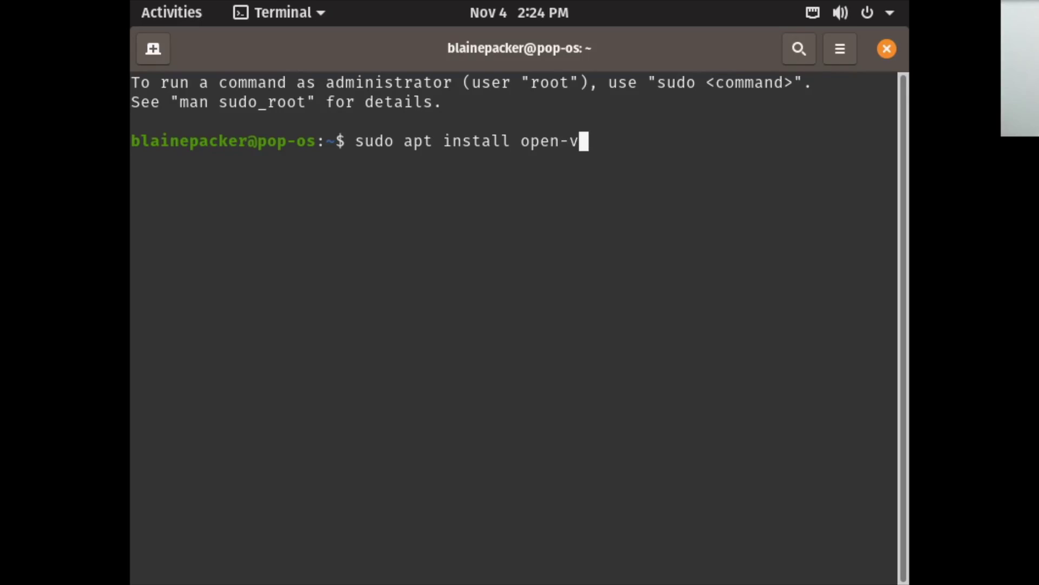
pyautogui.write('m-tool')
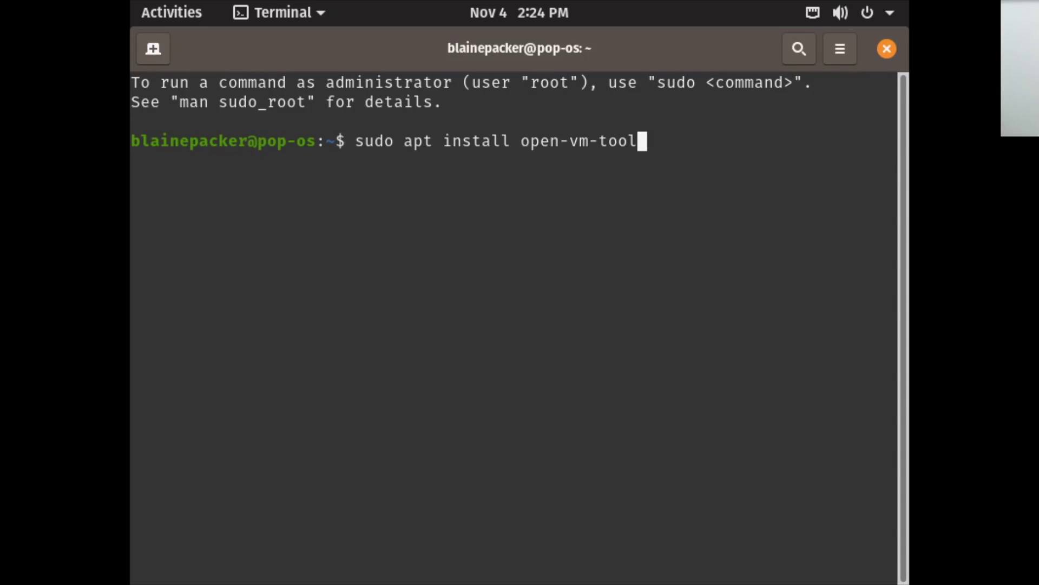
pyautogui.write('s-deskto')
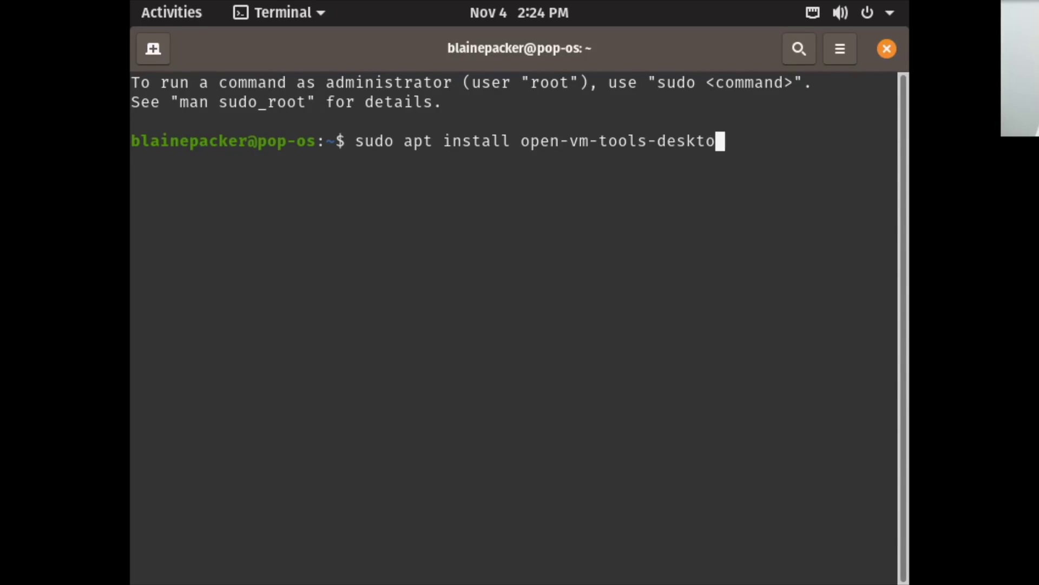
pyautogui.press('Return')
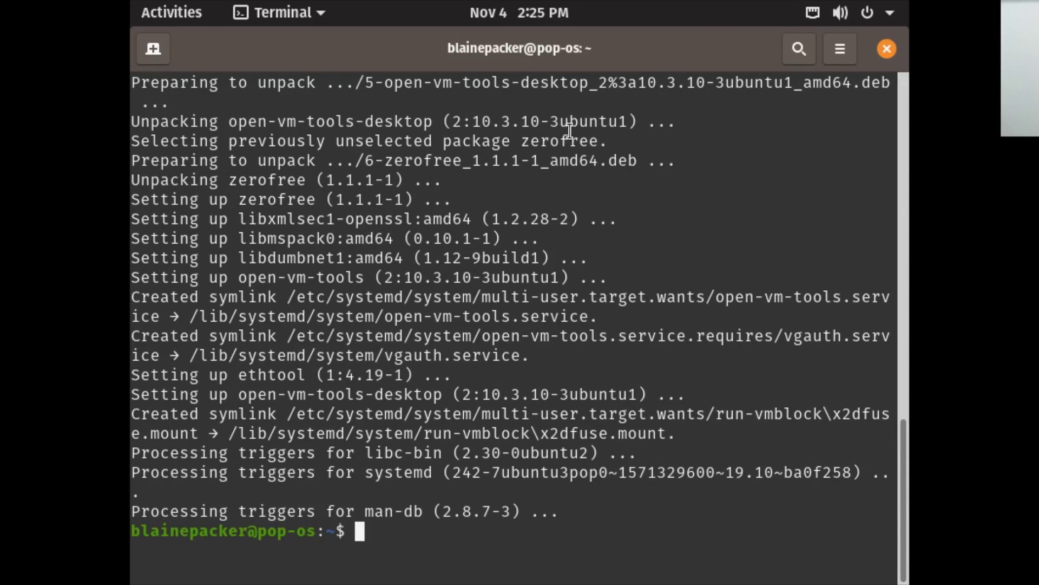
pyautogui.moveTo(729, 63)
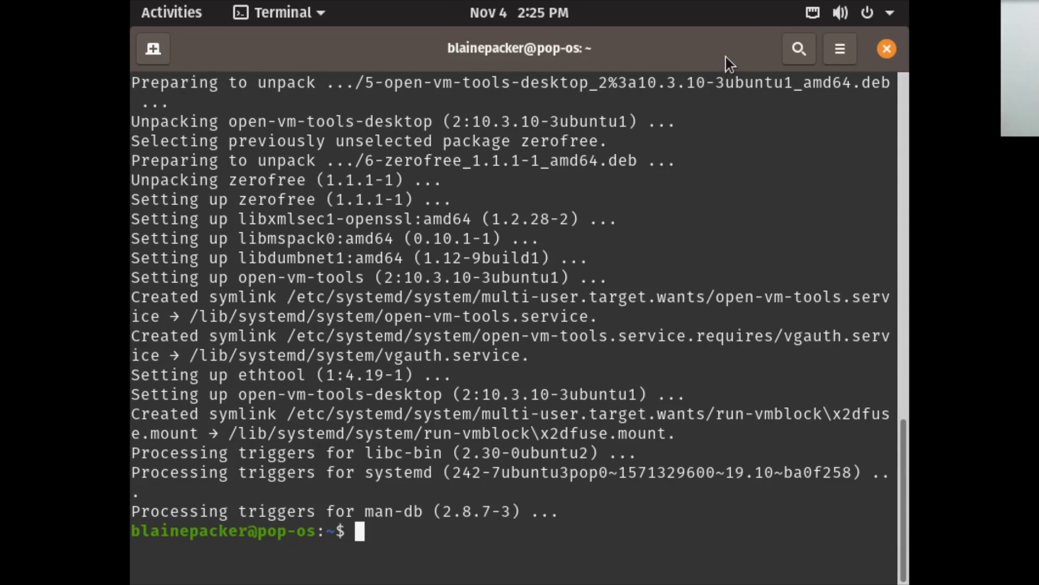
pyautogui.moveTo(764, 205)
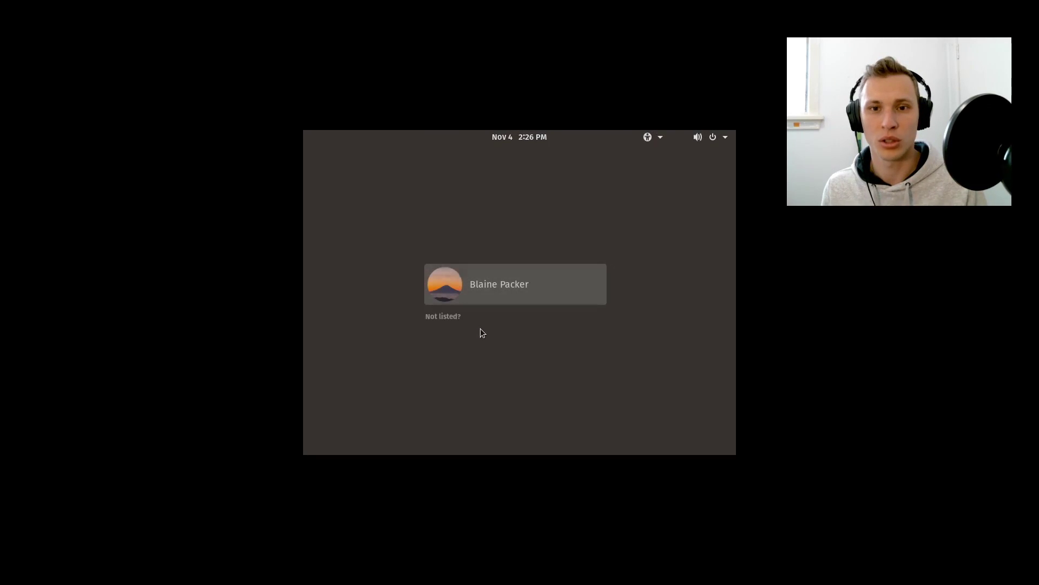
# Select the user account on the login screen and enter the password to reach the desktop
pyautogui.click(515, 284)
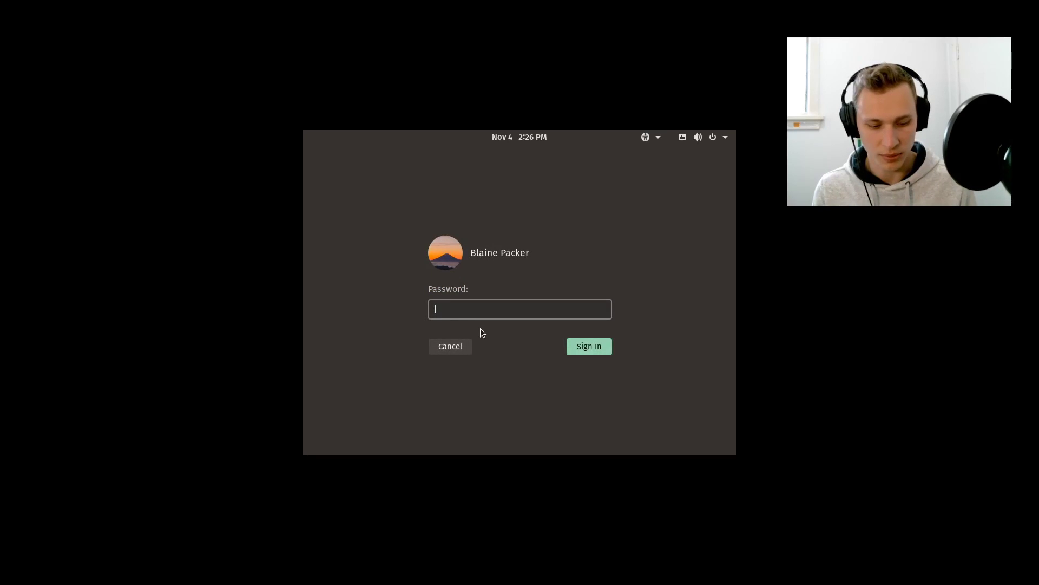
pyautogui.click(587, 345)
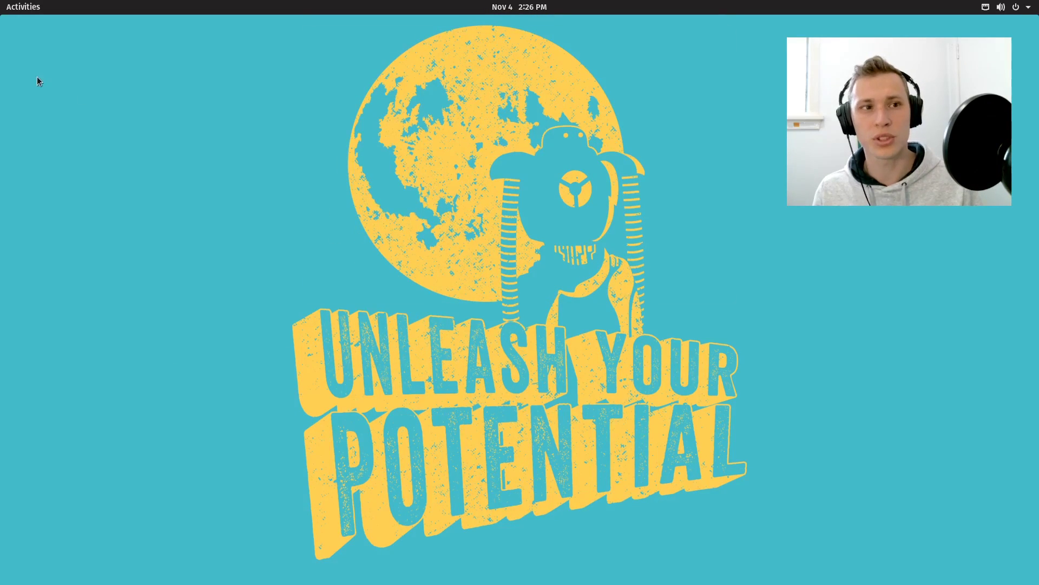
pyautogui.moveTo(564, 179)
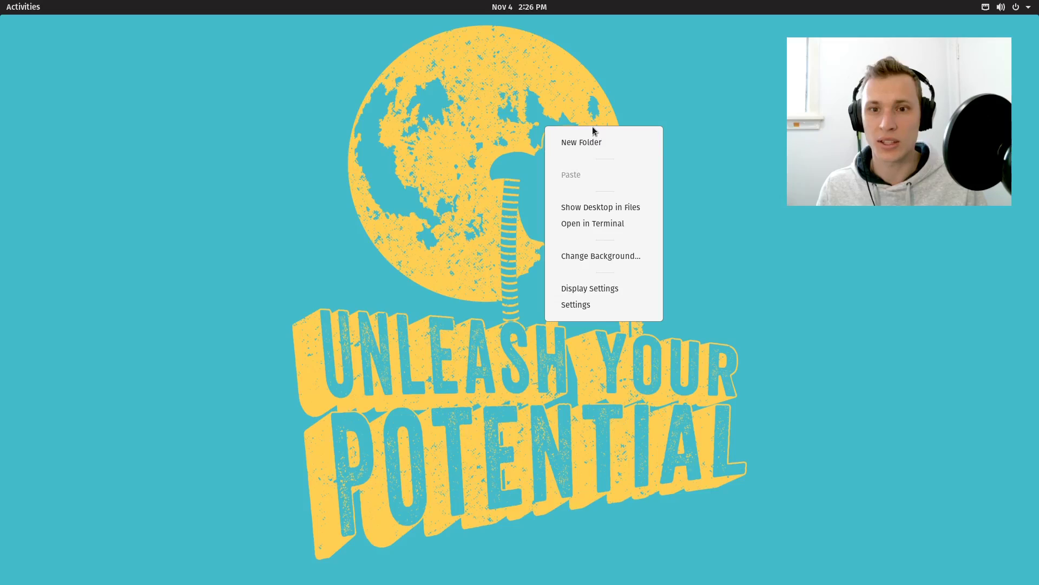
# Apply the snowy mountain photo as both desktop background and lock screen via Display Settings
pyautogui.click(589, 288)
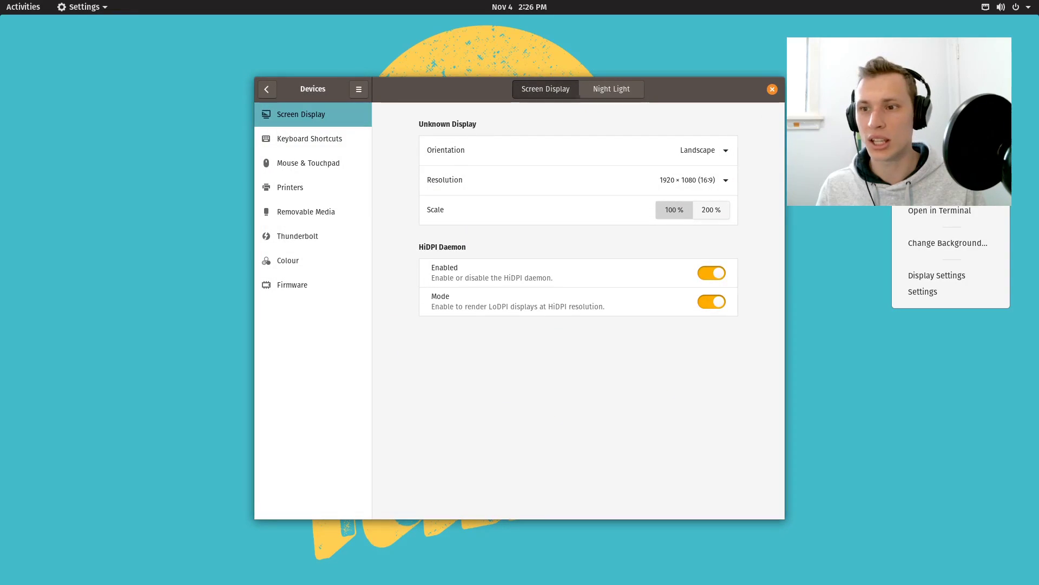
pyautogui.click(947, 243)
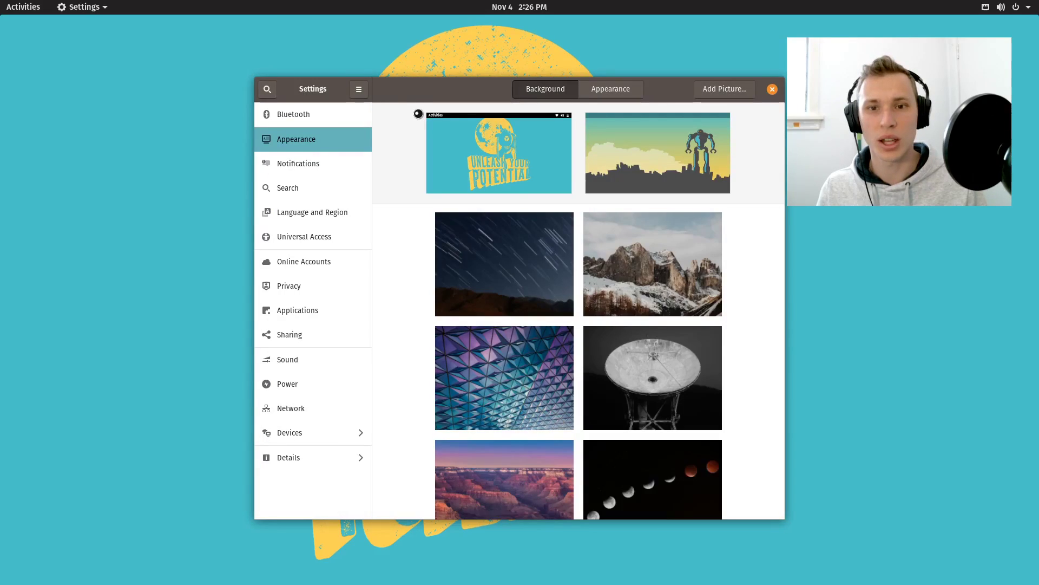
pyautogui.scroll(-3)
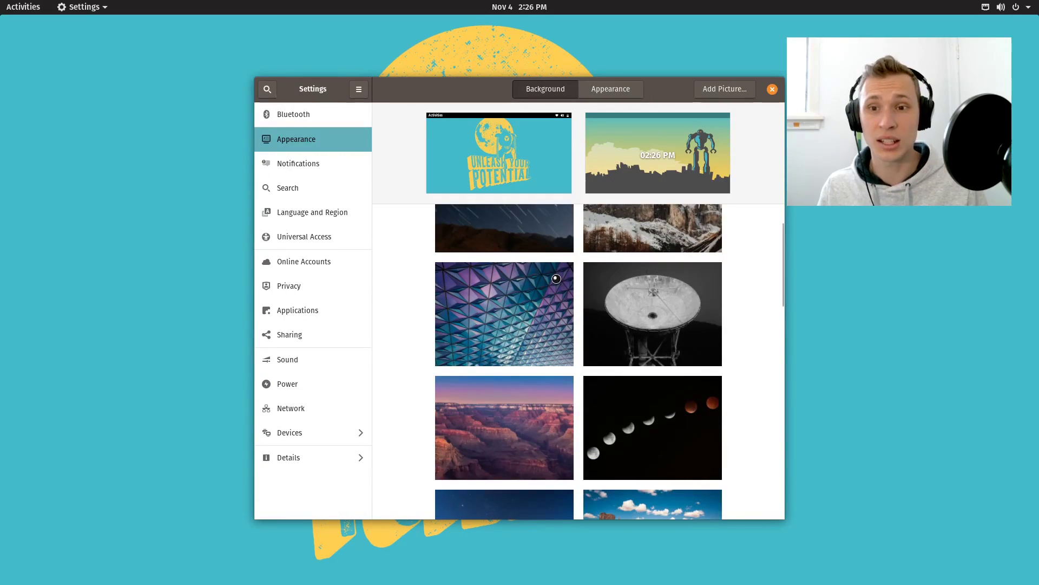
pyautogui.click(652, 263)
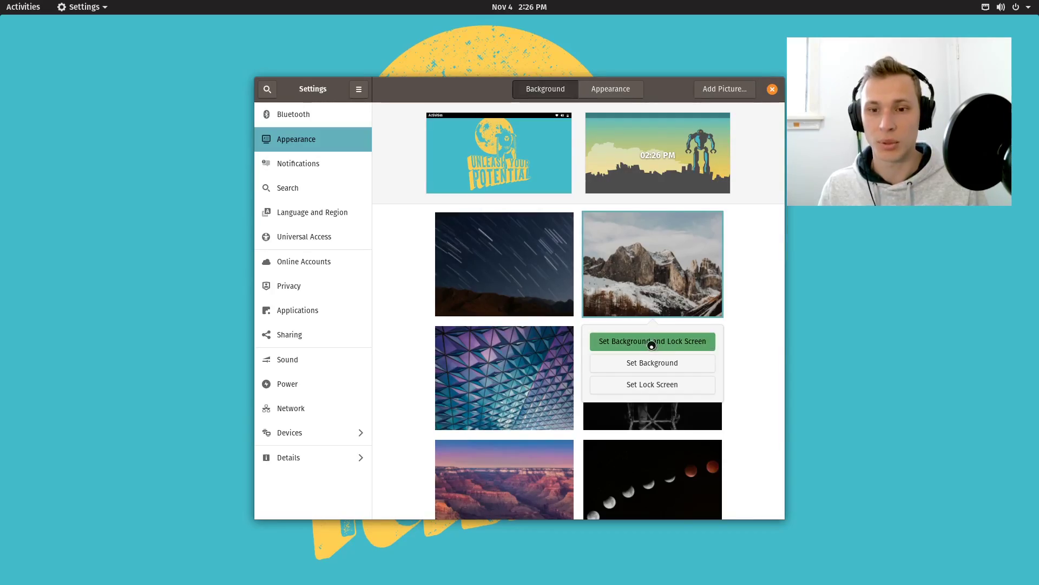
pyautogui.click(652, 341)
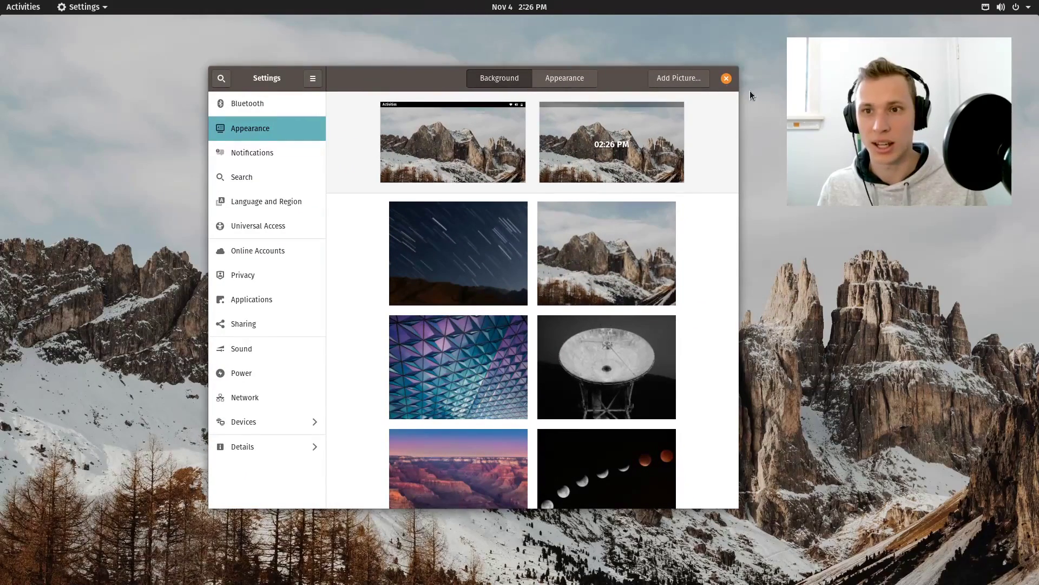
# Select the Dark theme in the Appearance settings
pyautogui.click(563, 77)
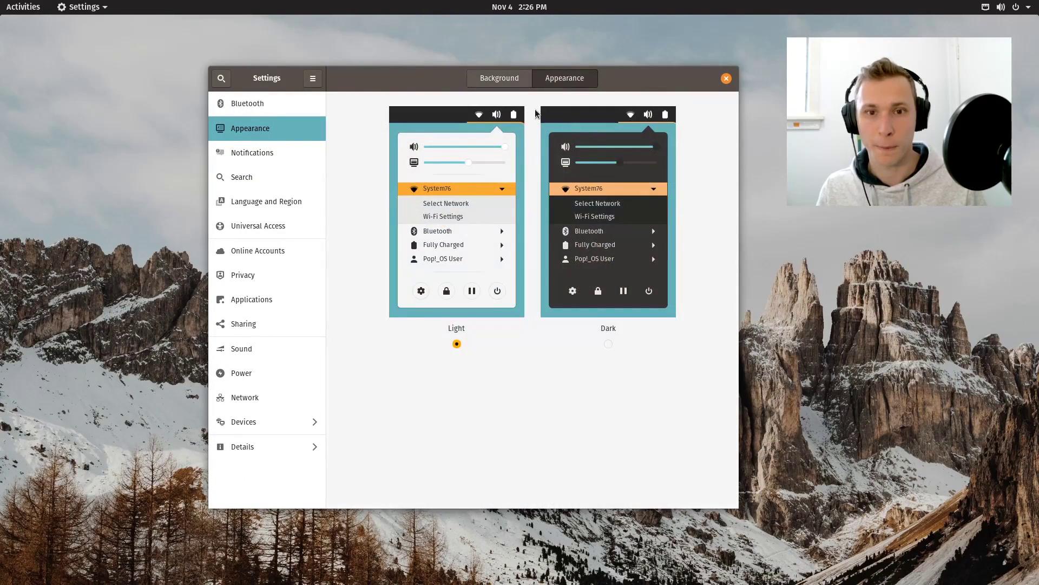
pyautogui.moveTo(639, 78)
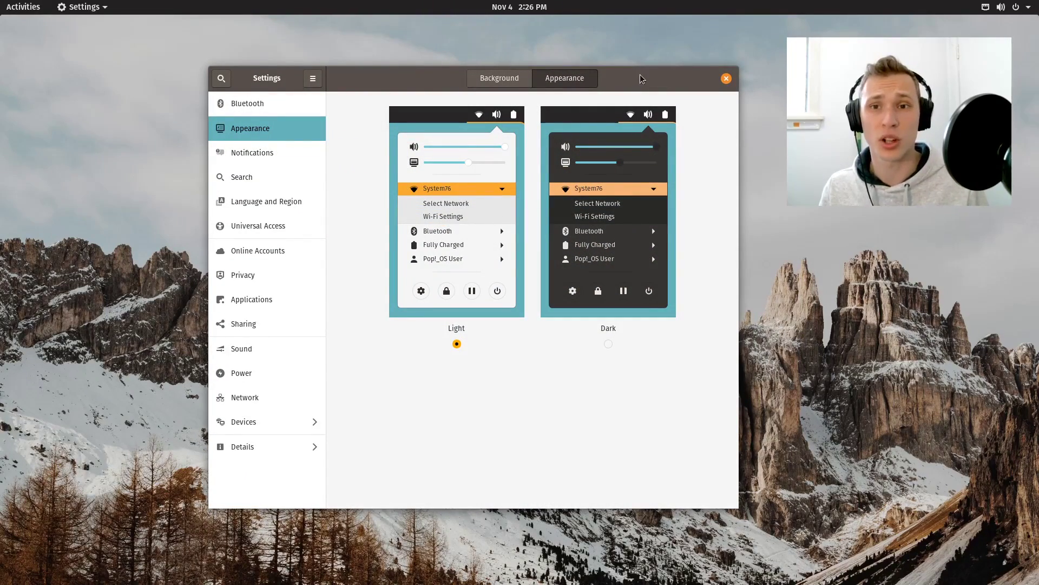
pyautogui.click(608, 343)
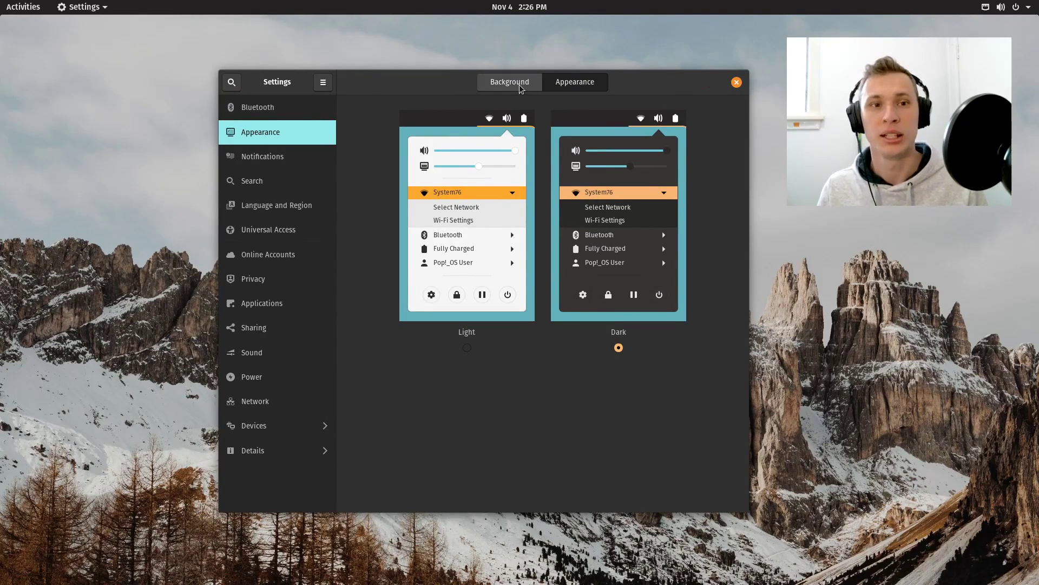
pyautogui.moveTo(284, 327)
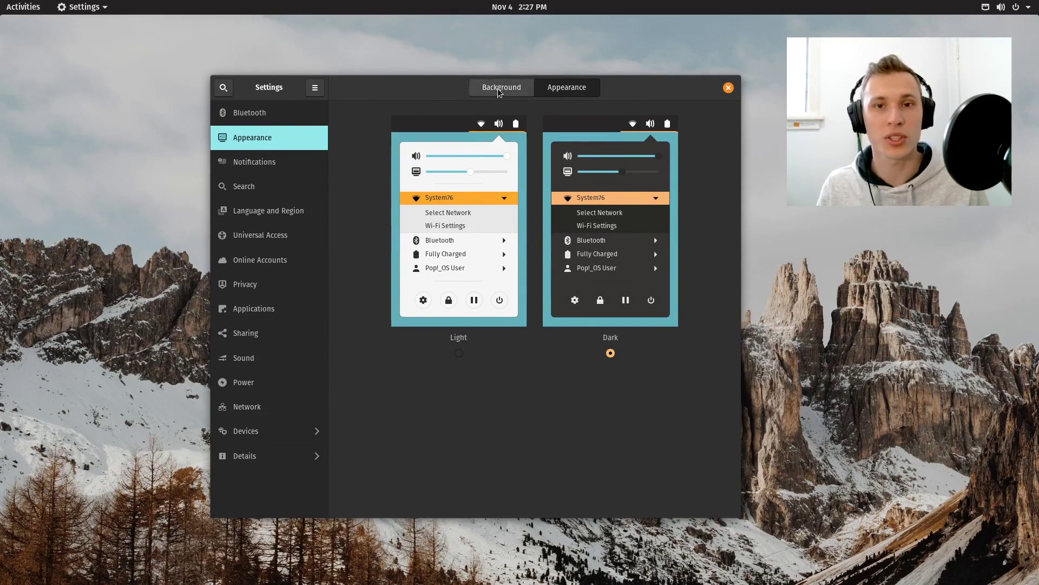
# Close Settings, glance at the calendar panel from the clock, then bring up the activities overview
pyautogui.click(501, 86)
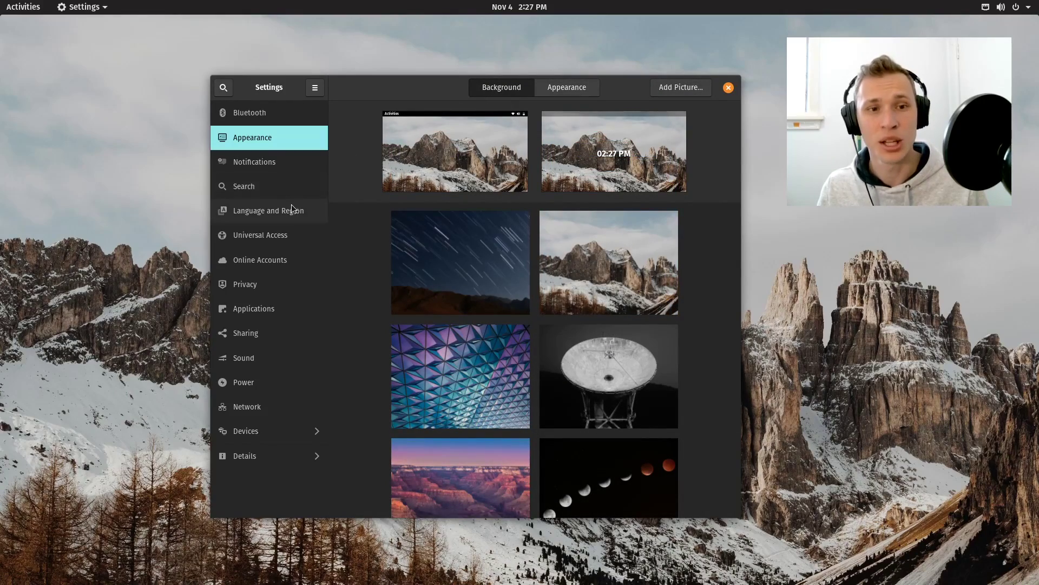
pyautogui.click(728, 87)
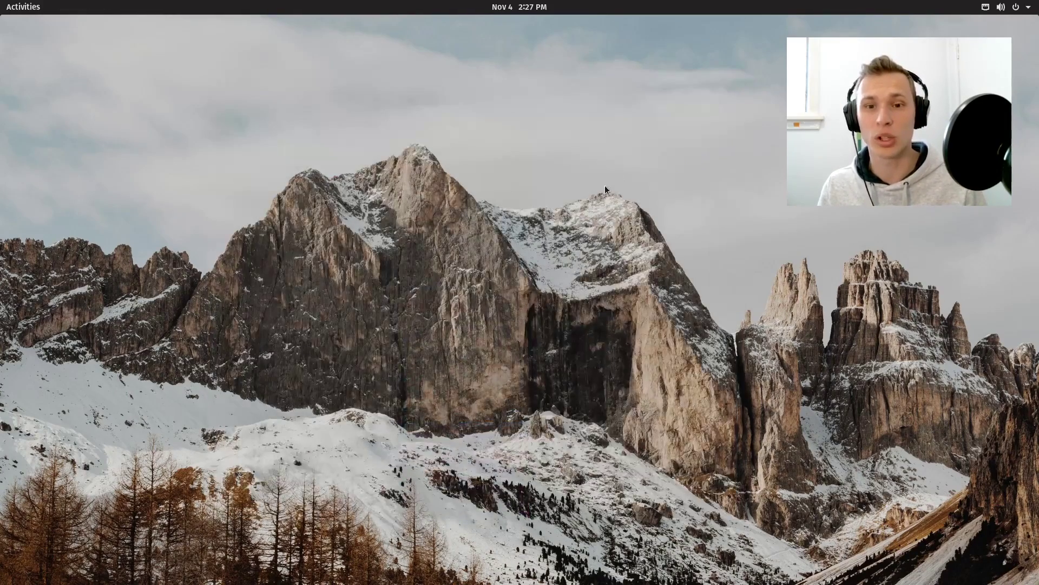
pyautogui.click(520, 7)
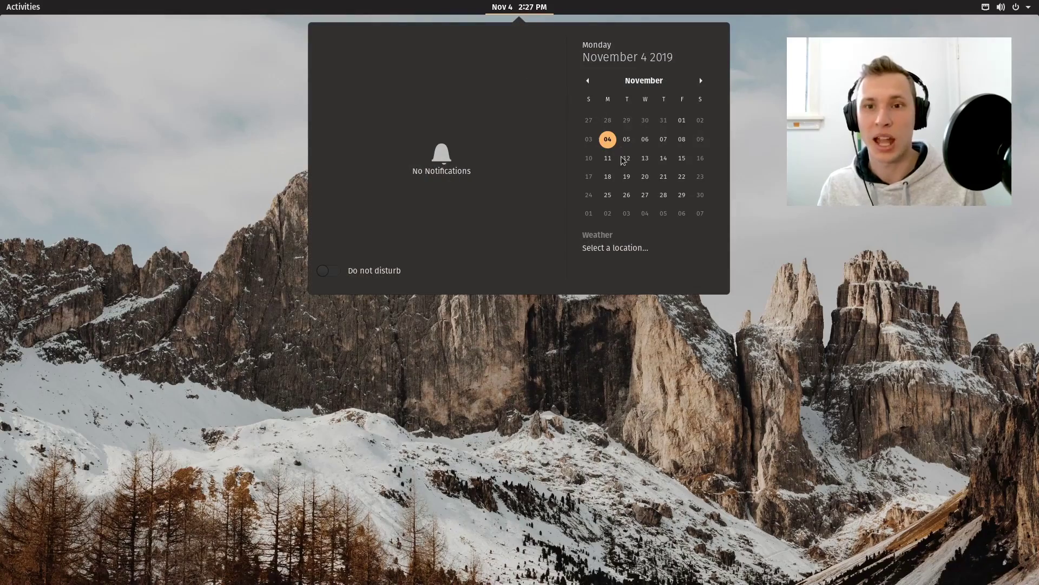
pyautogui.click(399, 84)
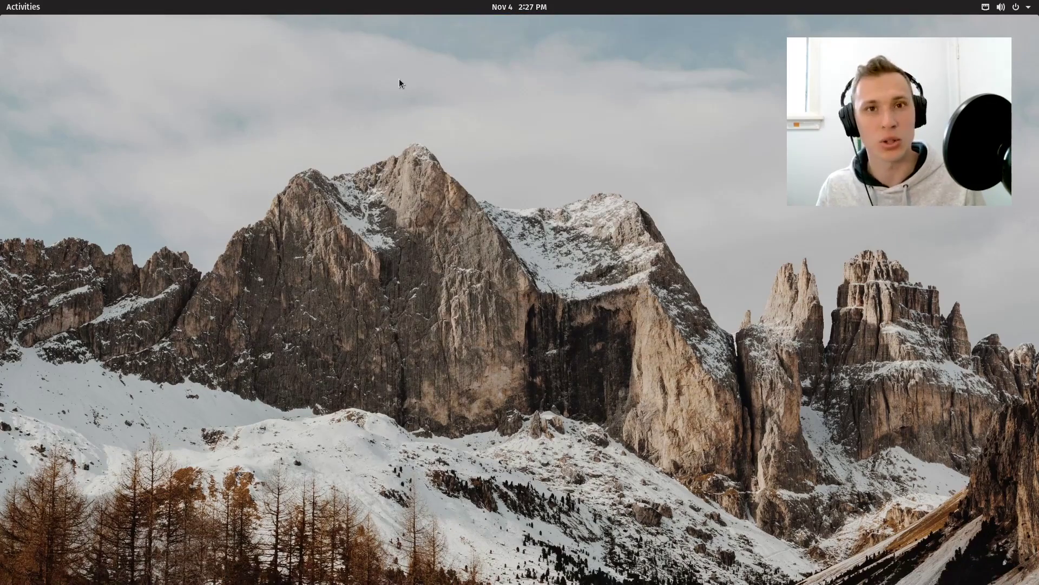
pyautogui.click(23, 7)
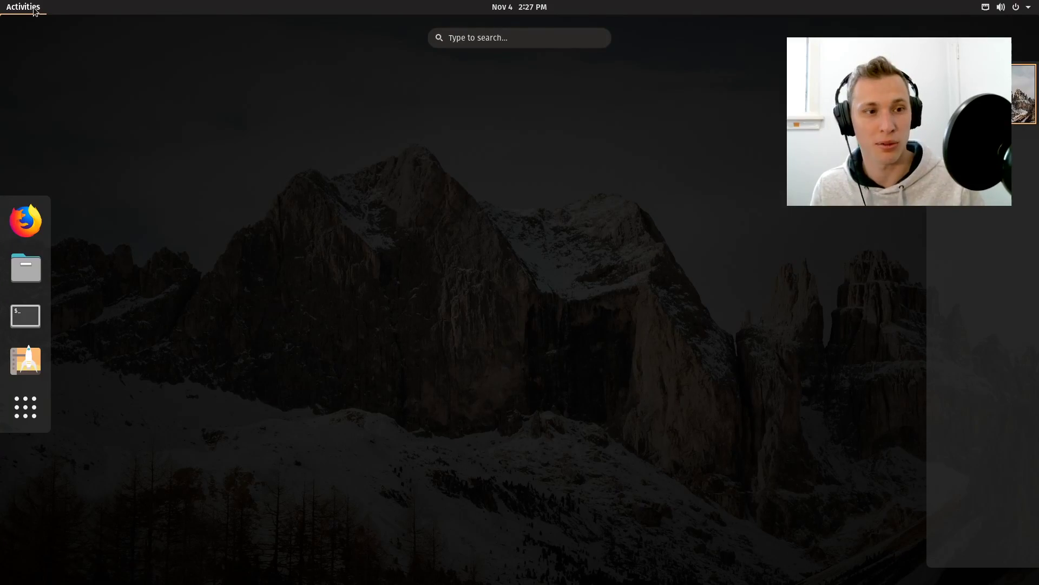
# Launch Files from the dock, view the Home folder's default folders, then close it
pyautogui.click(25, 268)
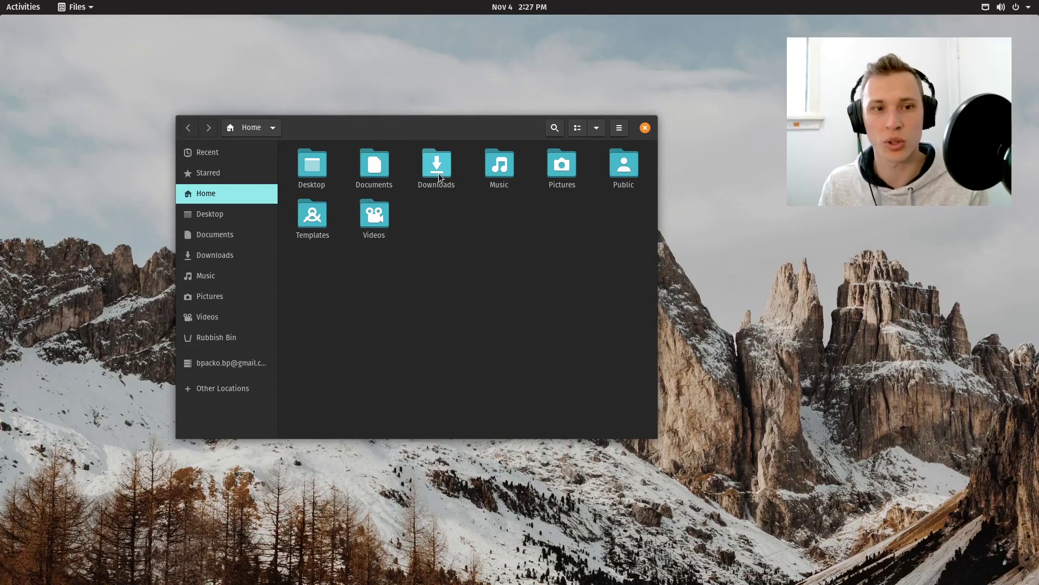
pyautogui.moveTo(419, 262)
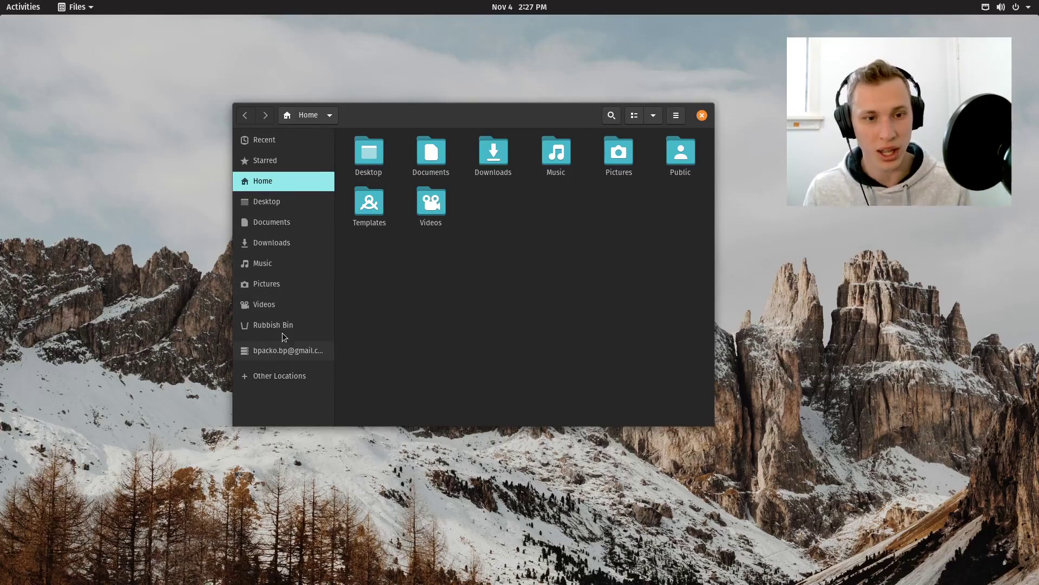
pyautogui.moveTo(247, 356)
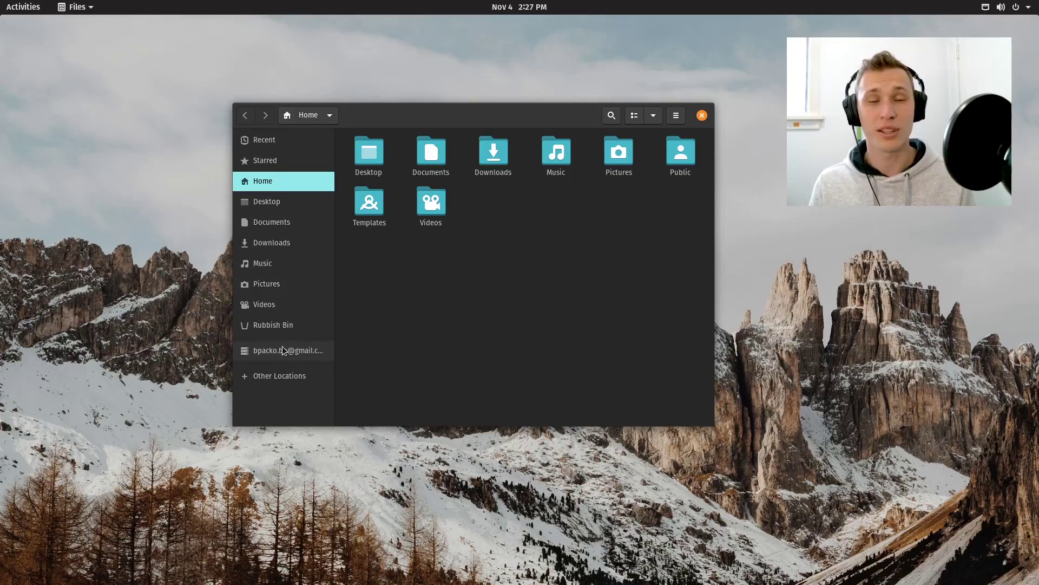
pyautogui.moveTo(369, 238)
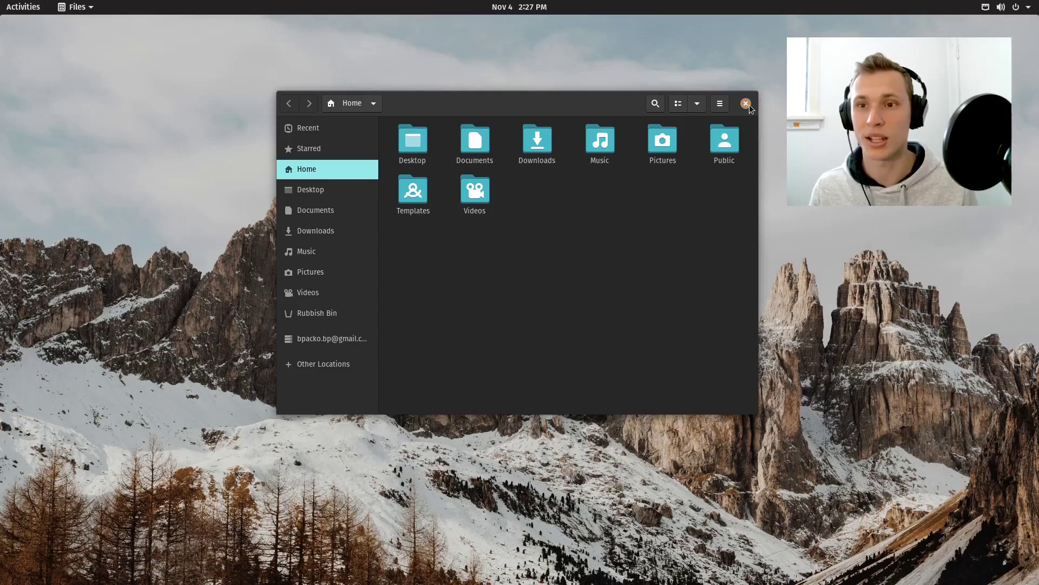
pyautogui.click(745, 104)
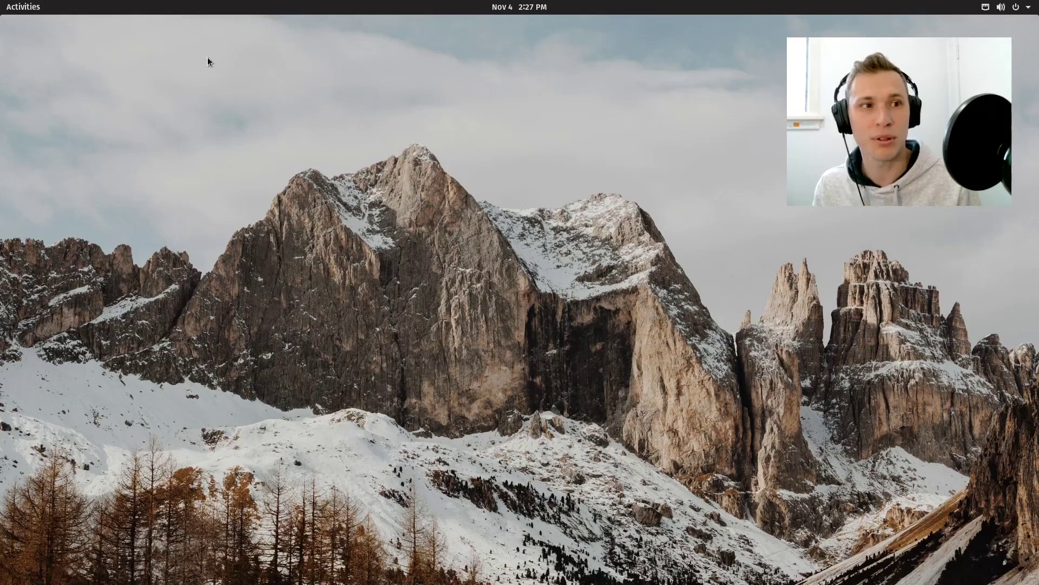
# Show the full applications grid from the Activities dock, toggling it off and on once
pyautogui.click(23, 6)
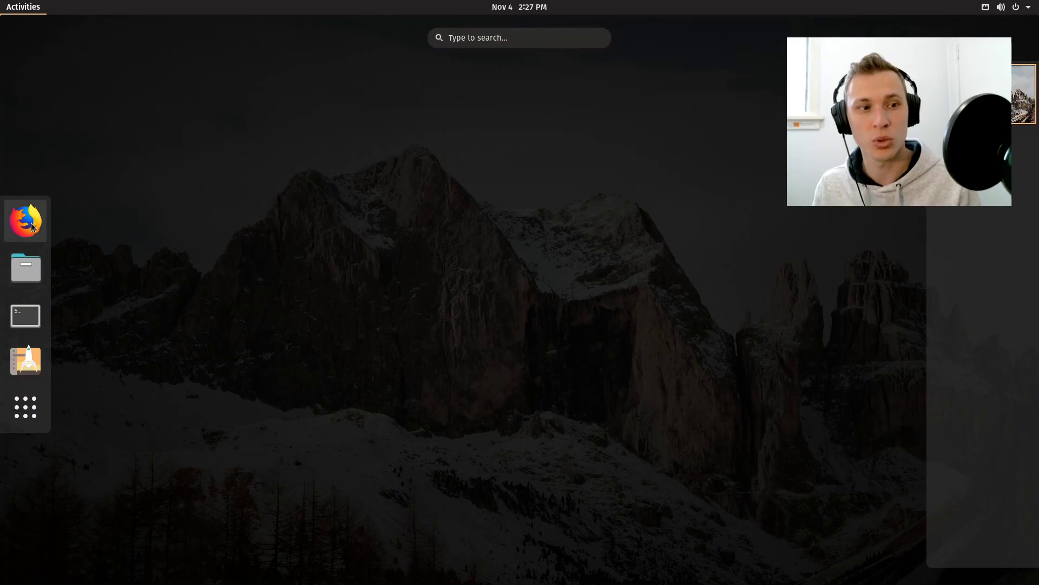
pyautogui.moveTo(39, 436)
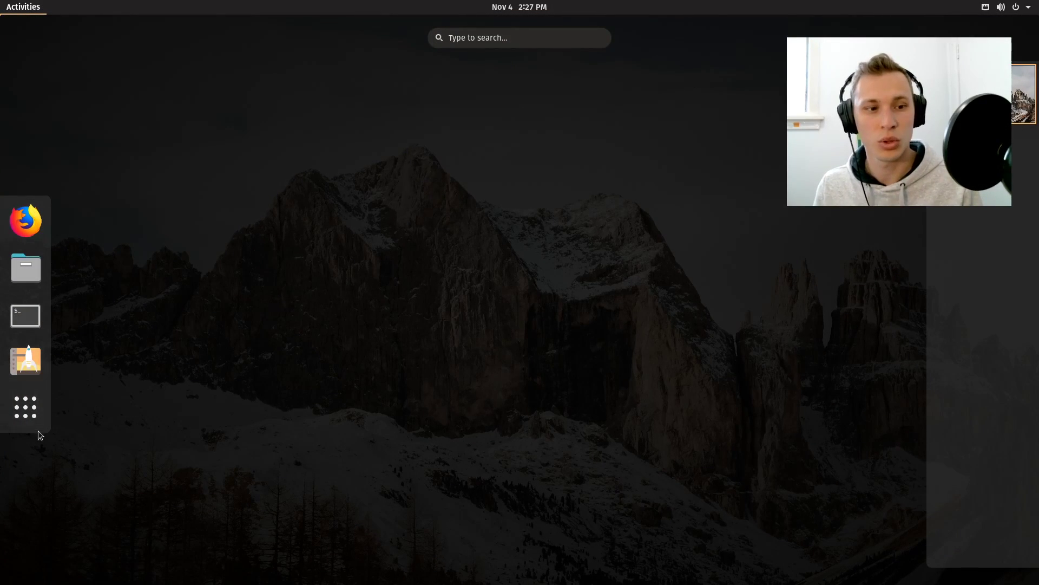
pyautogui.click(25, 406)
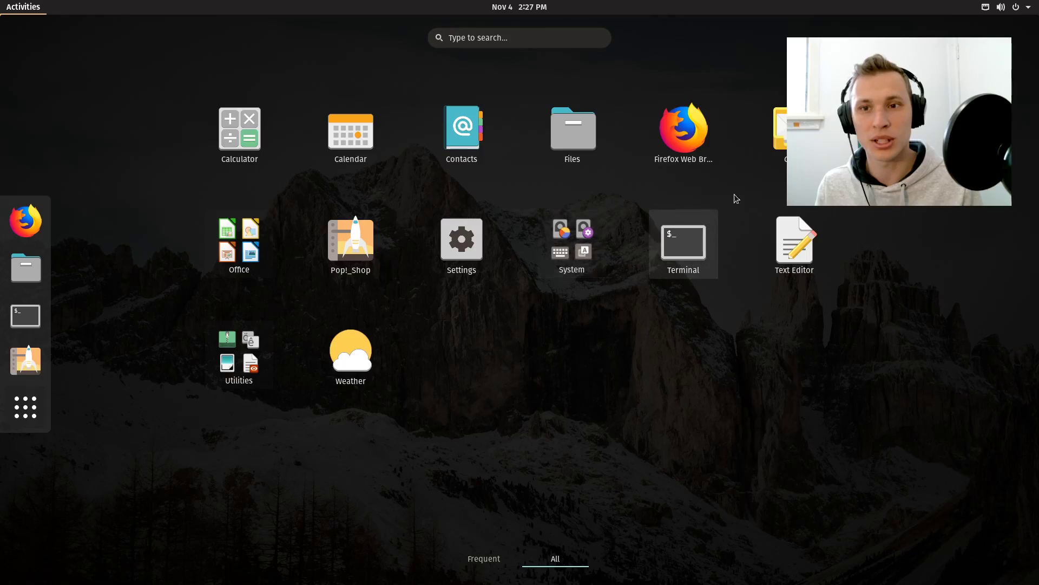
pyautogui.moveTo(471, 379)
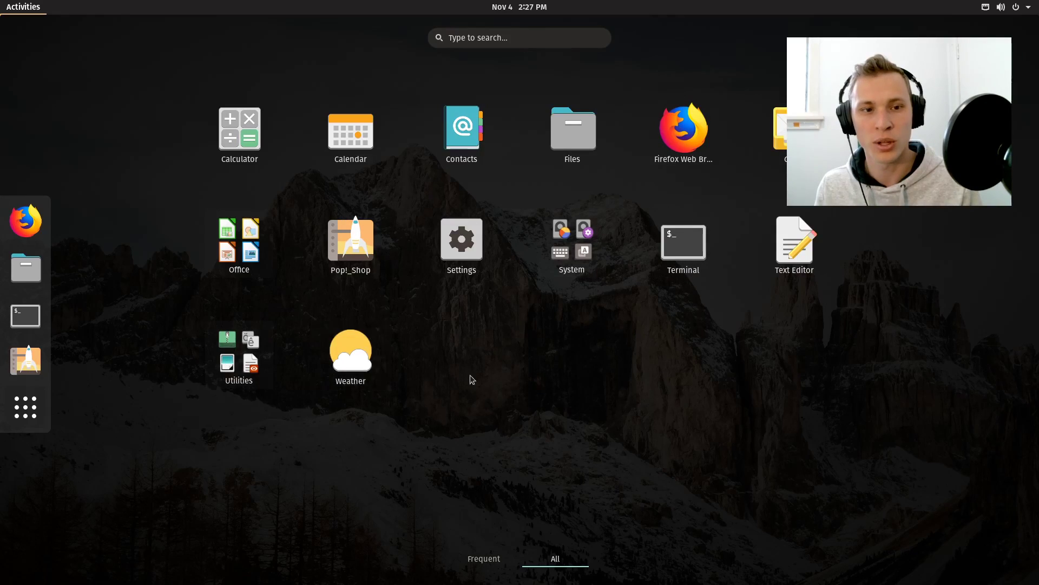
pyautogui.click(25, 406)
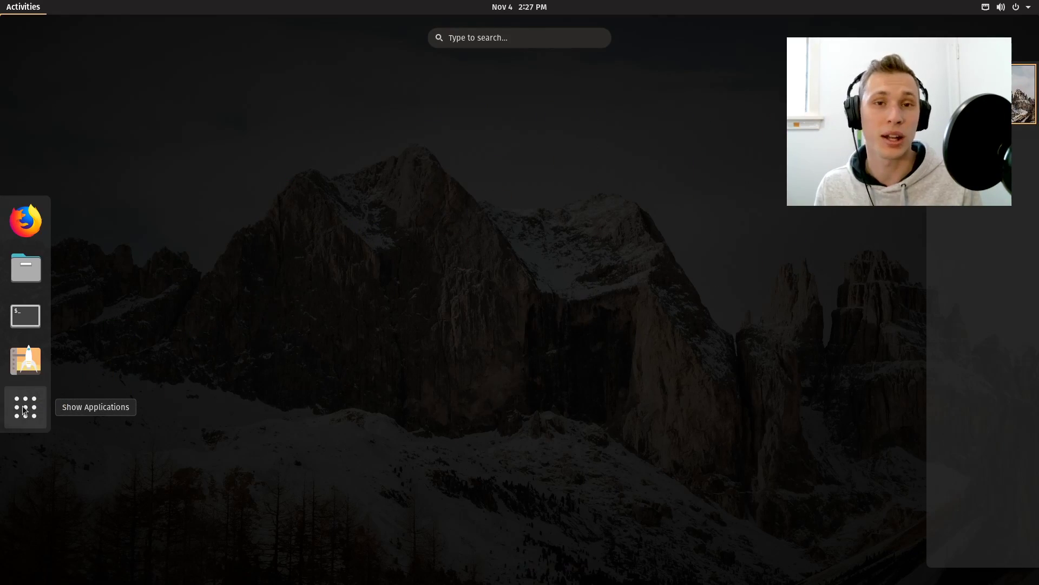
pyautogui.click(25, 407)
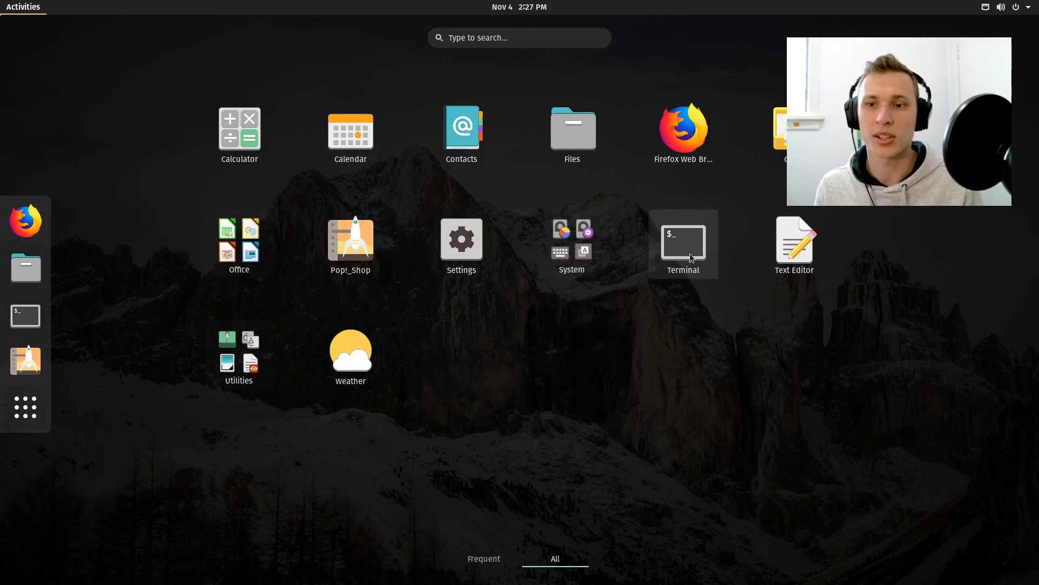
pyautogui.moveTo(571, 133)
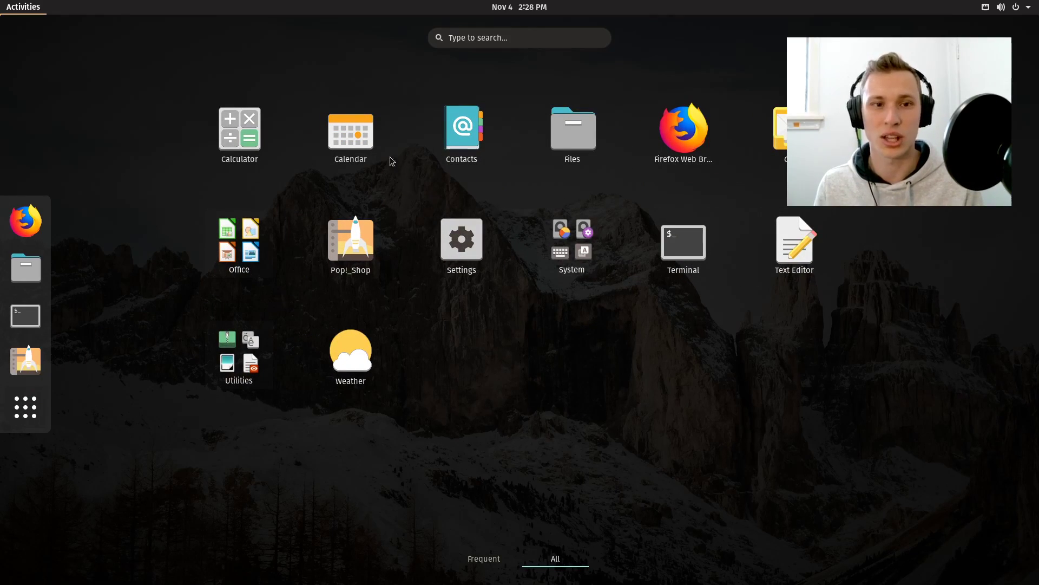
pyautogui.moveTo(571, 239)
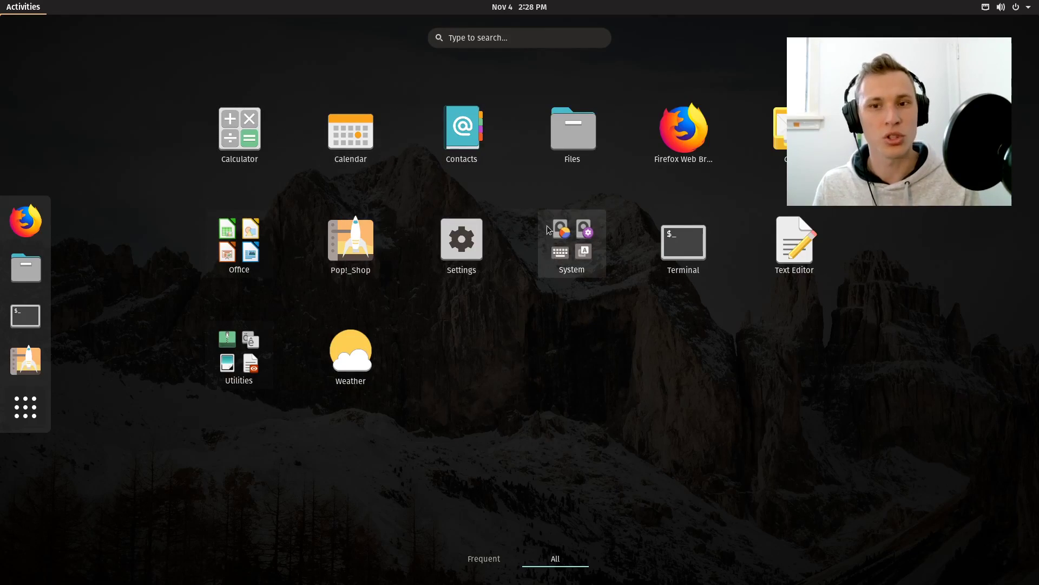
pyautogui.moveTo(350, 244)
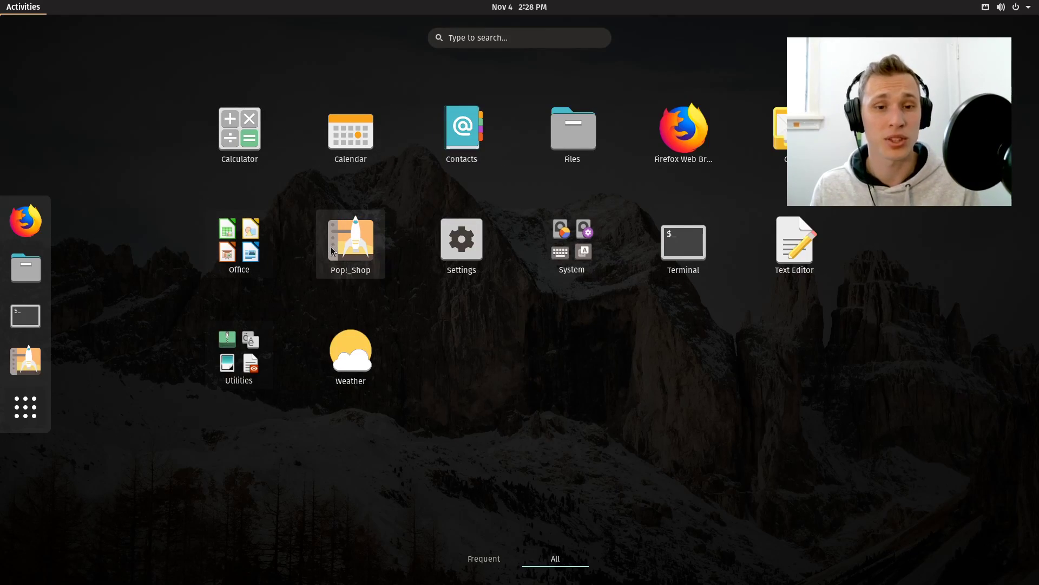
# Launch Pop!_Shop from the application grid and wait for its Home page to load
pyautogui.click(350, 238)
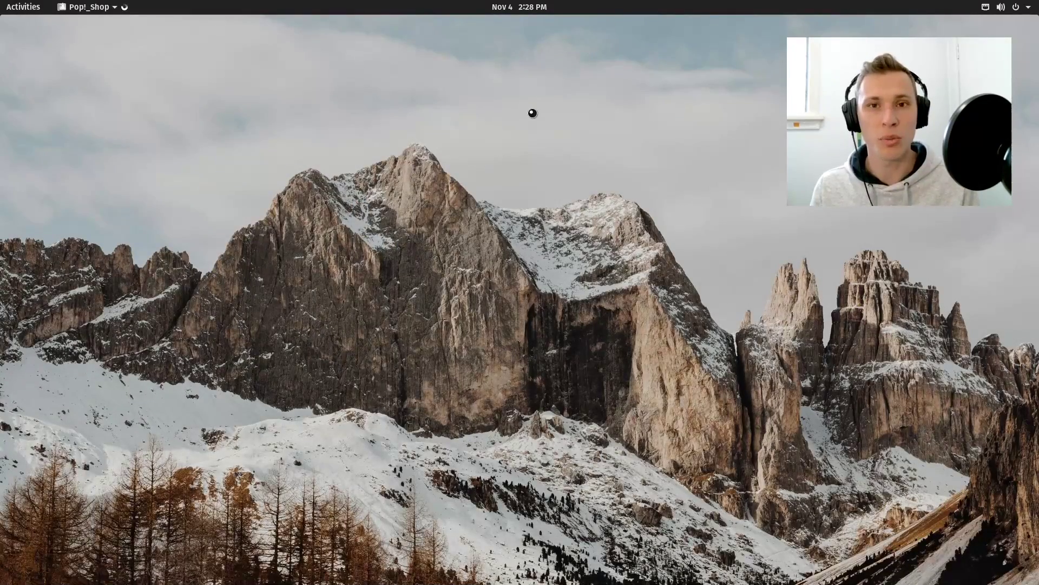
pyautogui.click(85, 7)
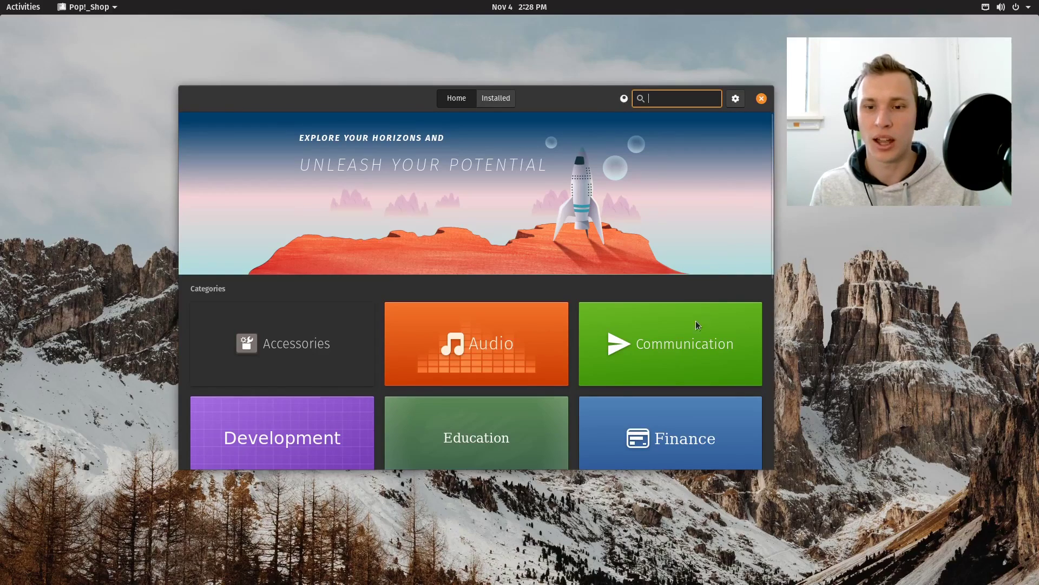
pyautogui.moveTo(554, 123)
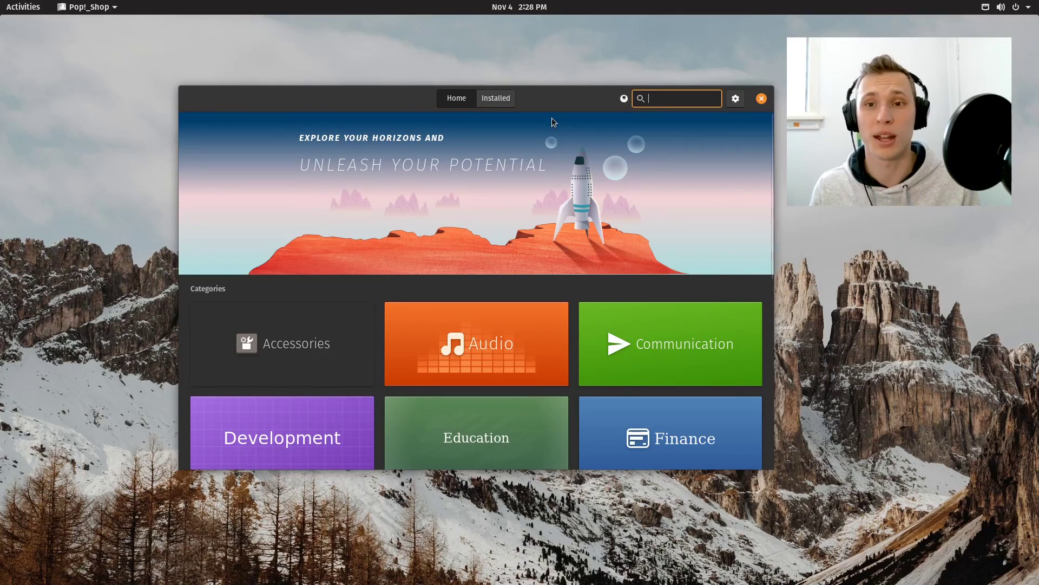
pyautogui.moveTo(568, 167)
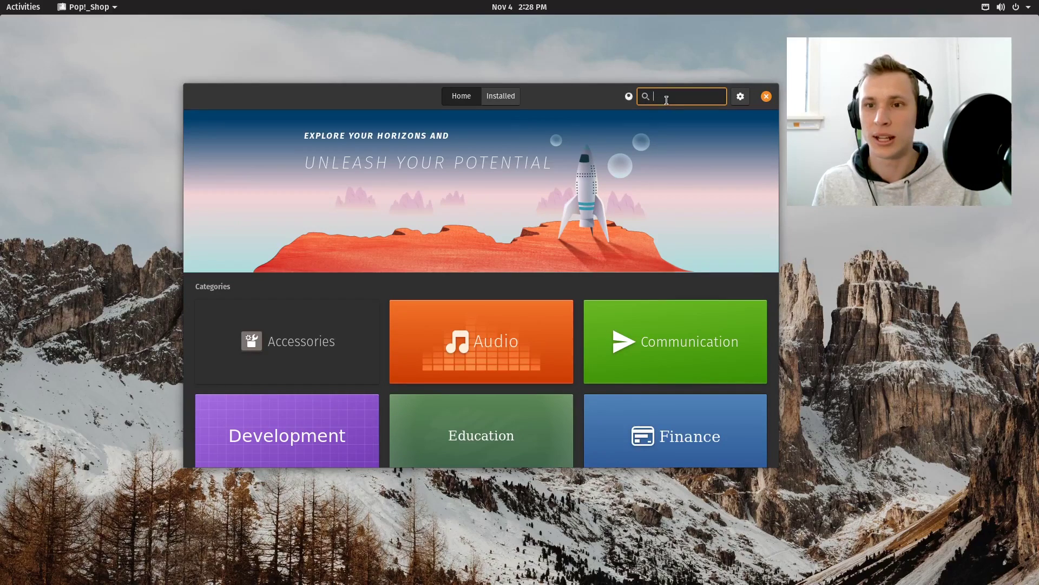
pyautogui.moveTo(518, 108)
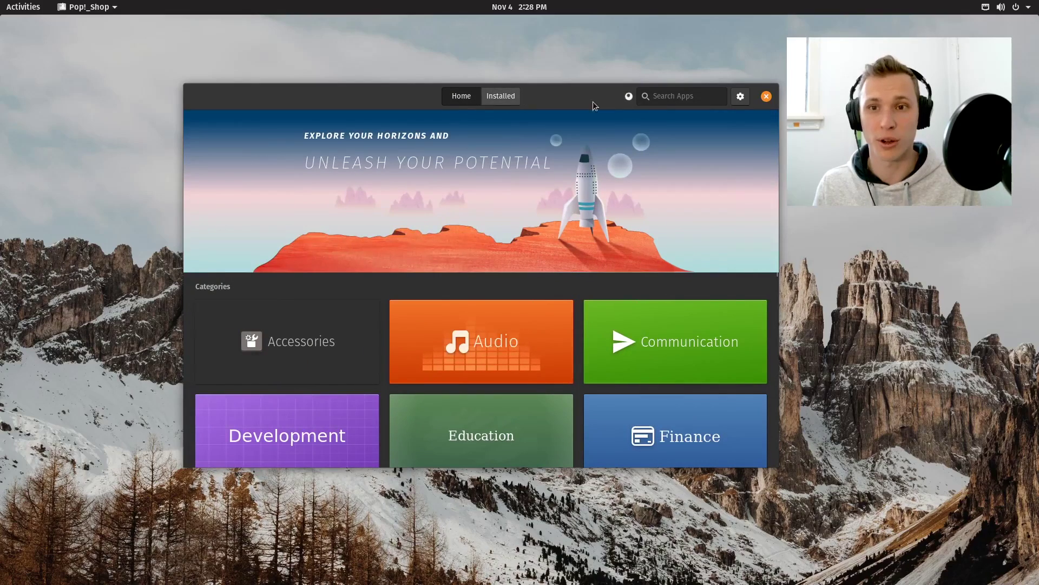
# Browse between the Installed and Home pages, ending on Installed with Firefox and GNOME Settings updates listed
pyautogui.click(500, 96)
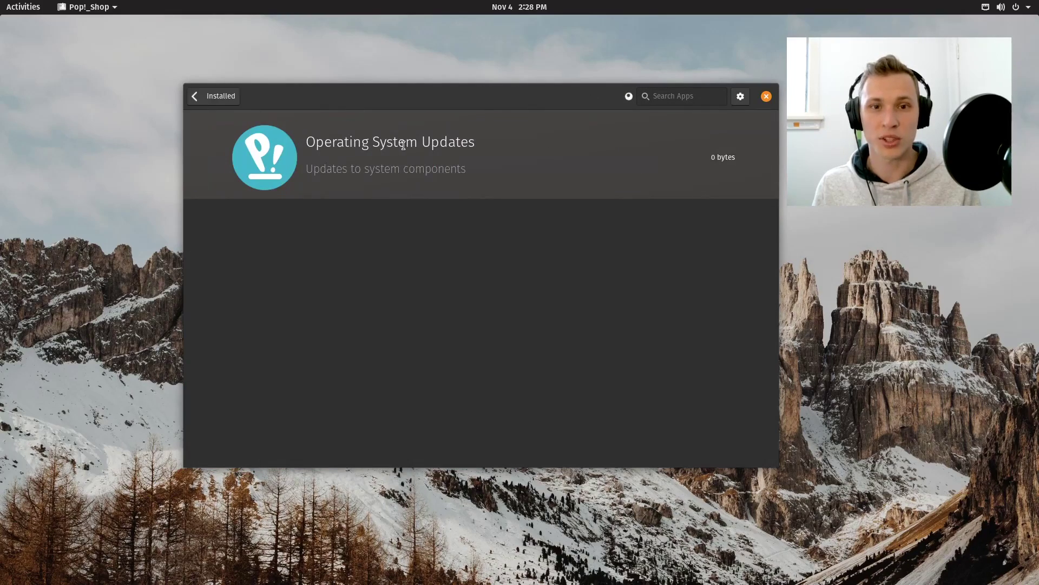
pyautogui.click(194, 97)
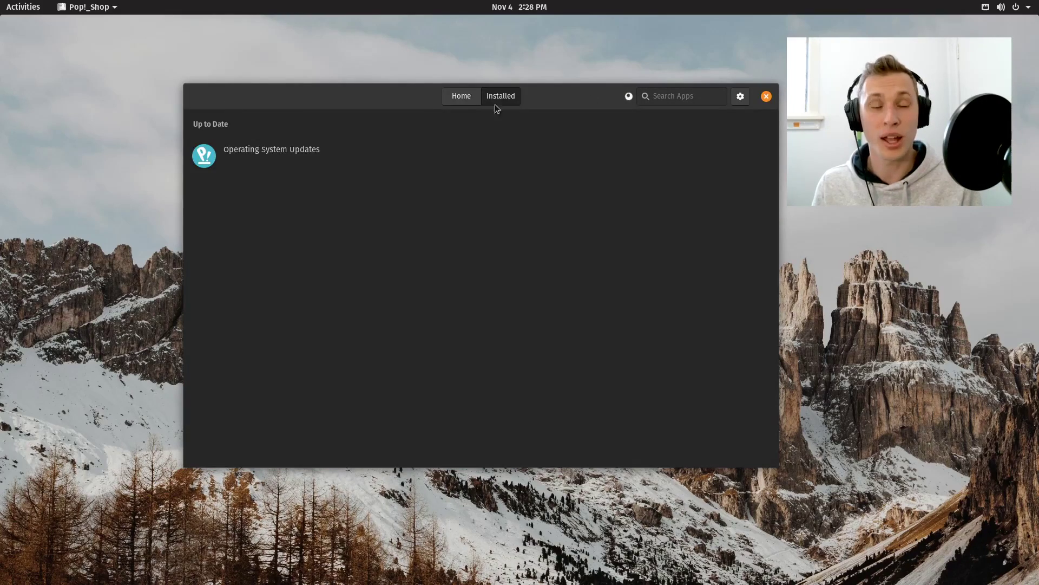
pyautogui.click(461, 96)
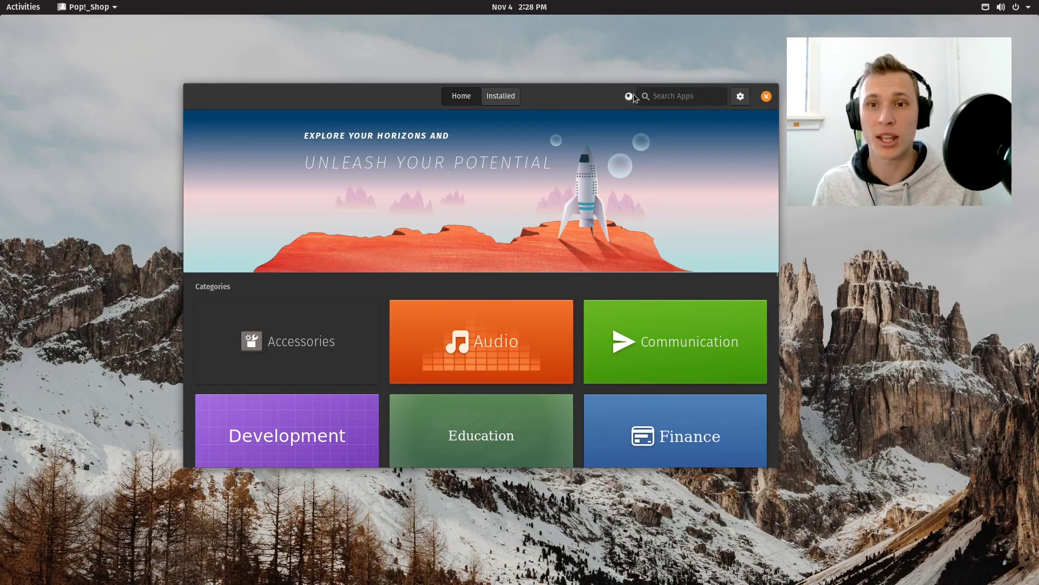
pyautogui.scroll(-3)
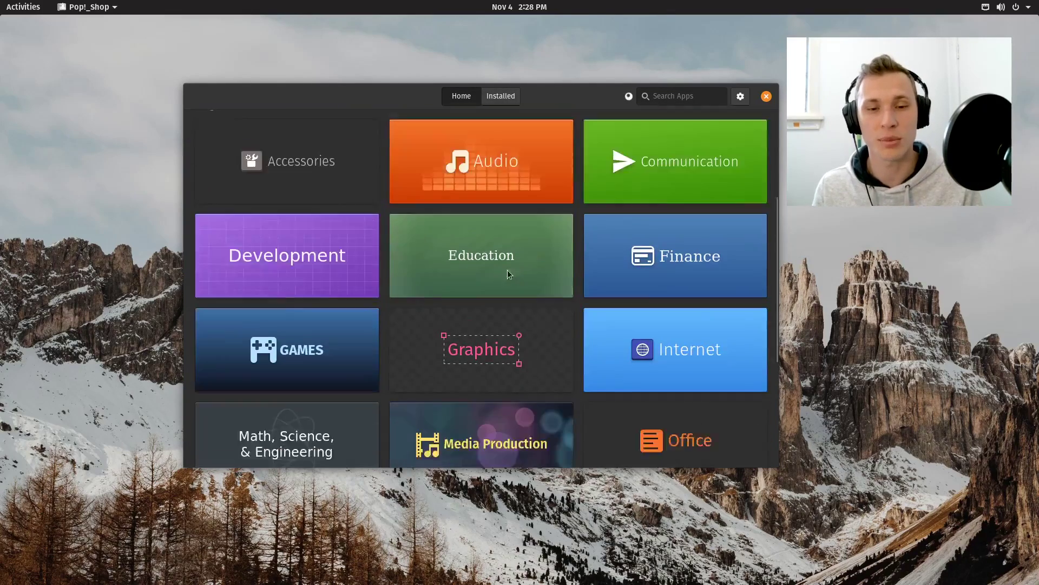
pyautogui.scroll(3)
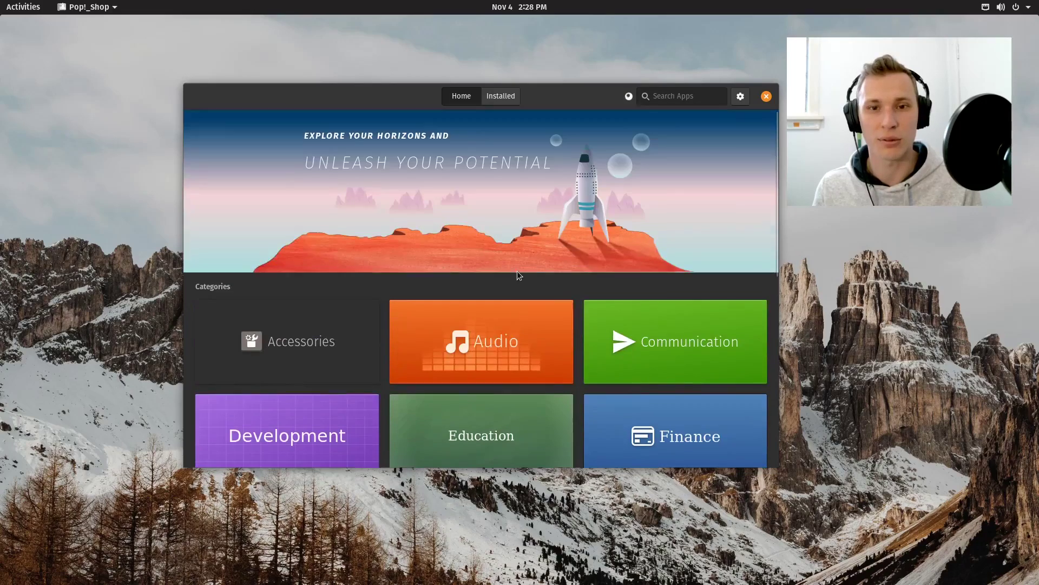
pyautogui.moveTo(708, 112)
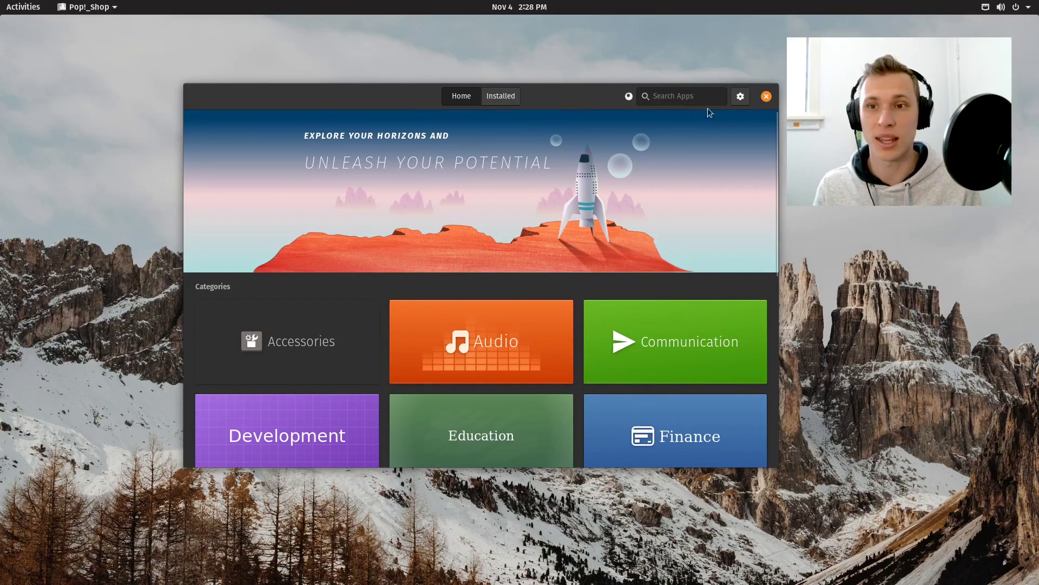
pyautogui.moveTo(544, 114)
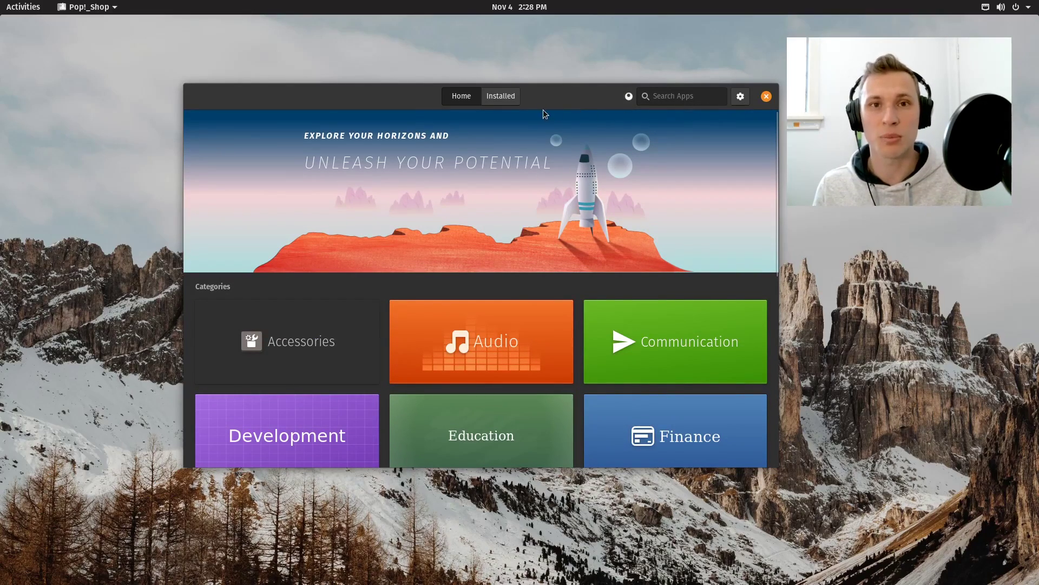
pyautogui.click(739, 97)
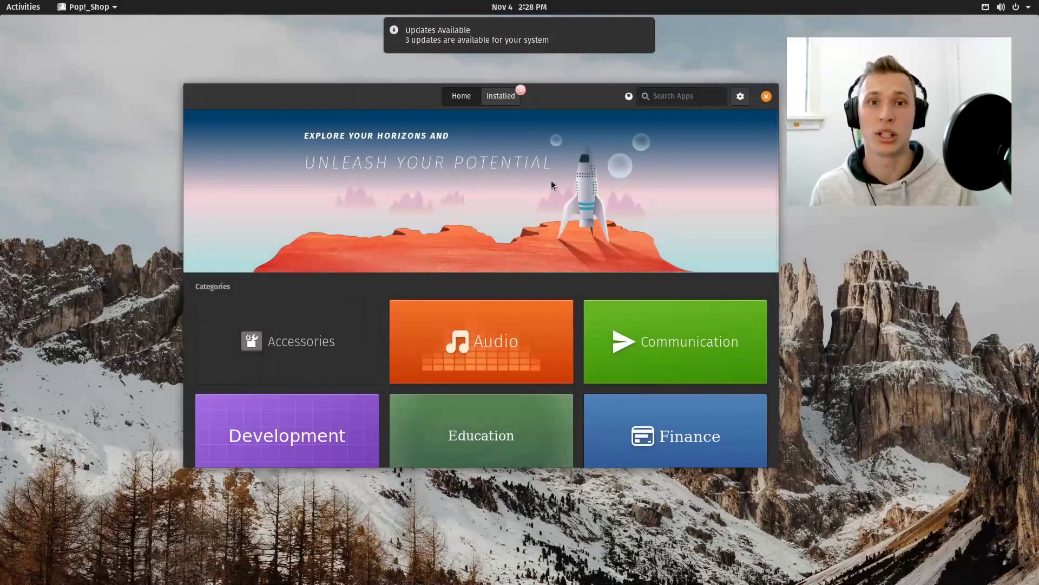
pyautogui.click(500, 95)
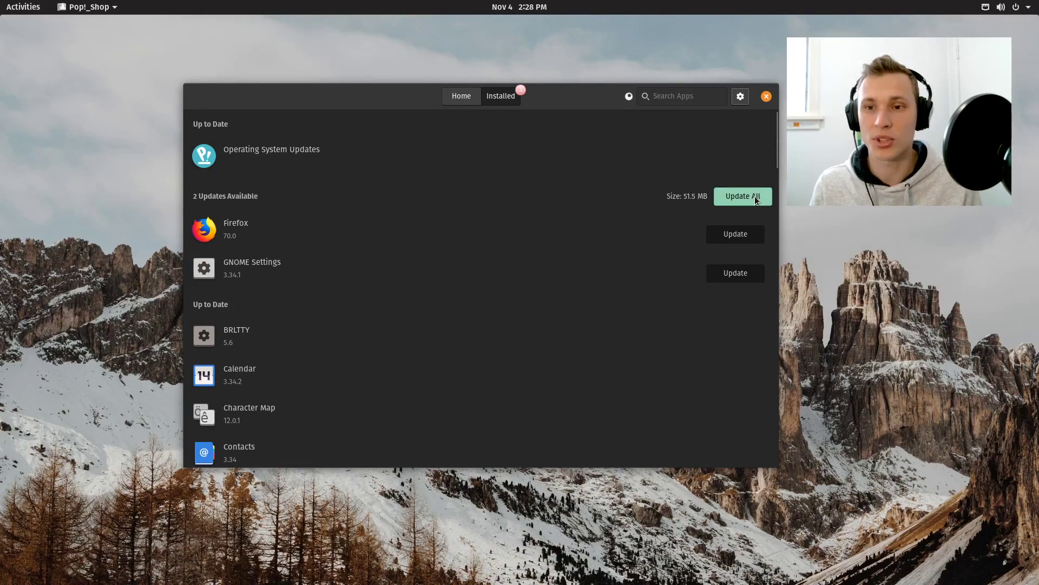
# Start Update All, authenticate with the password, and close the Repoman sources window
pyautogui.click(742, 196)
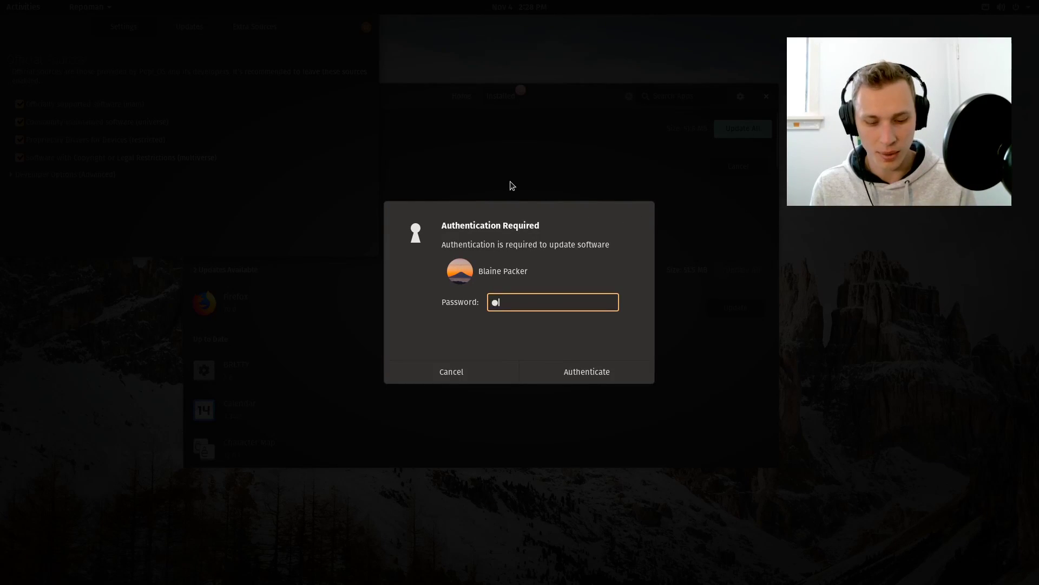
pyautogui.click(586, 372)
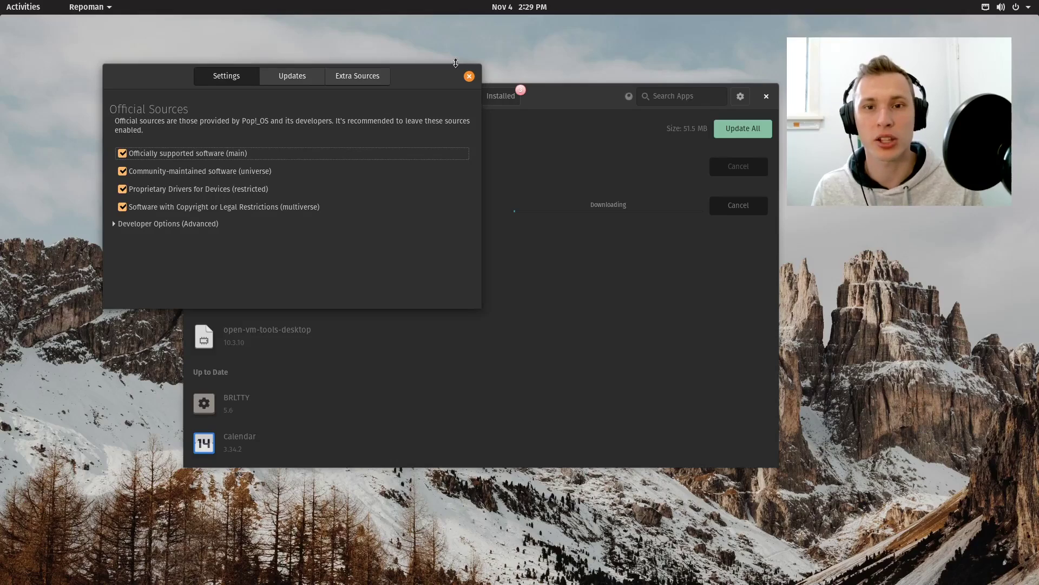
pyautogui.click(468, 75)
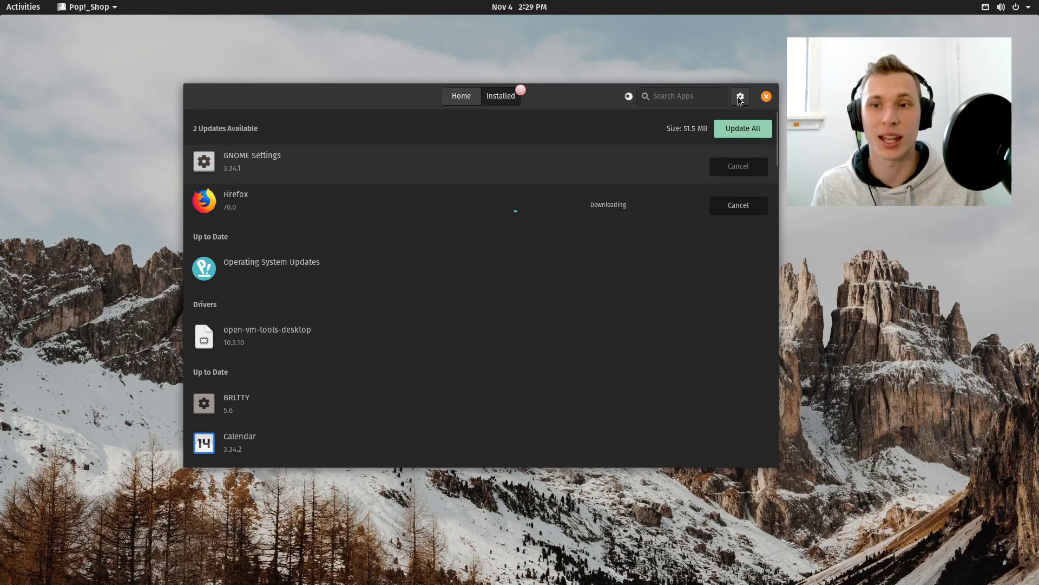
pyautogui.moveTo(473, 211)
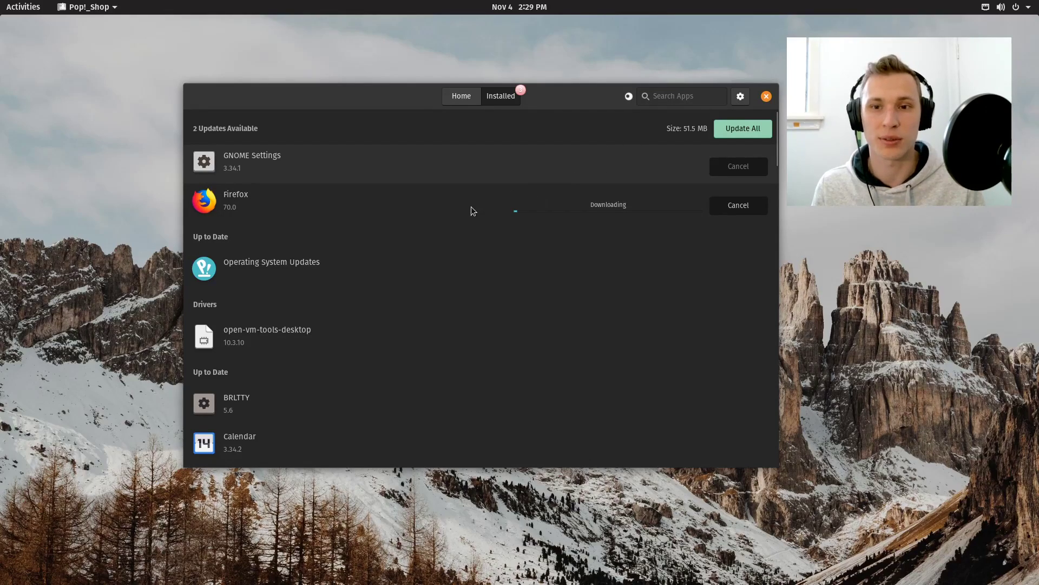
pyautogui.moveTo(542, 104)
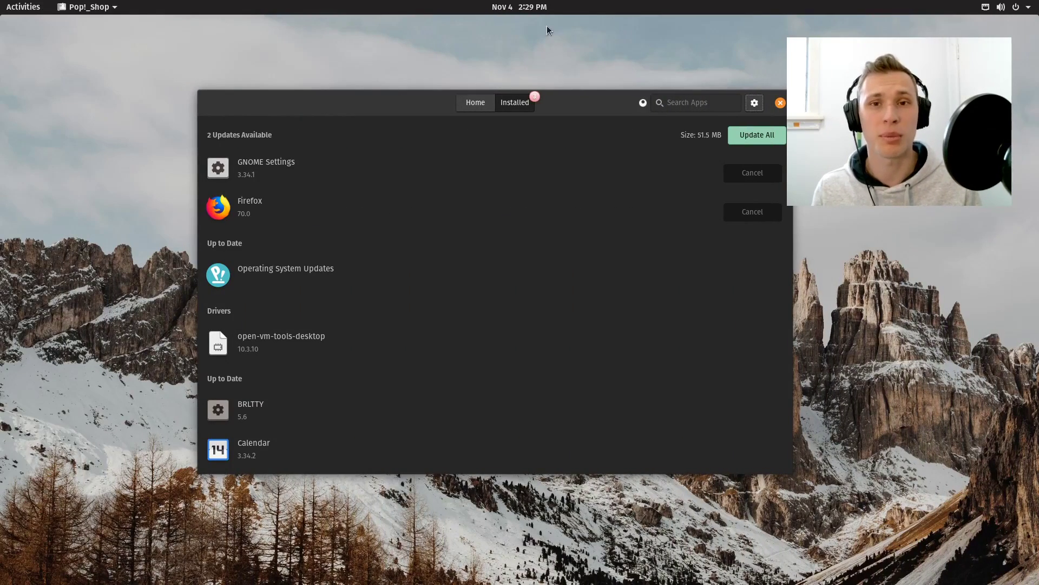
# Show the notifications and calendar panel reporting one system update available
pyautogui.click(520, 8)
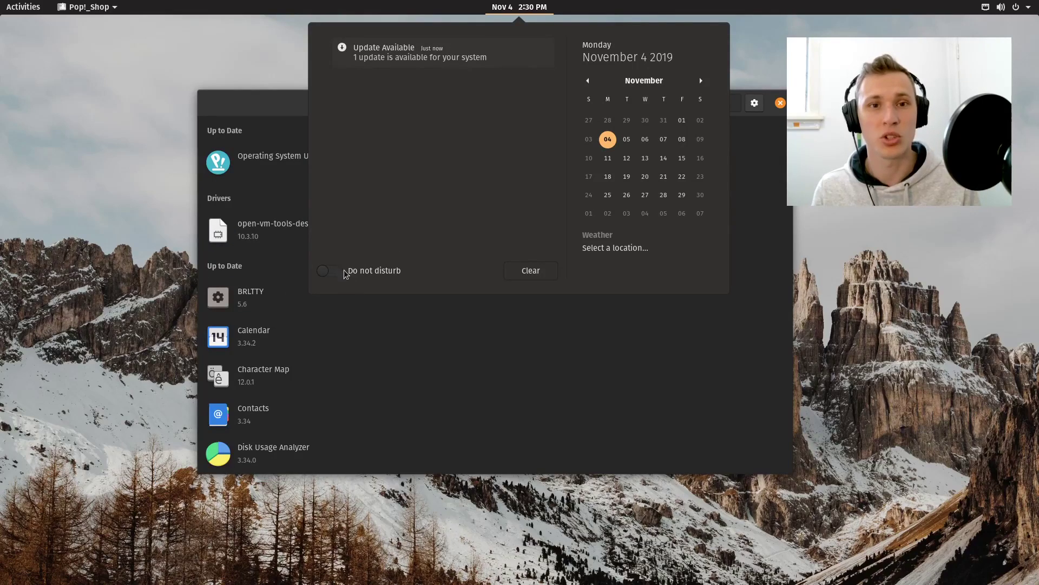
pyautogui.moveTo(497, 55)
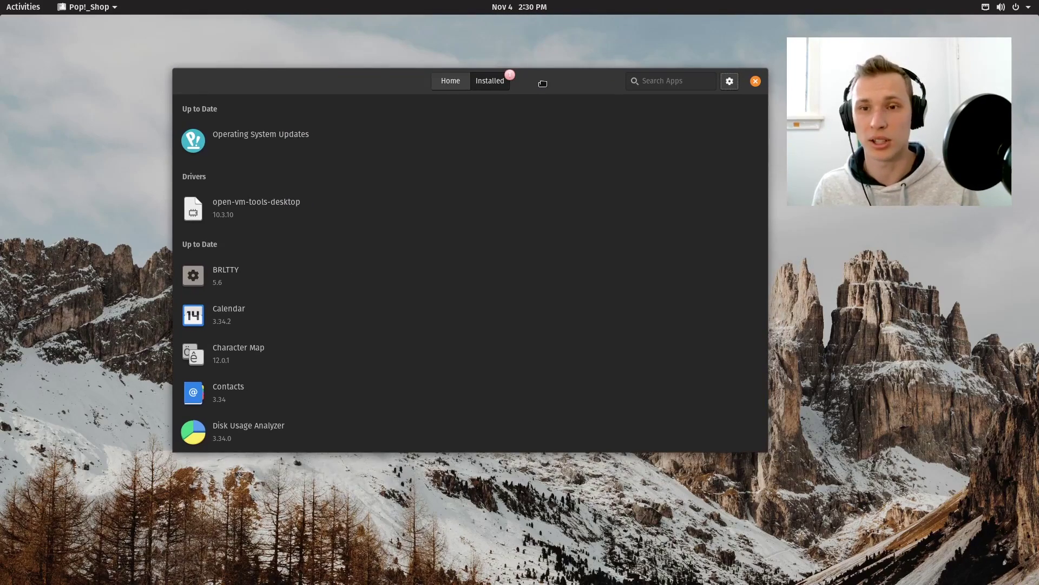
# Relaunch Pop!_Shop and search the store for 'steam'
pyautogui.click(755, 81)
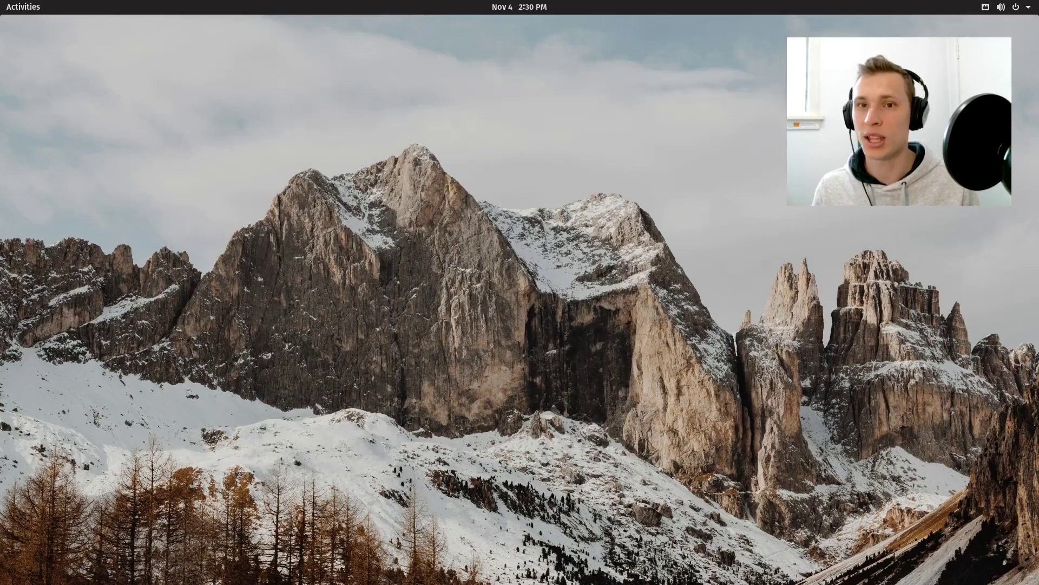
pyautogui.click(348, 263)
pyautogui.write('s')
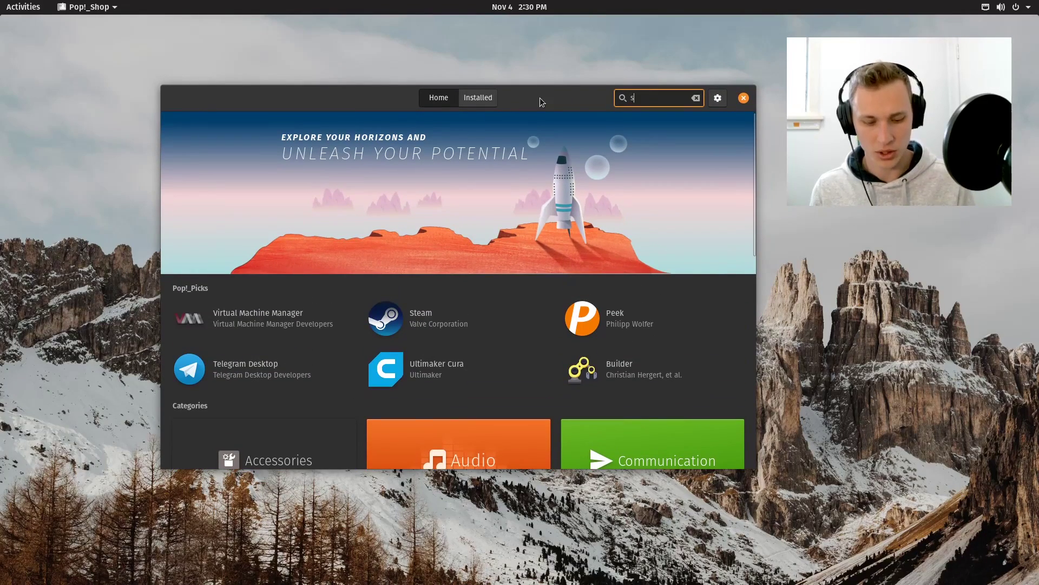
pyautogui.write('team')
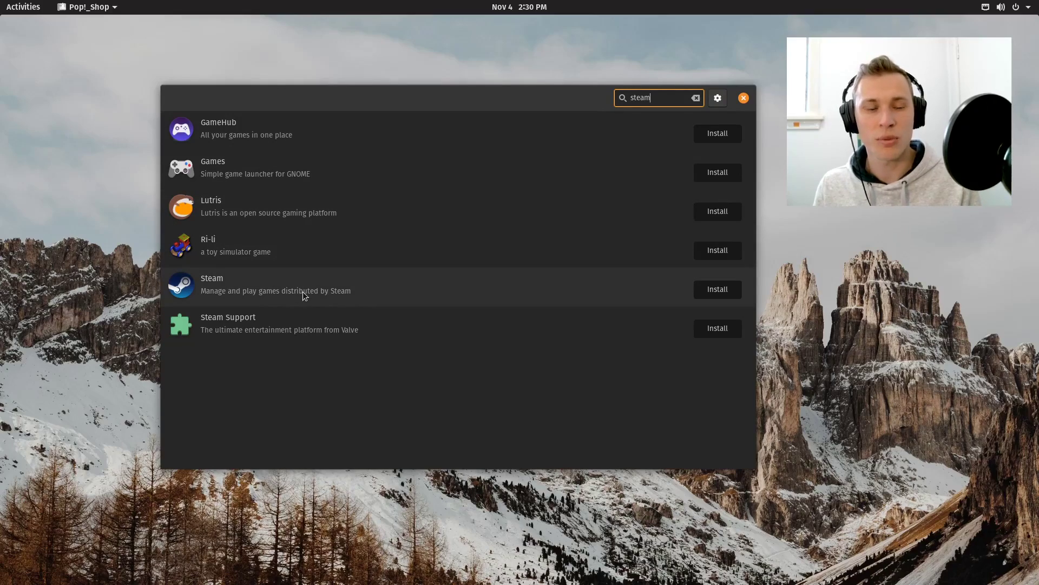
pyautogui.moveTo(338, 245)
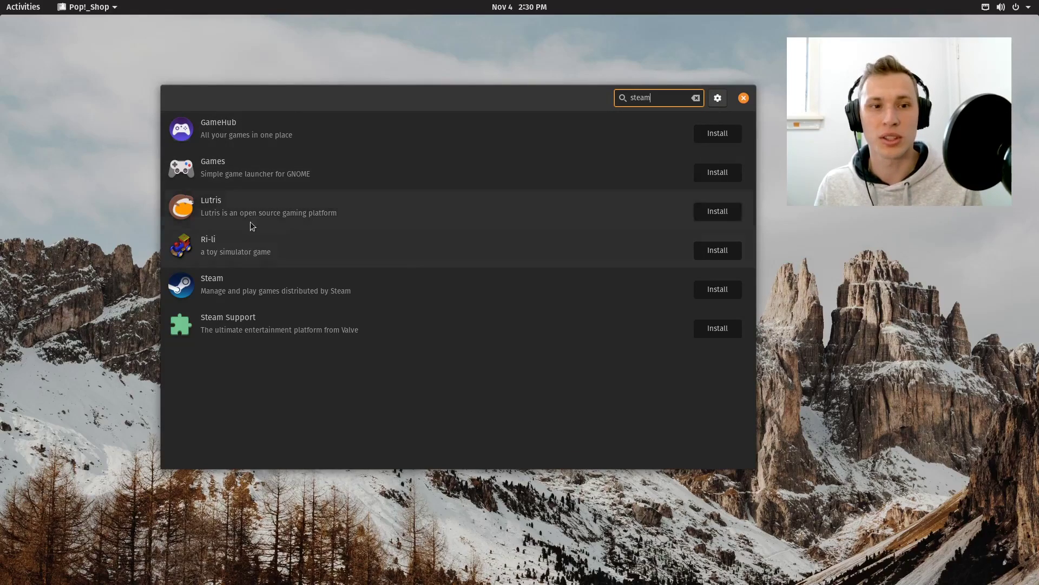
# View the Lutris details page from the steam results, scrolling through its description
pyautogui.click(268, 206)
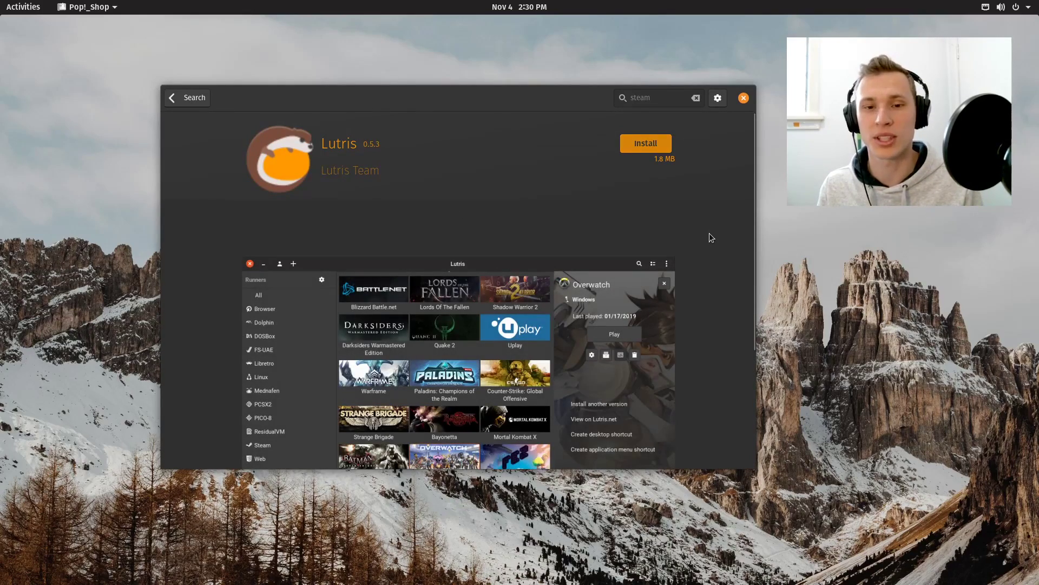
pyautogui.scroll(-3)
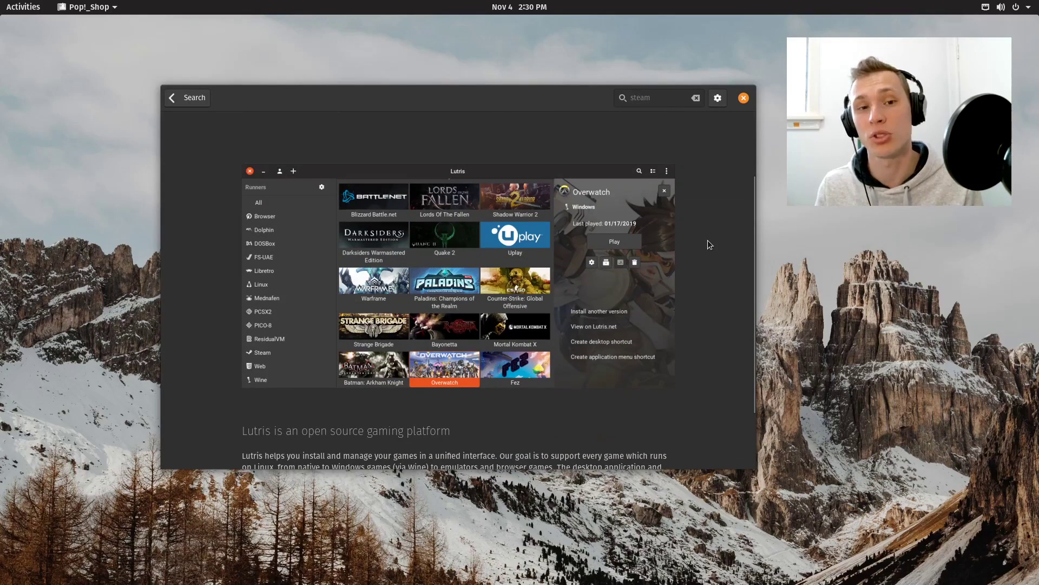
pyautogui.scroll(3)
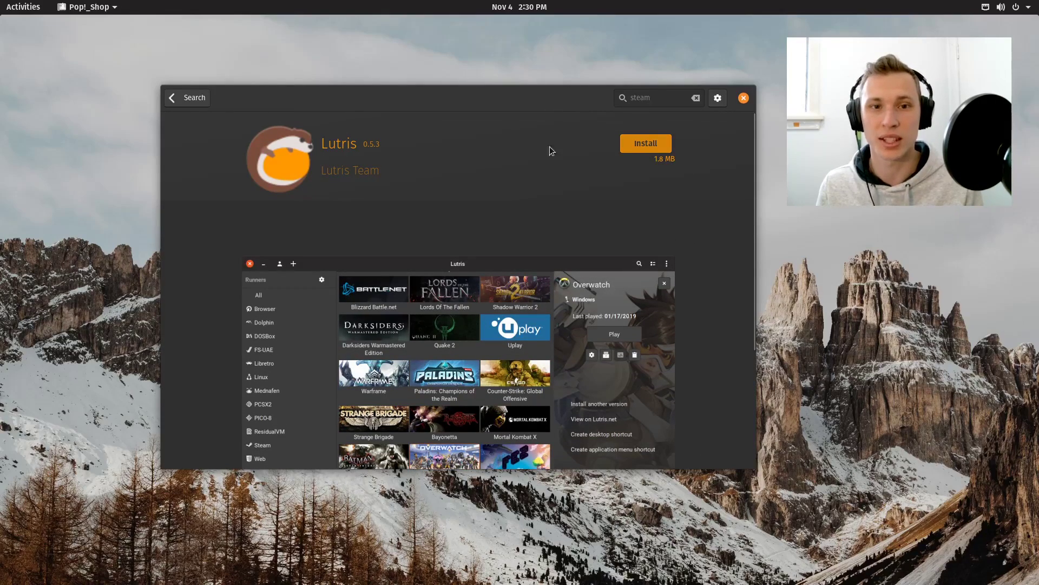
pyautogui.moveTo(694, 103)
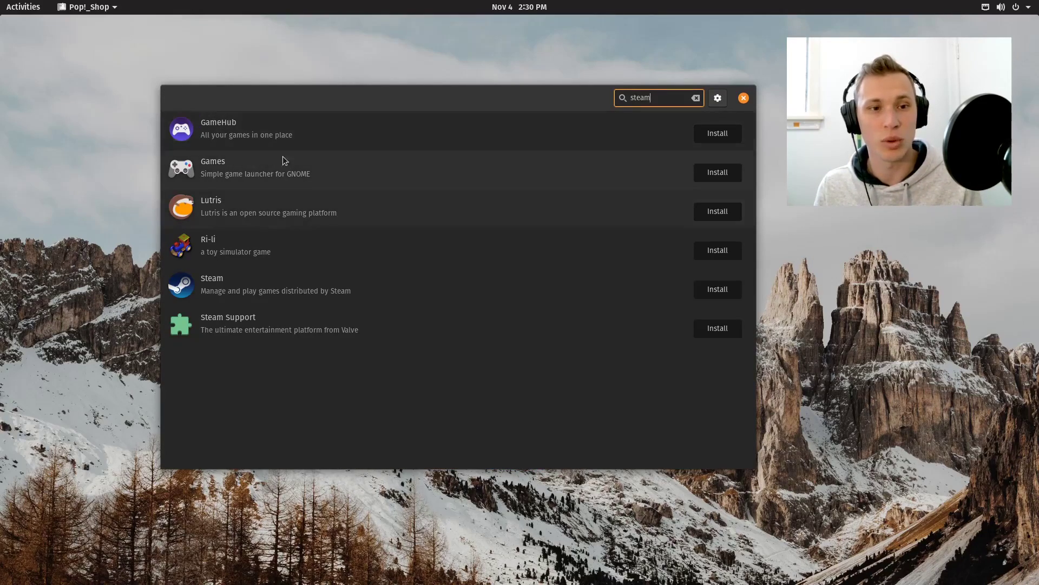
pyautogui.moveTo(310, 187)
pyautogui.write('obs')
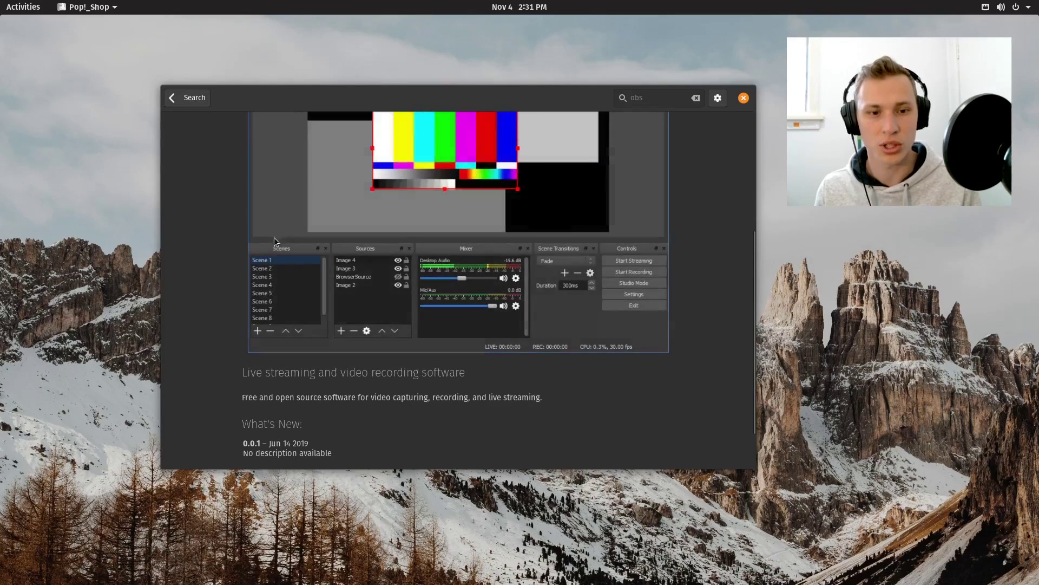
# Scroll through the OBS Studio details page describing live streaming and recording software
pyautogui.scroll(-3)
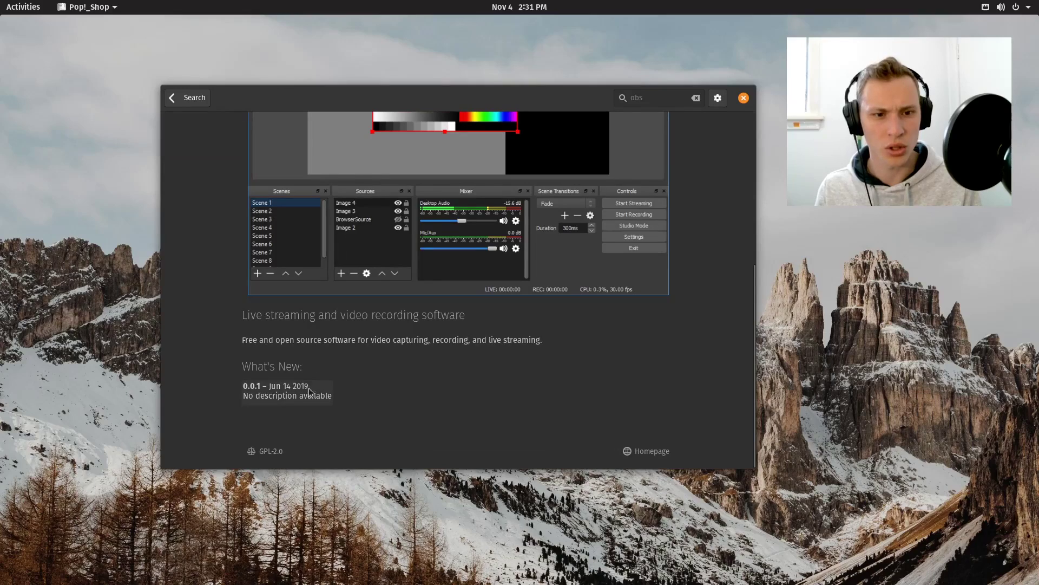
pyautogui.moveTo(265, 363)
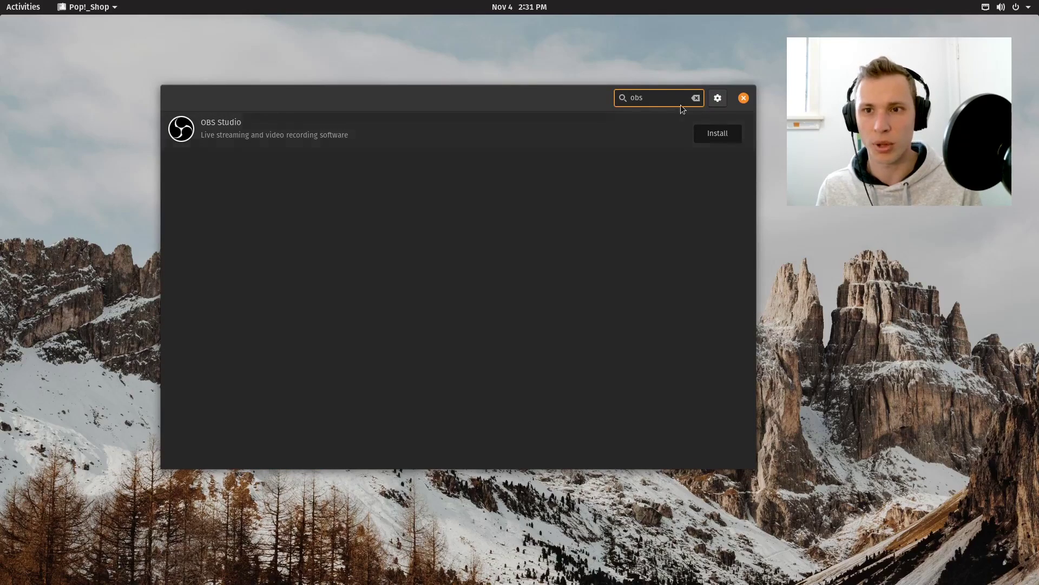
pyautogui.click(695, 98)
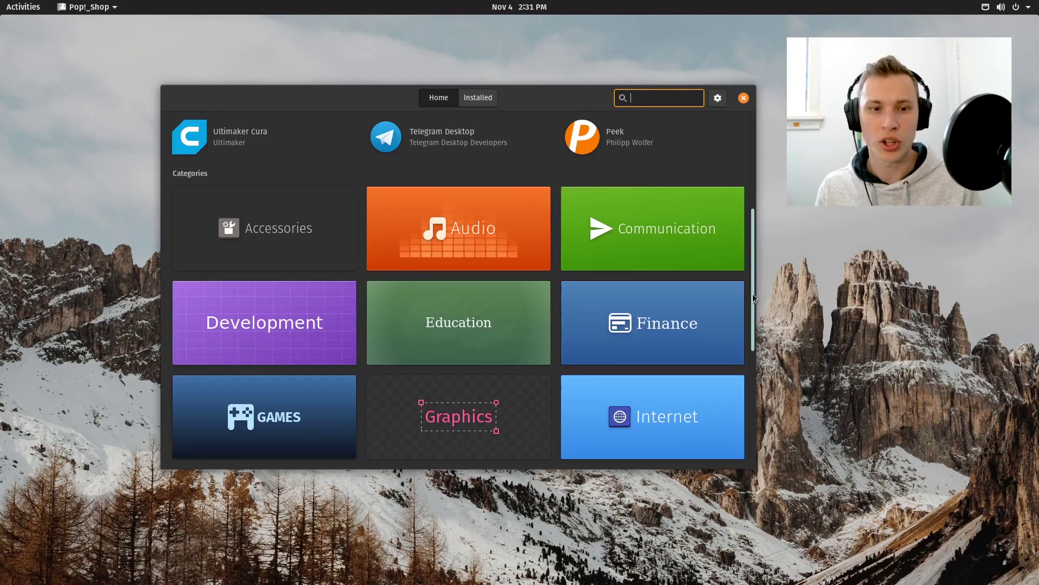
pyautogui.scroll(3)
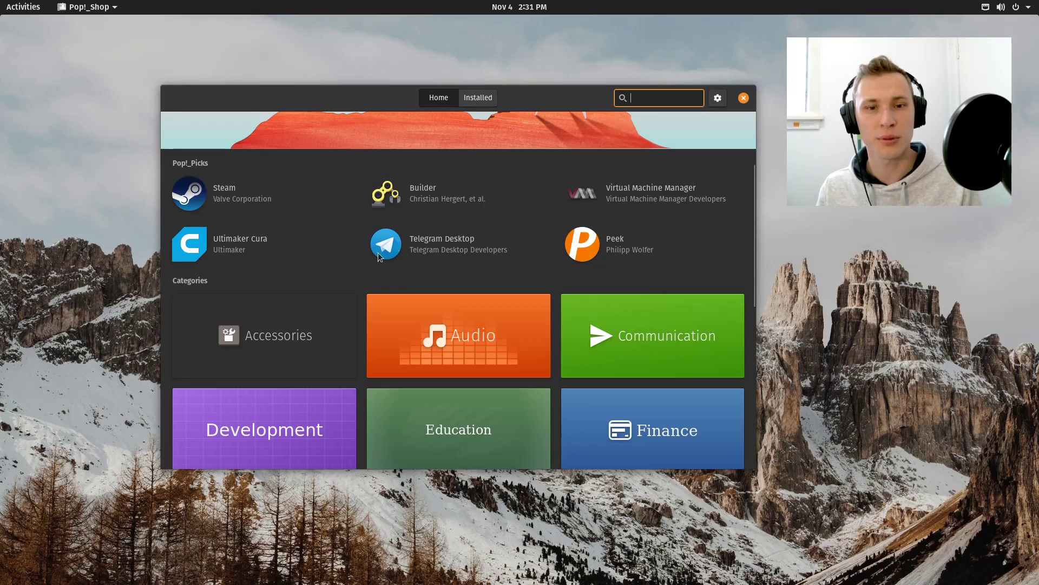
pyautogui.scroll(-3)
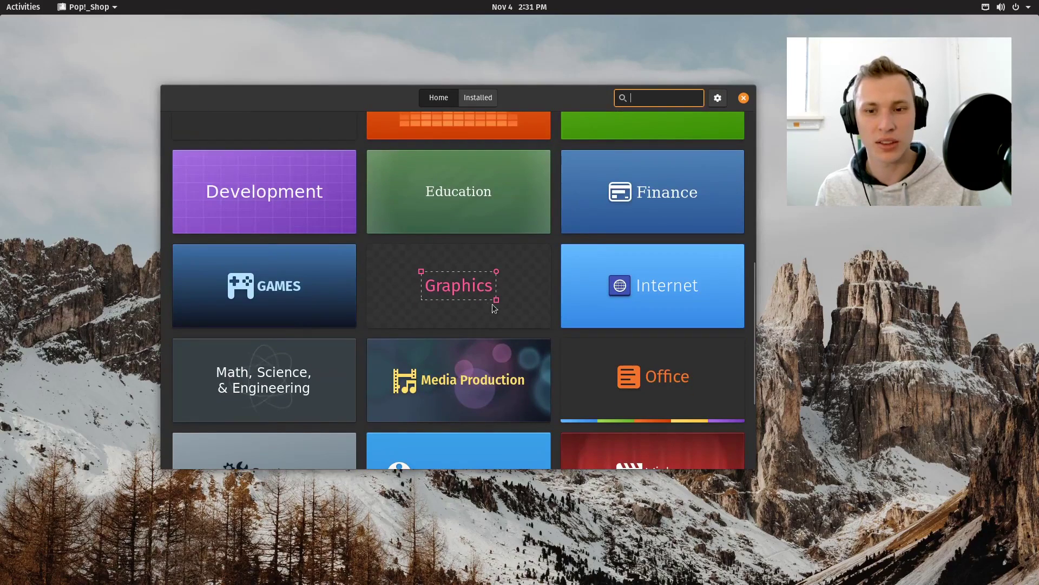
pyautogui.scroll(-3)
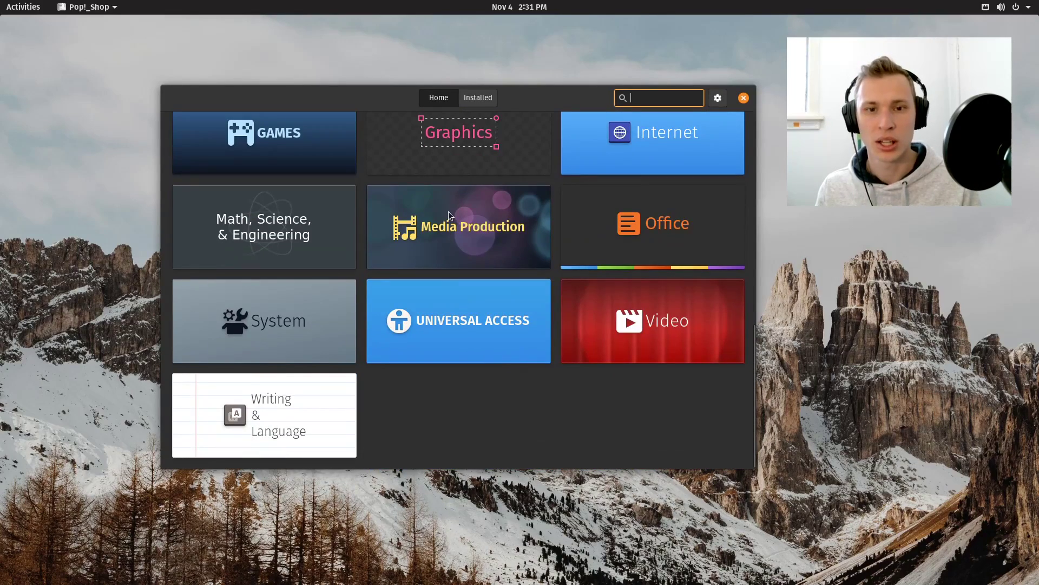
pyautogui.click(457, 227)
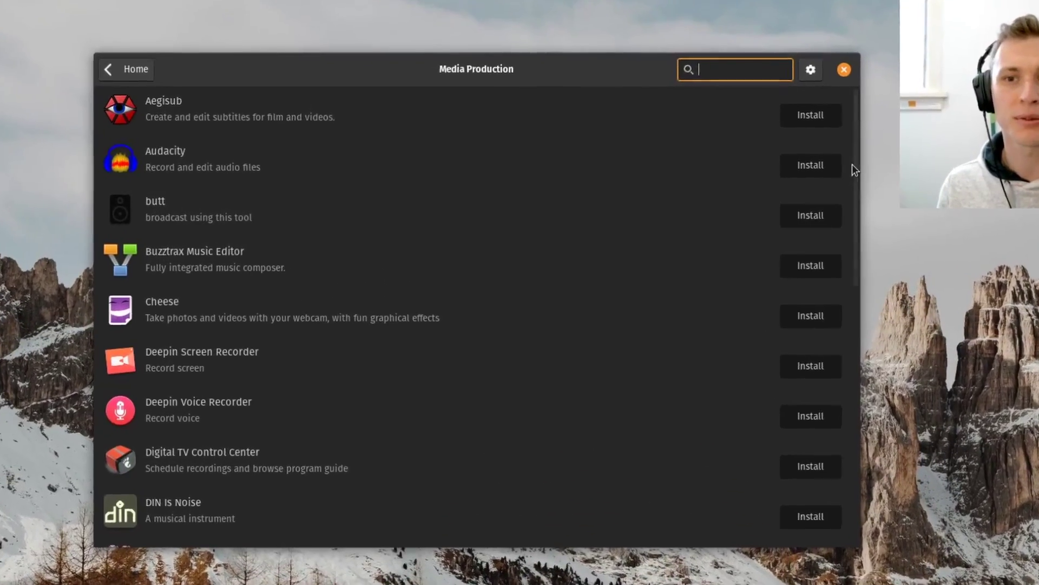
pyautogui.scroll(-3)
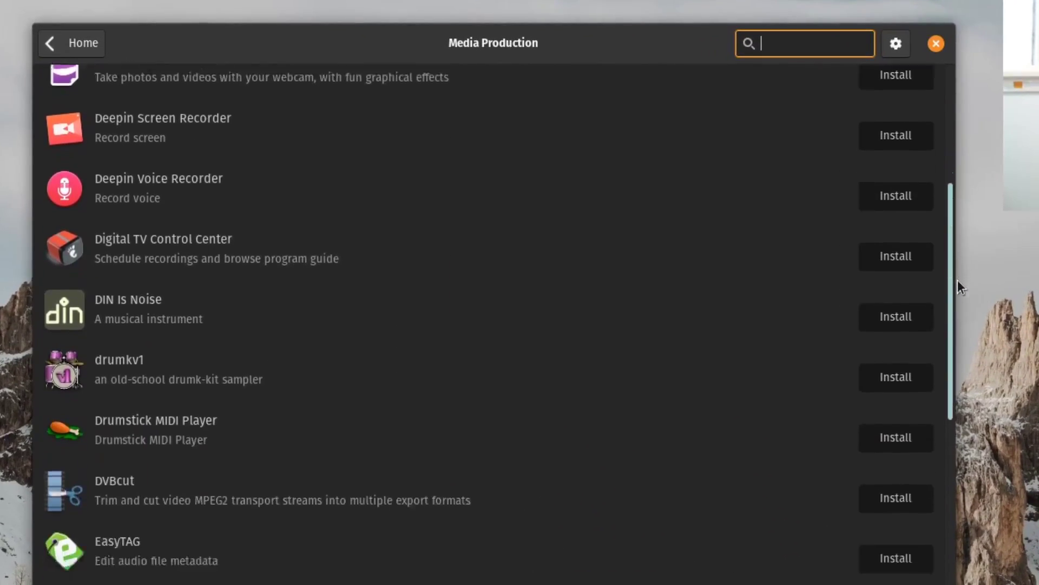
pyautogui.scroll(-3)
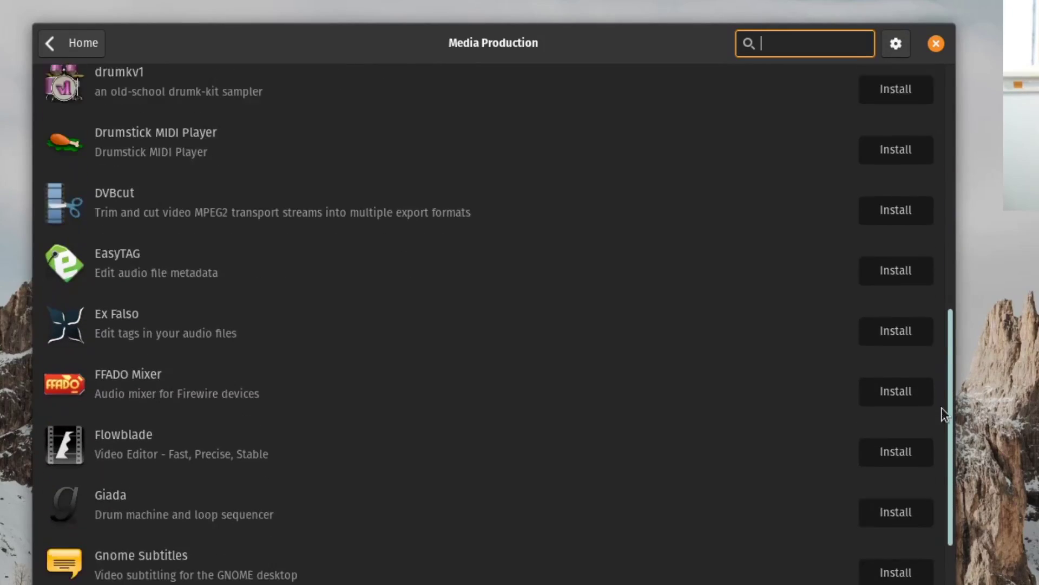
pyautogui.scroll(-3)
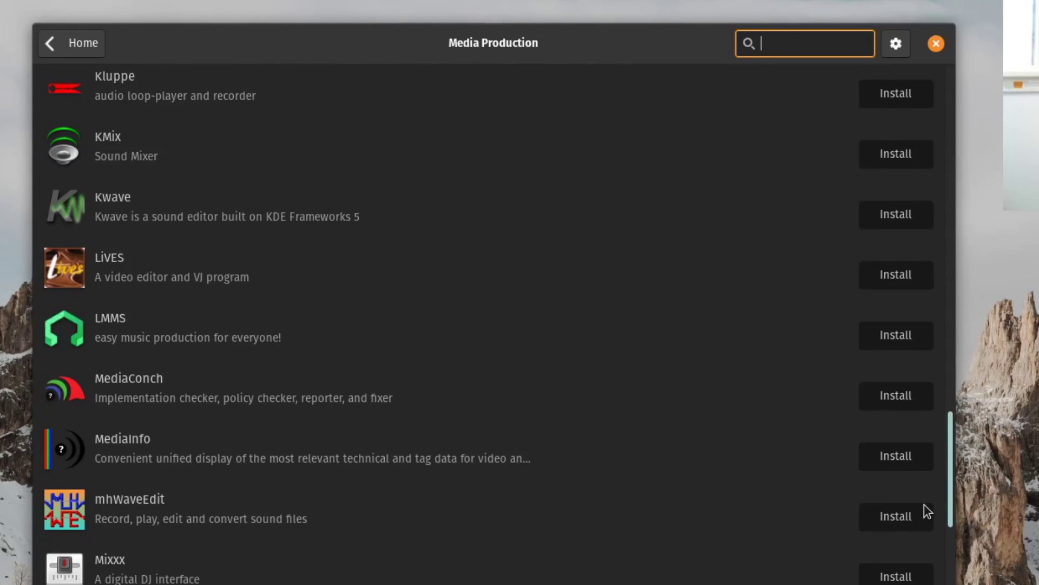
pyautogui.scroll(3)
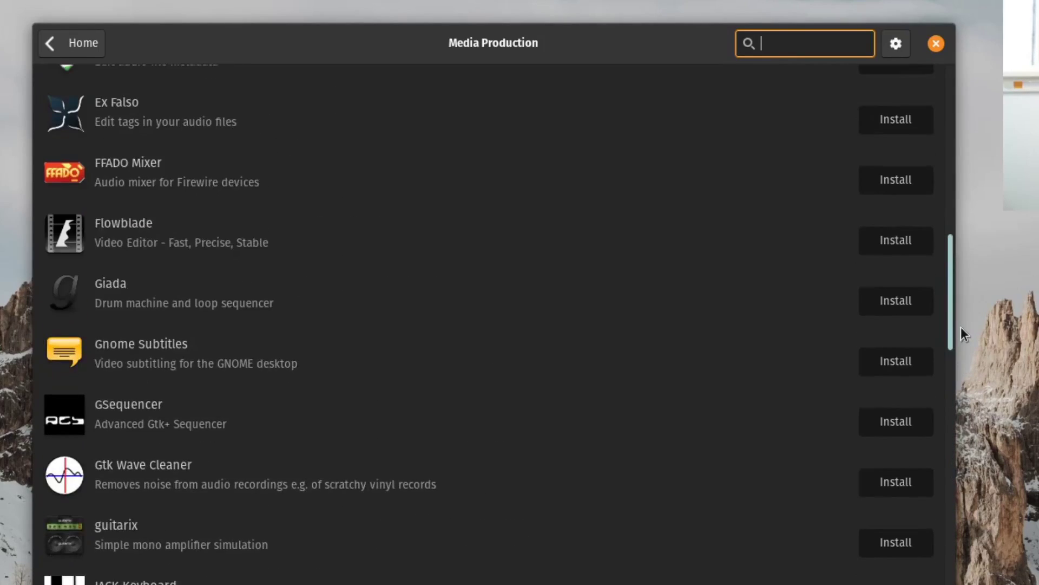
pyautogui.scroll(3)
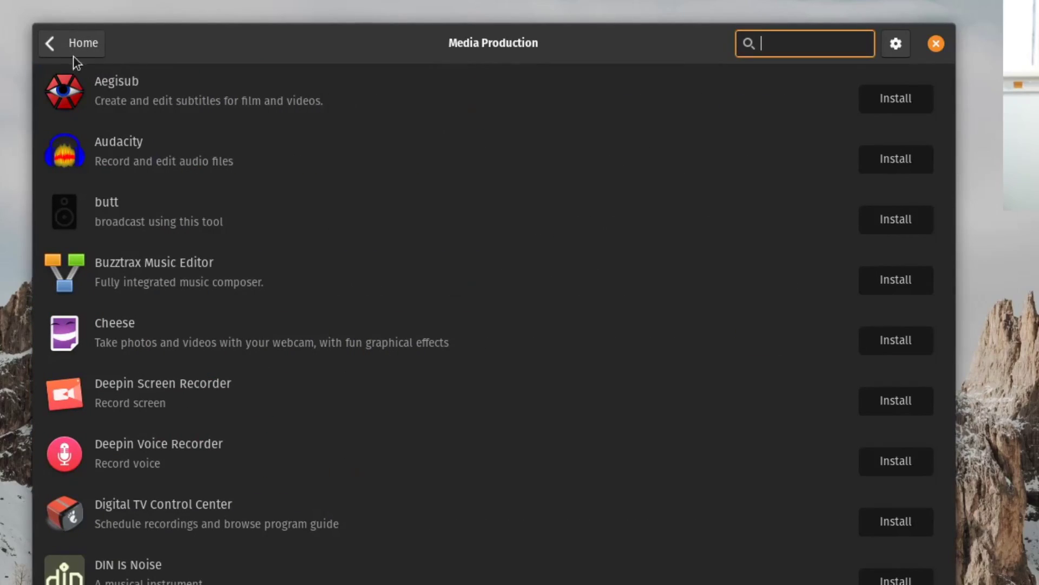
# Start the Operating System Updates from the Installed tab, then return to Home
pyautogui.click(72, 43)
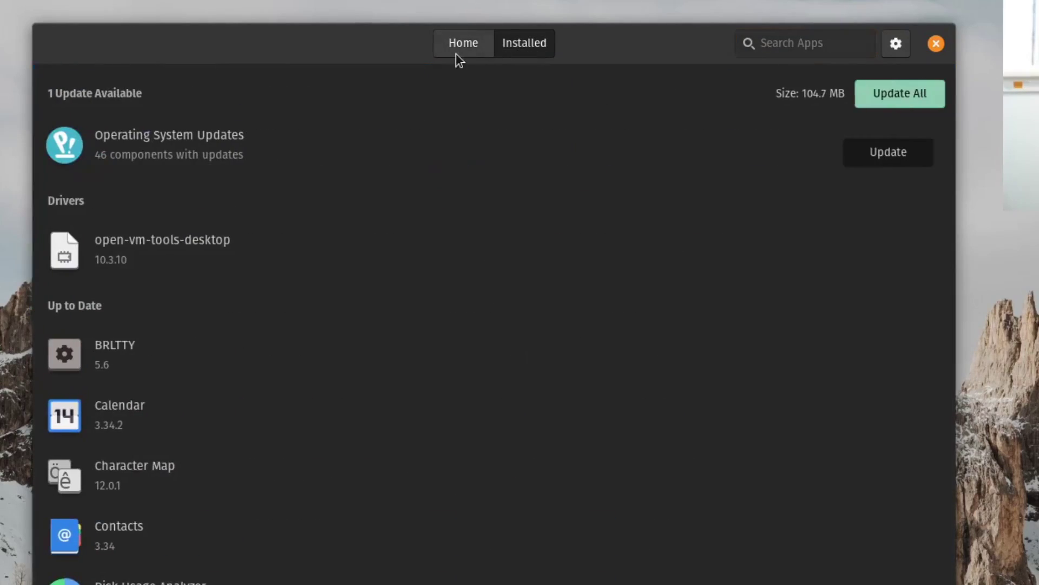
pyautogui.click(462, 42)
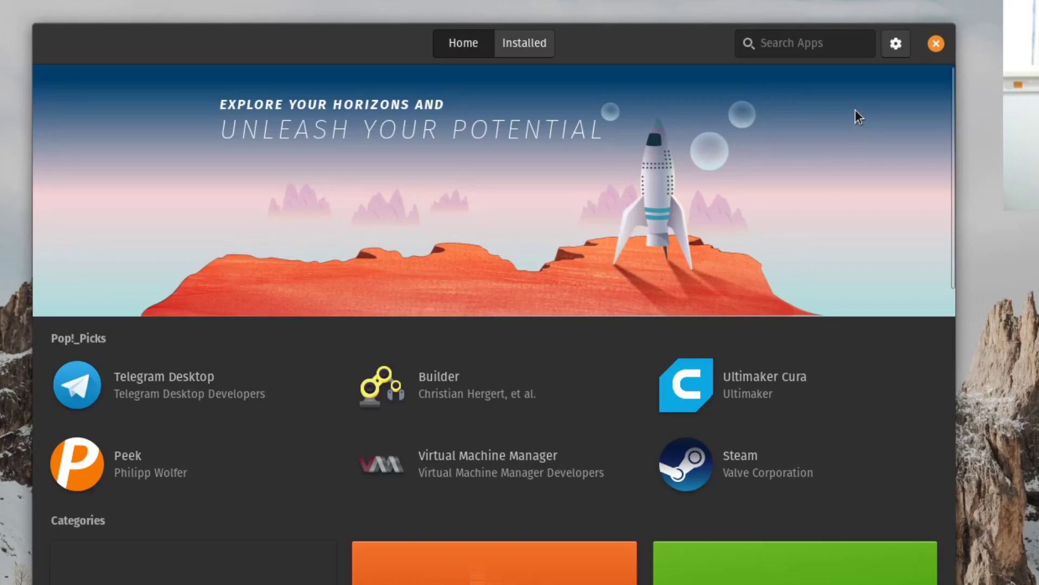
pyautogui.click(523, 44)
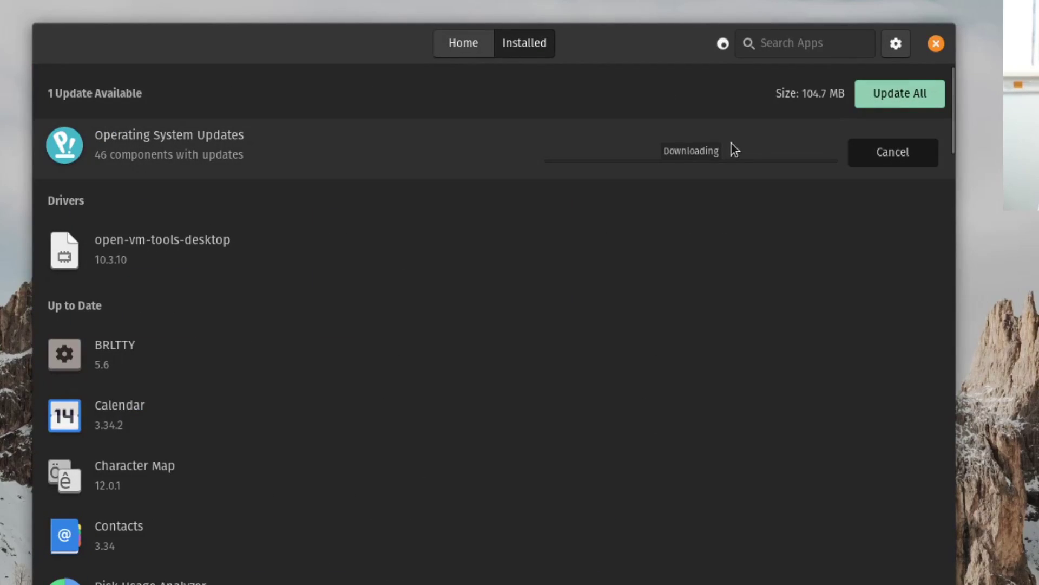
pyautogui.moveTo(319, 148)
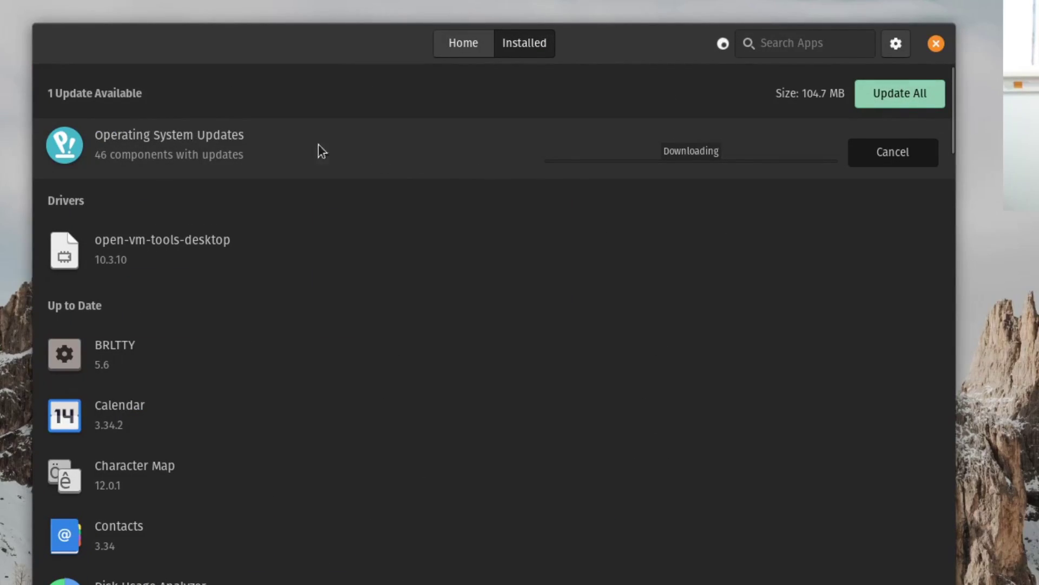
pyautogui.moveTo(343, 240)
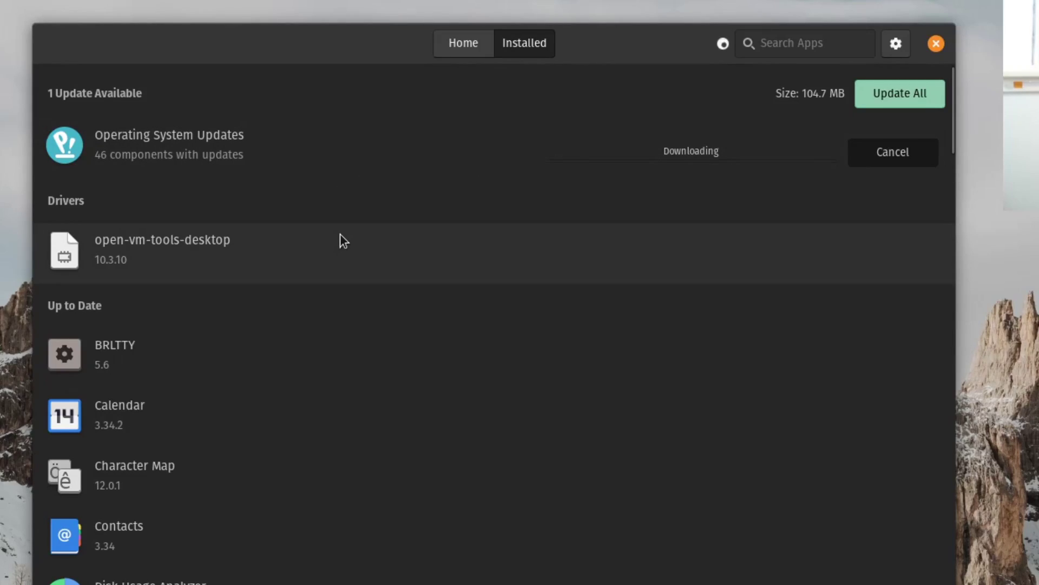
pyautogui.click(462, 43)
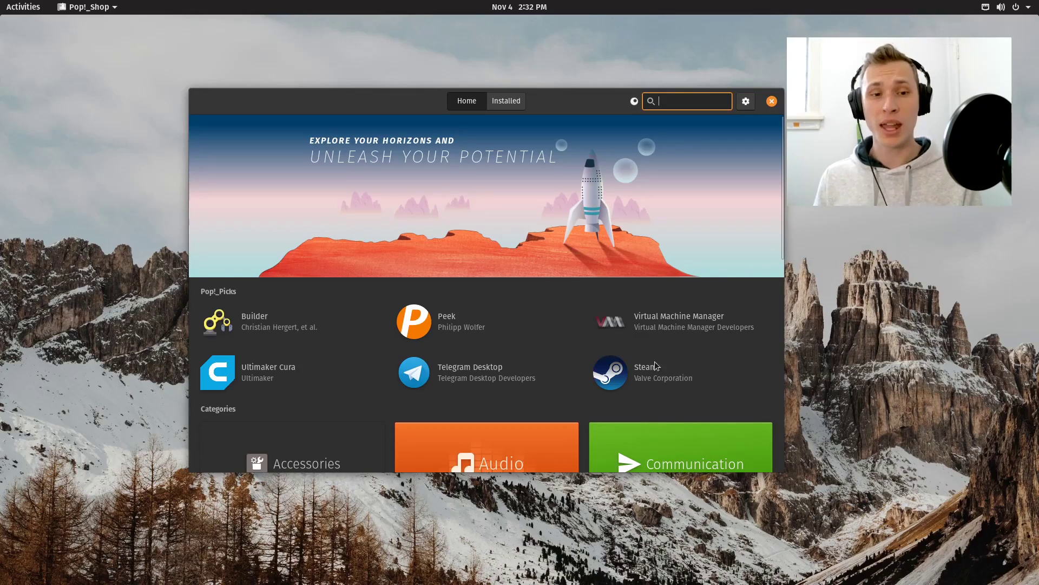
pyautogui.moveTo(671, 374)
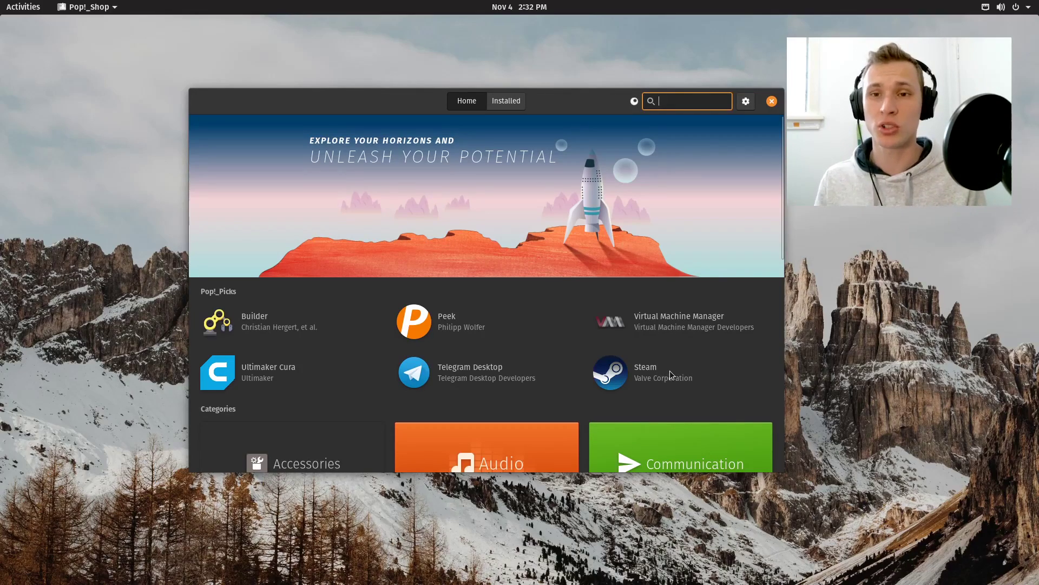
pyautogui.moveTo(556, 110)
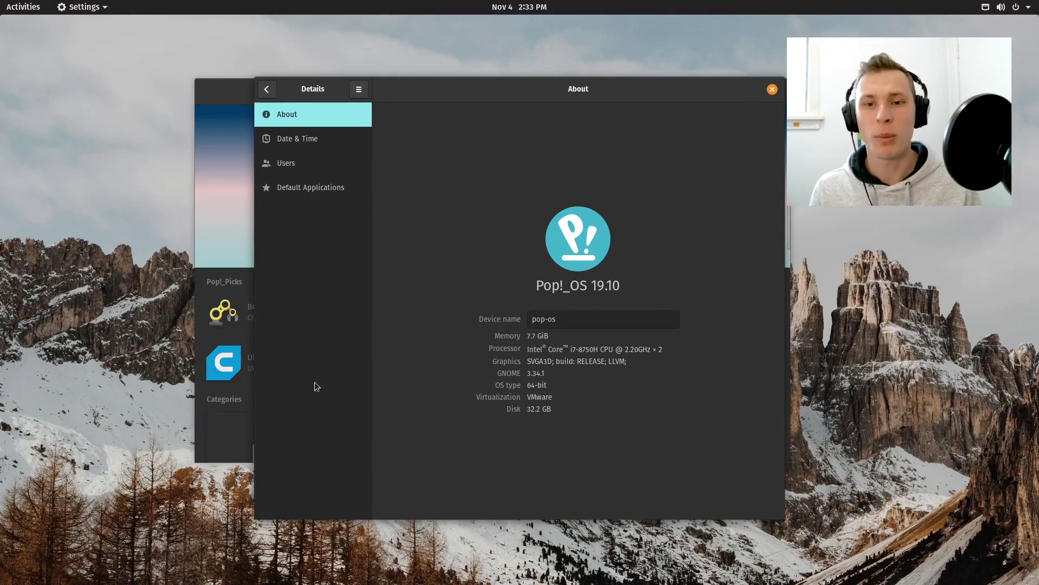
pyautogui.moveTo(513, 88)
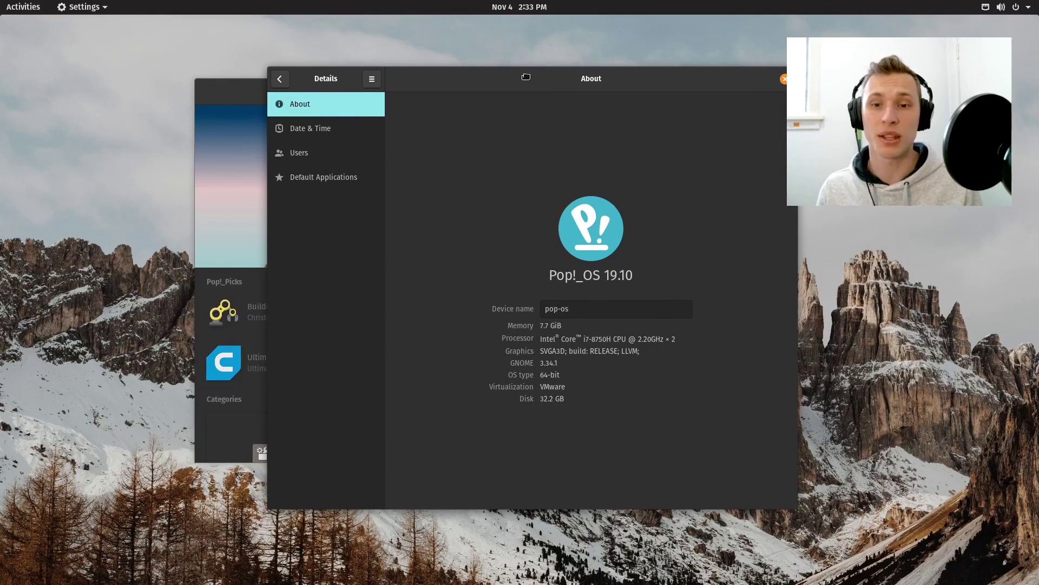
pyautogui.moveTo(654, 233)
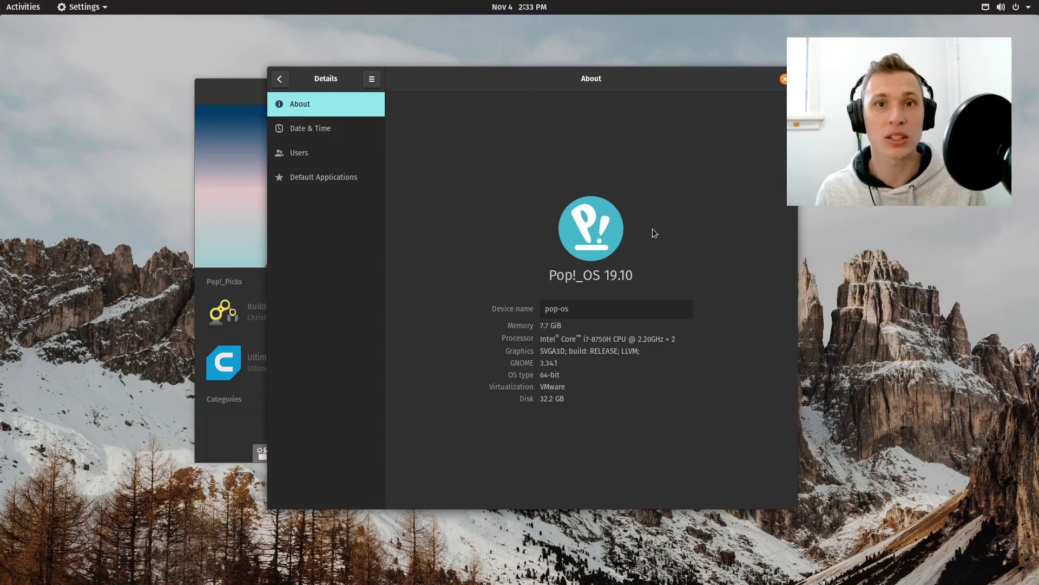
pyautogui.moveTo(670, 353)
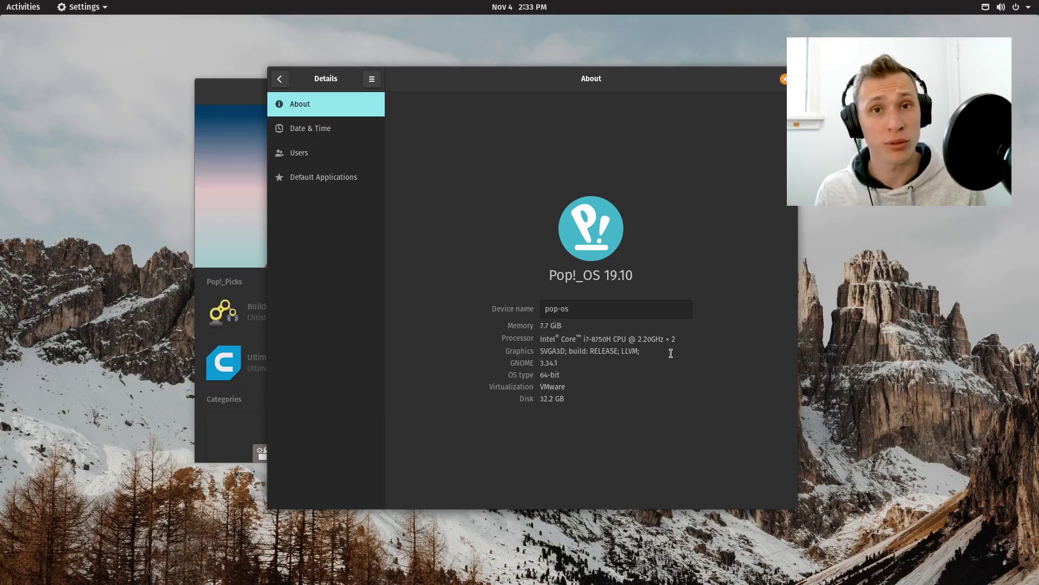
pyautogui.moveTo(568, 188)
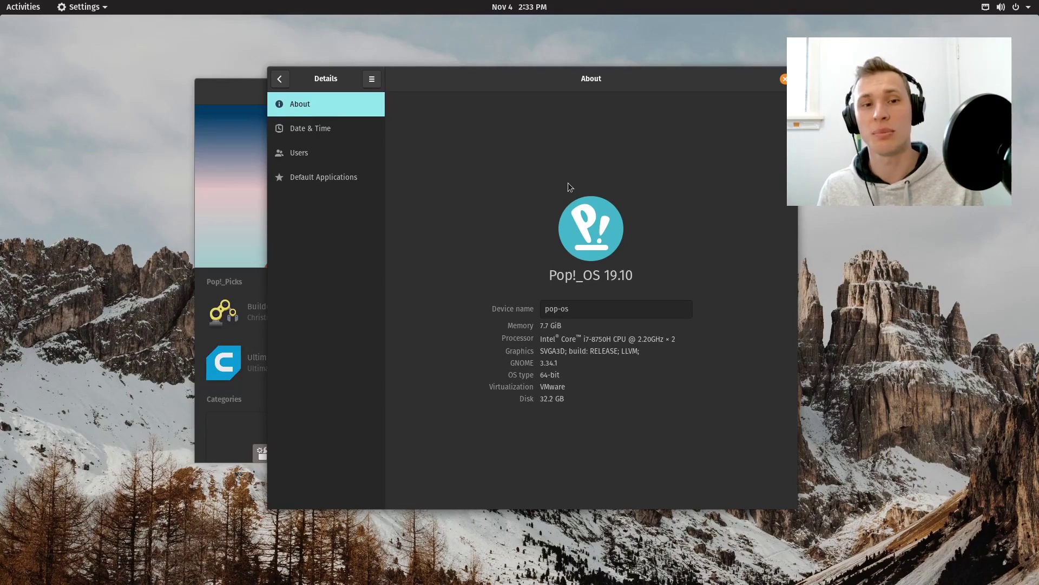
pyautogui.moveTo(665, 473)
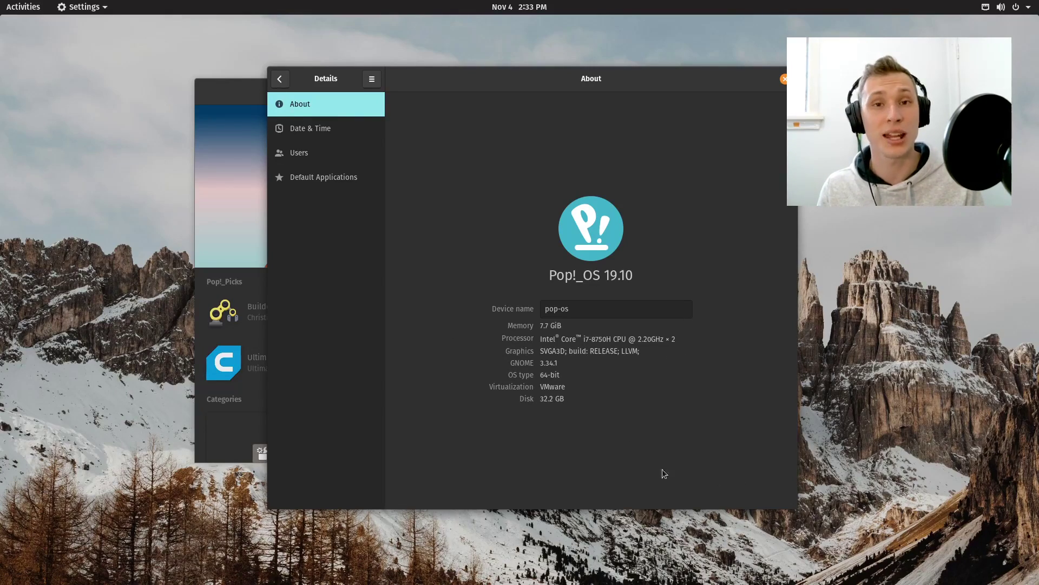
pyautogui.moveTo(740, 483)
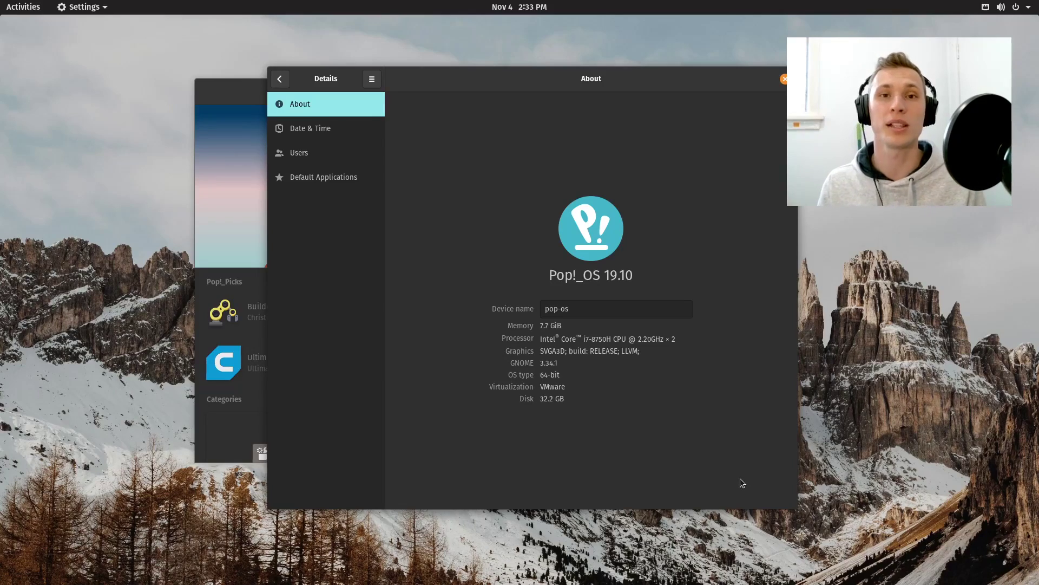
pyautogui.moveTo(662, 433)
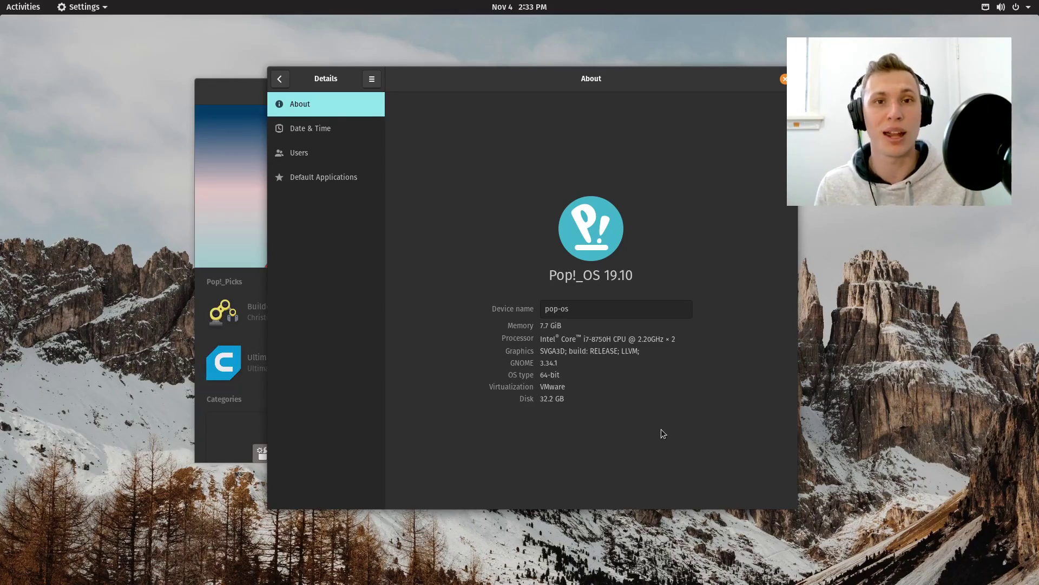
pyautogui.moveTo(635, 457)
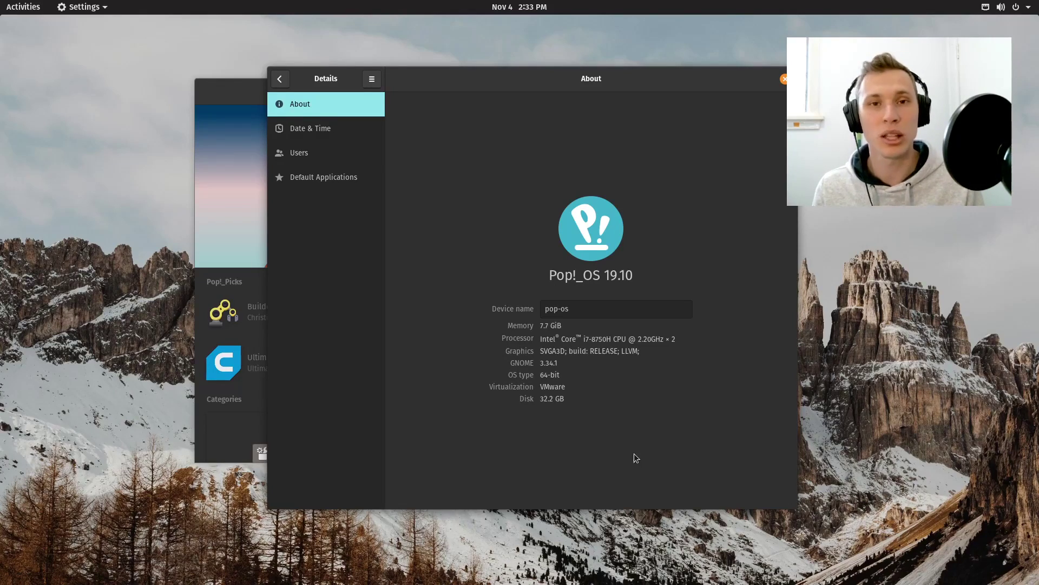
pyautogui.moveTo(607, 326)
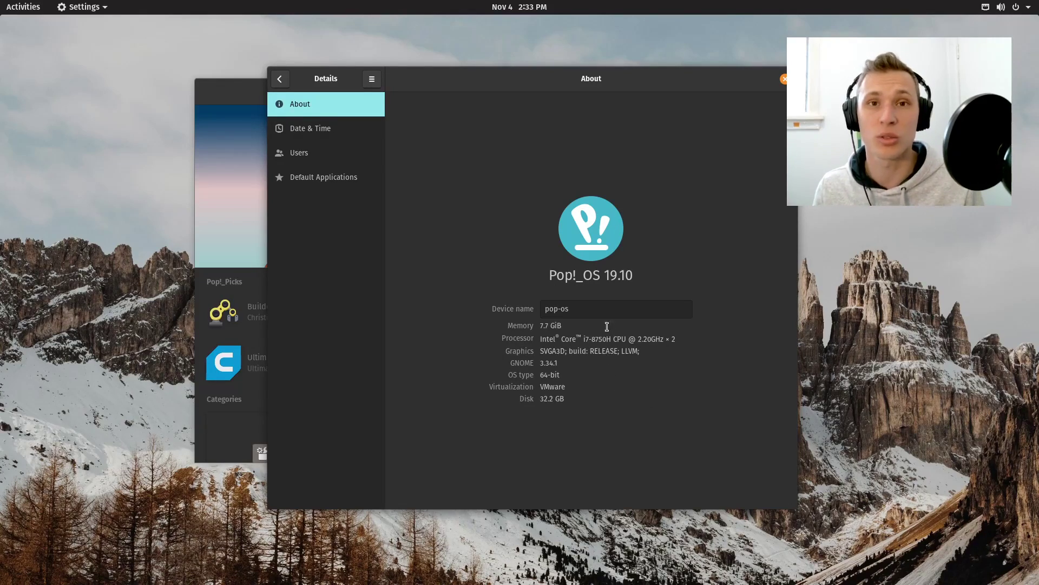
pyautogui.moveTo(642, 267)
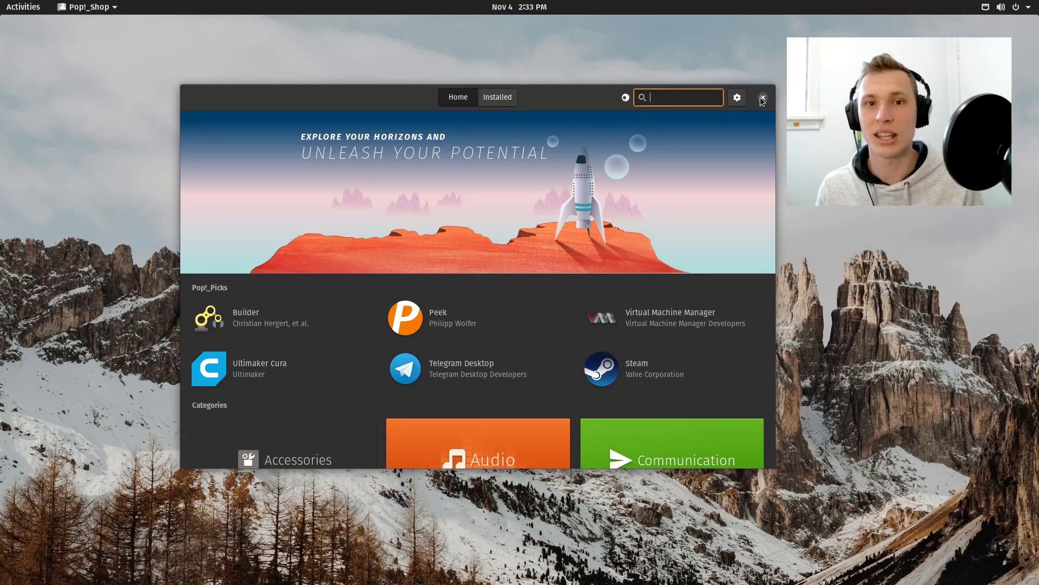
# Close the Pop!_Shop window, leaving the desktop clear
pyautogui.click(761, 98)
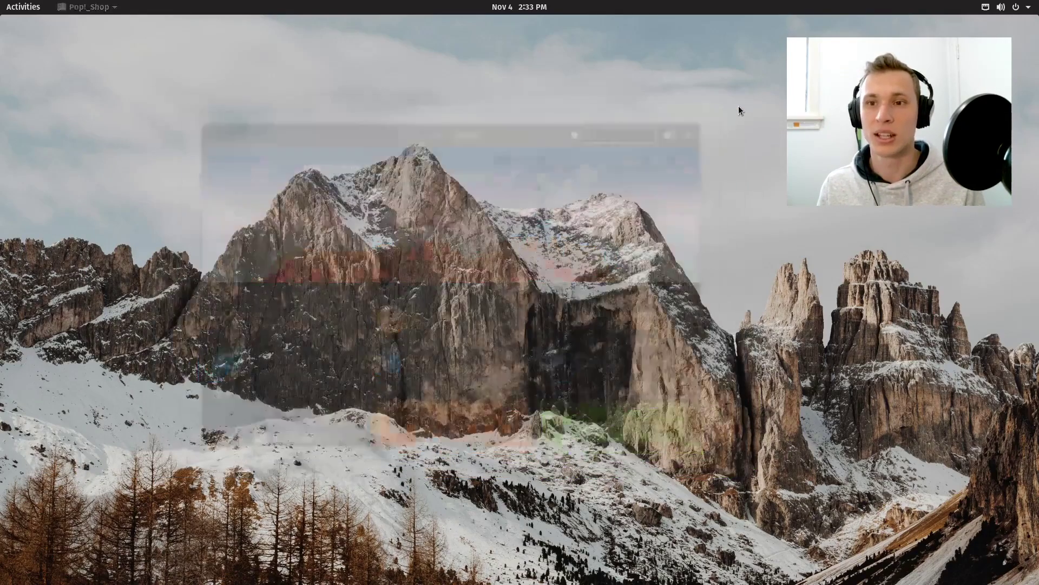
pyautogui.click(518, 6)
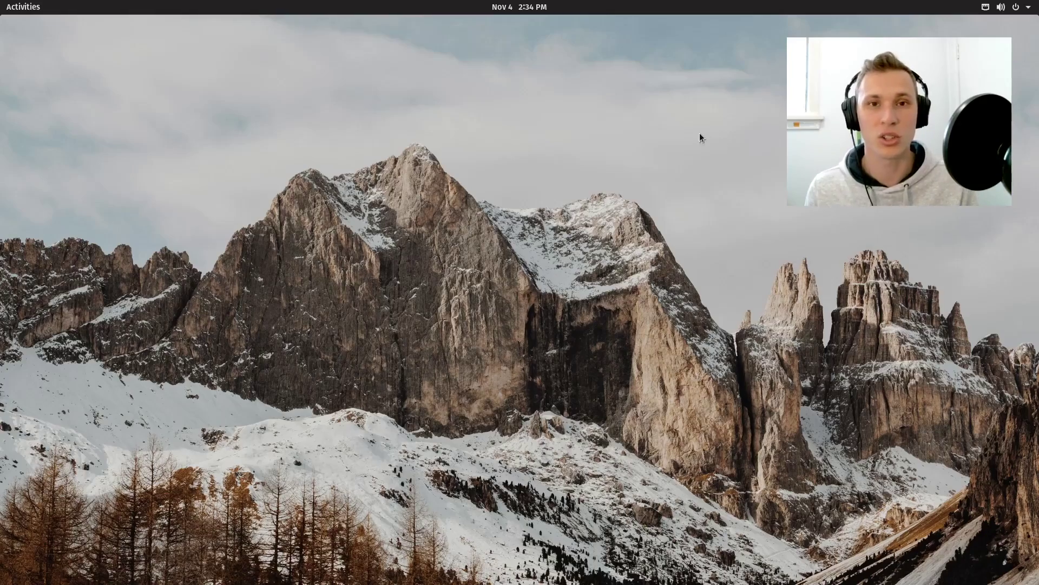
pyautogui.moveTo(704, 128)
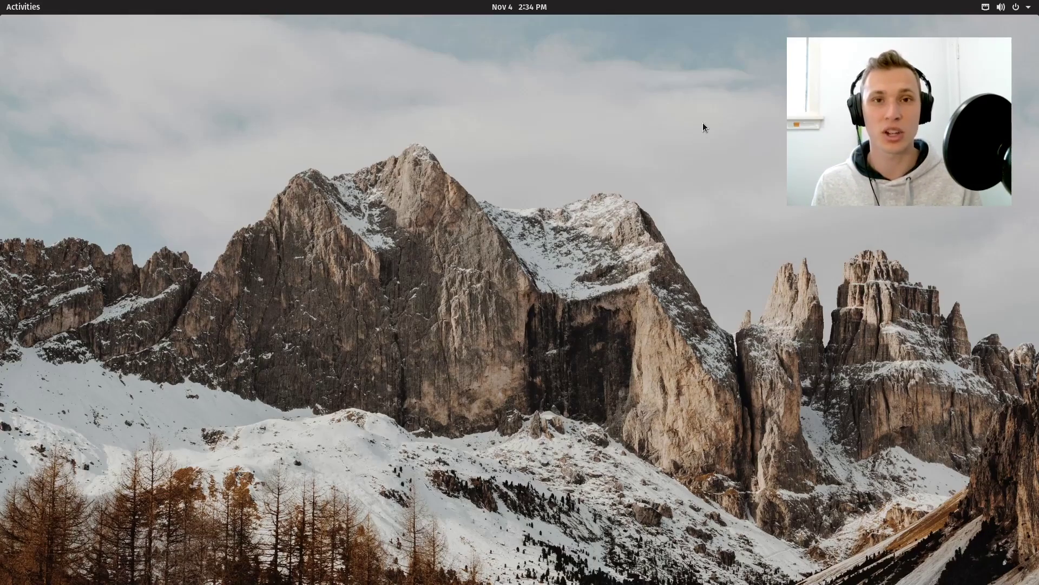